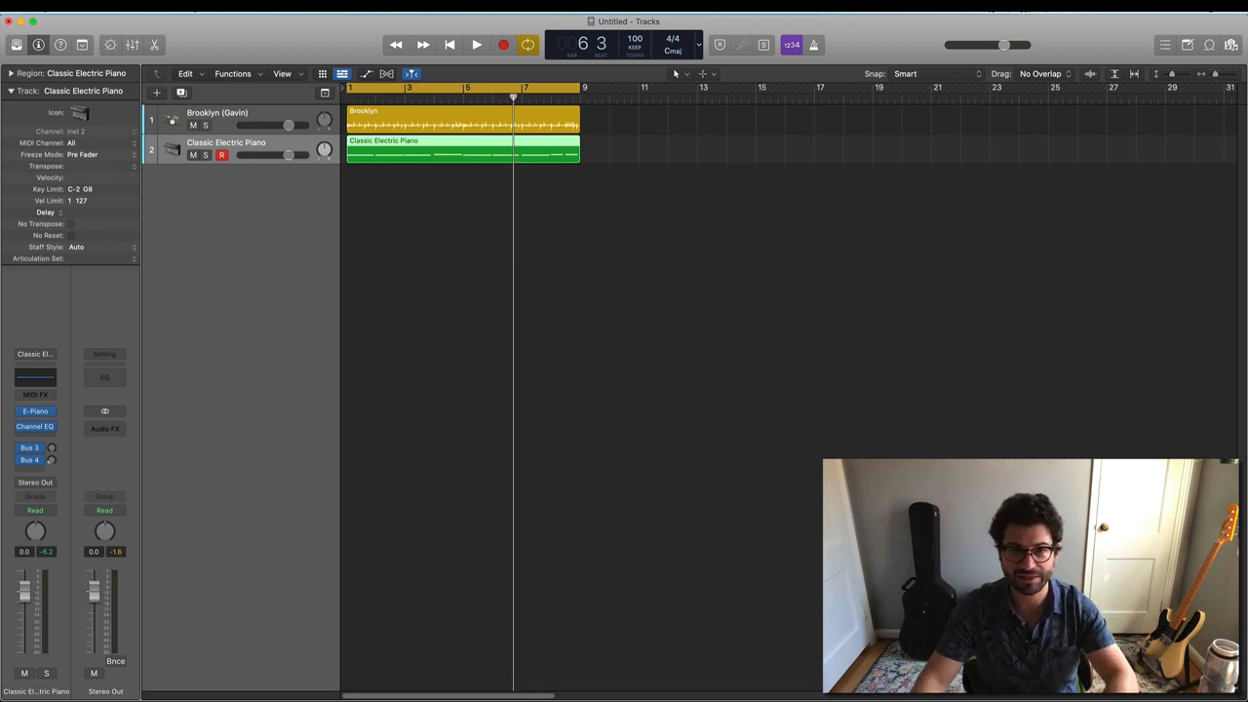
Play the project from the start, then load the stereo Reason Rack Plugin on Inst 3.
left_click(476, 45)
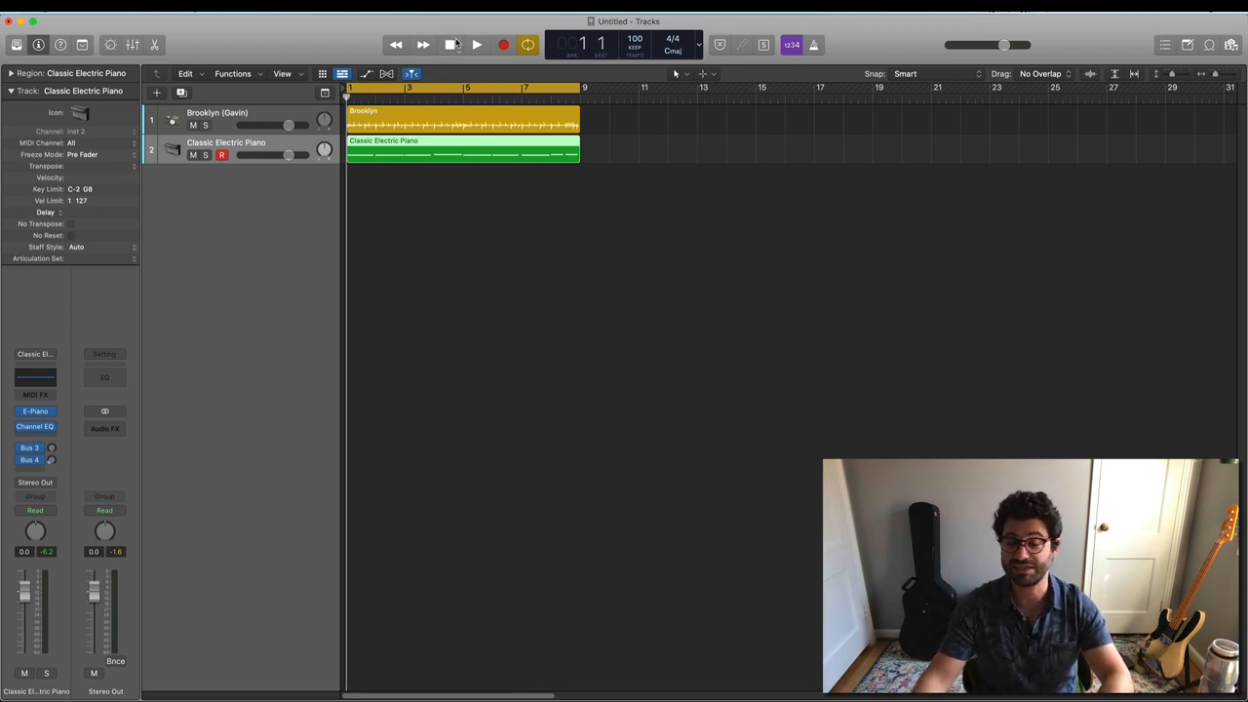
left_click(476, 45)
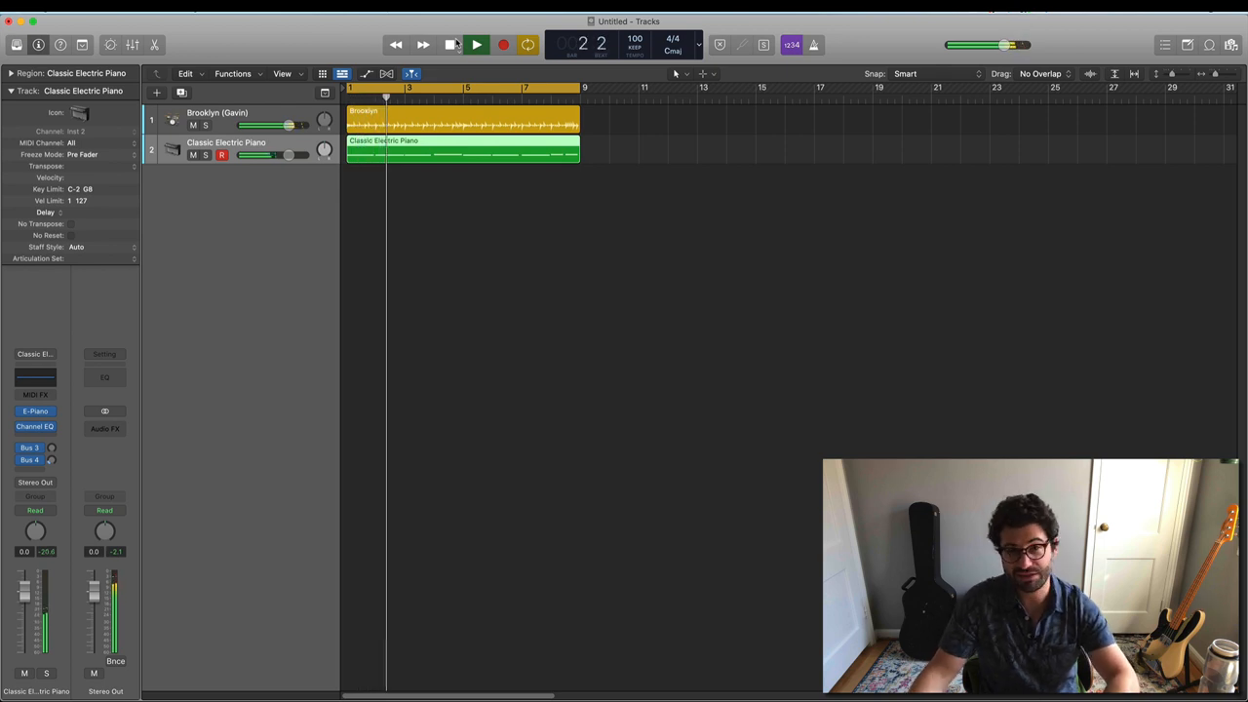
left_click(477, 45)
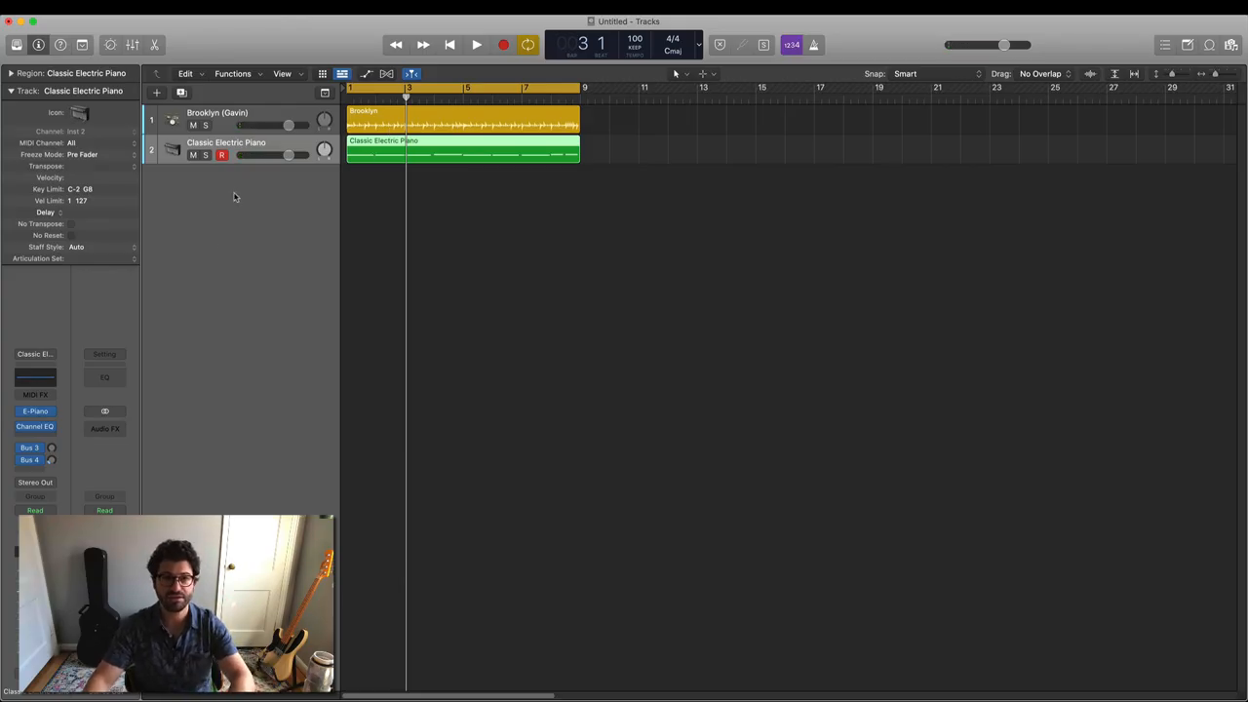
mouse_move(208, 232)
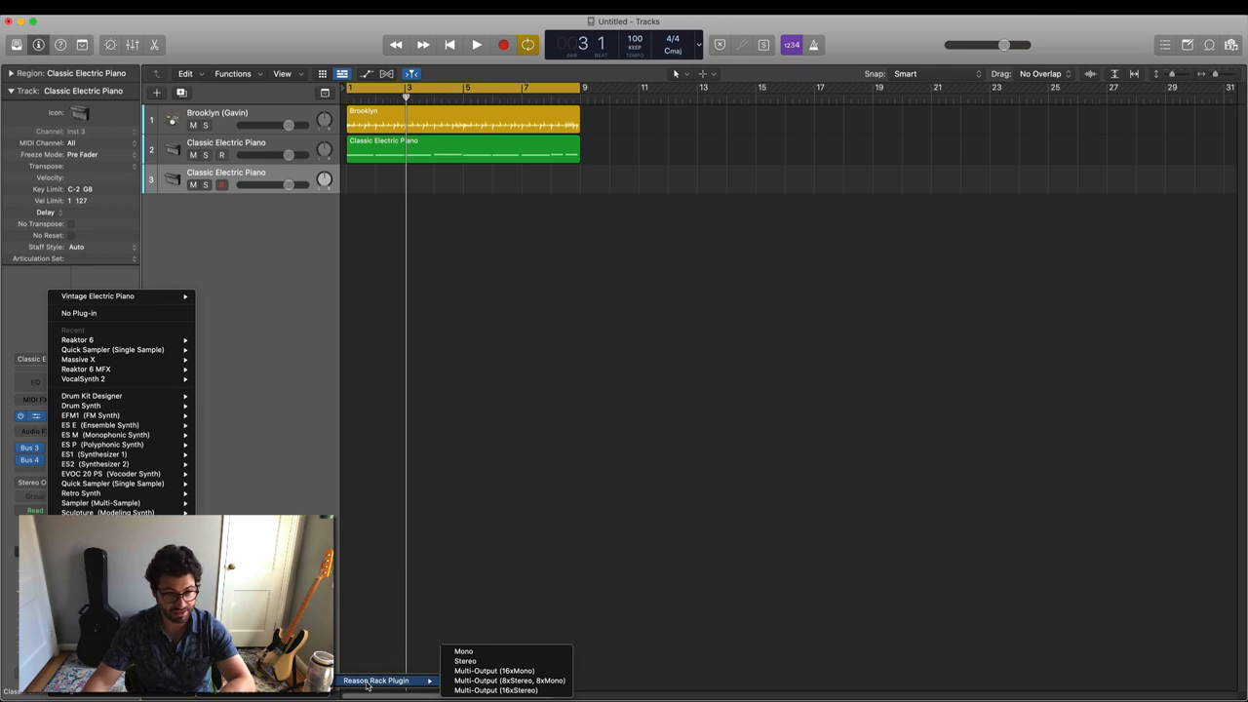
mouse_move(508, 681)
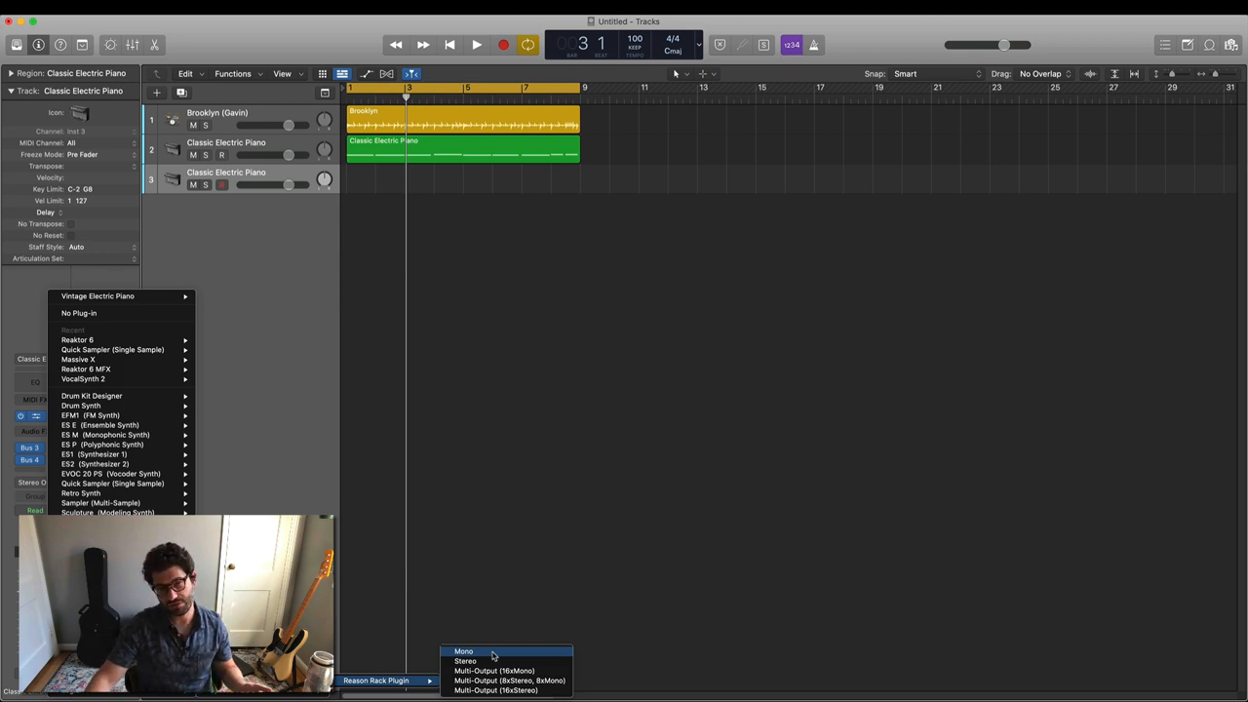
mouse_move(508, 671)
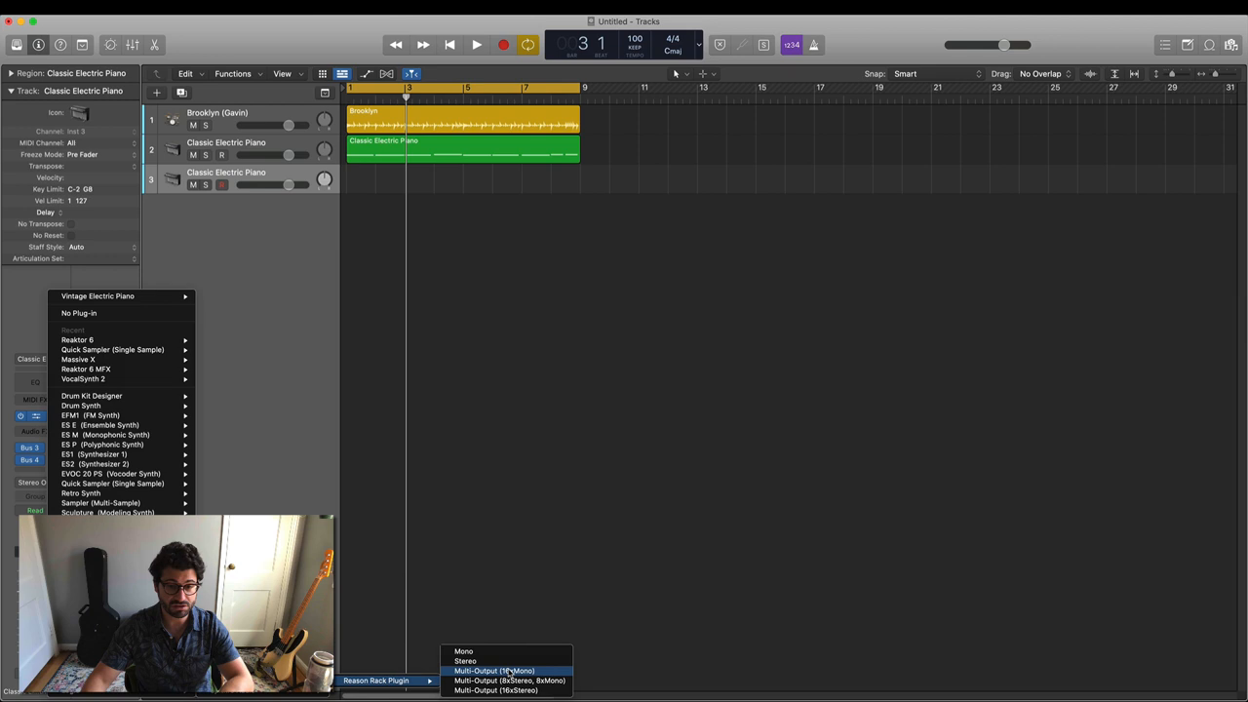
mouse_move(465, 650)
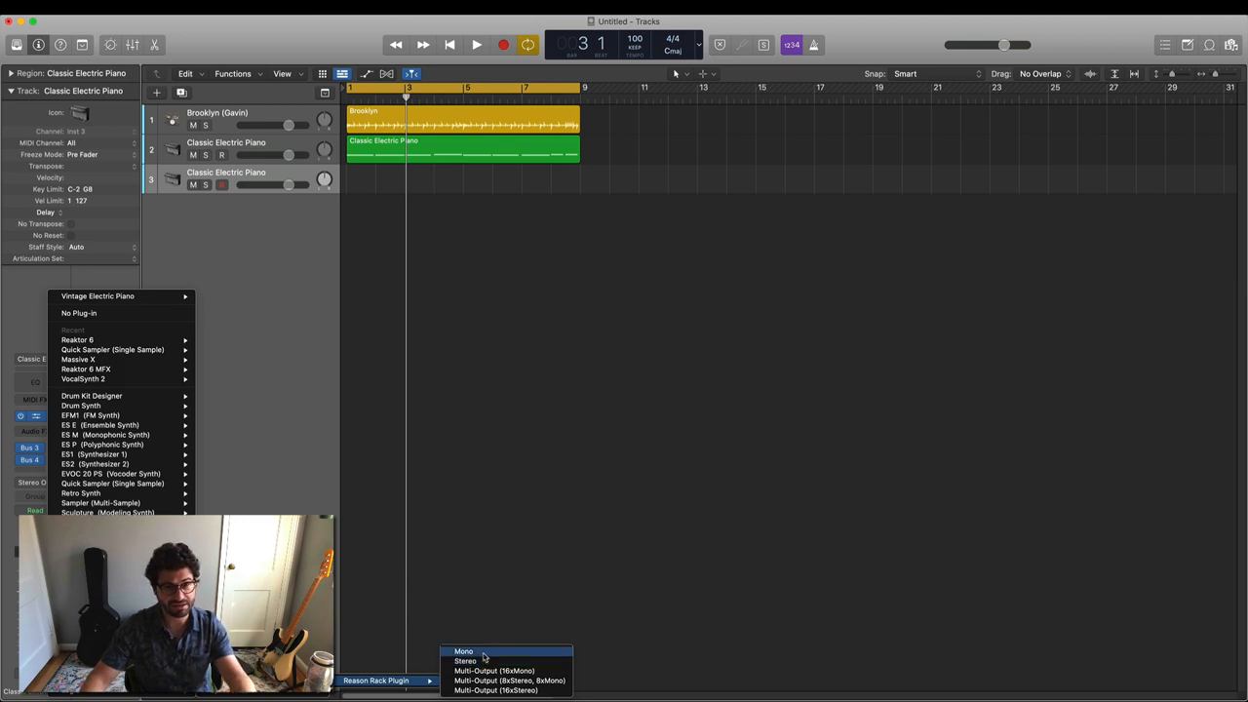
mouse_move(495, 671)
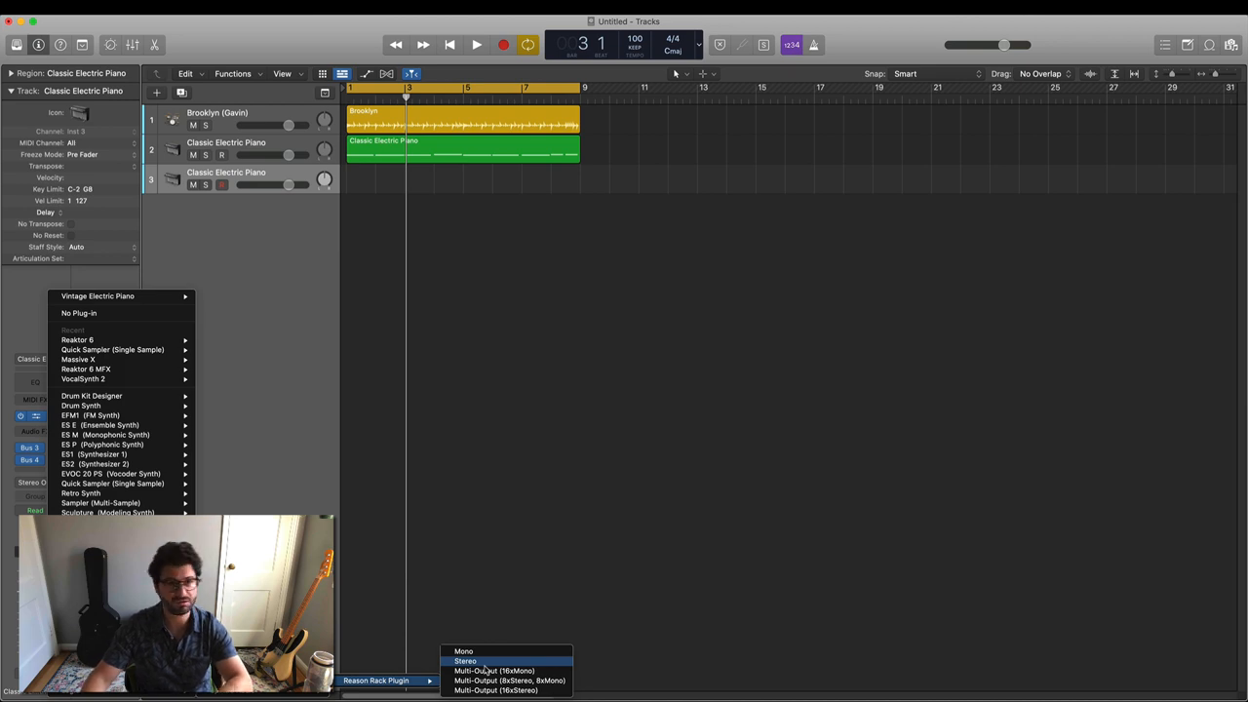
left_click(465, 661)
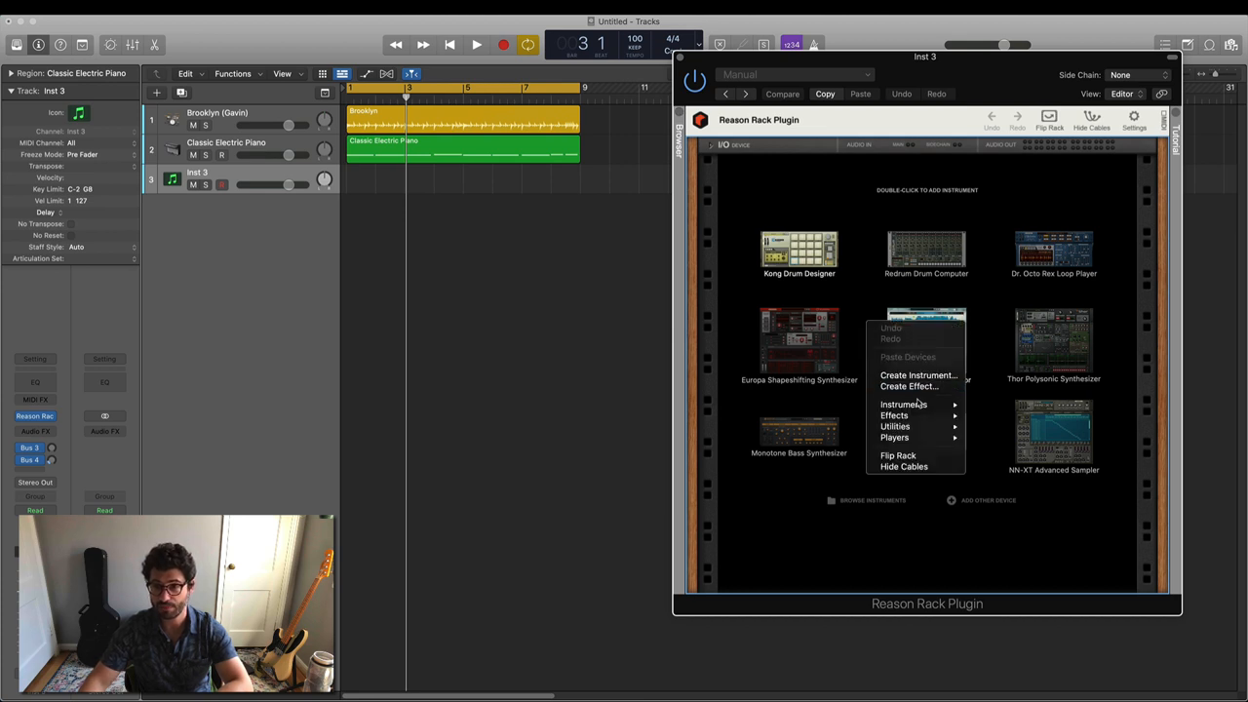
mouse_move(903, 404)
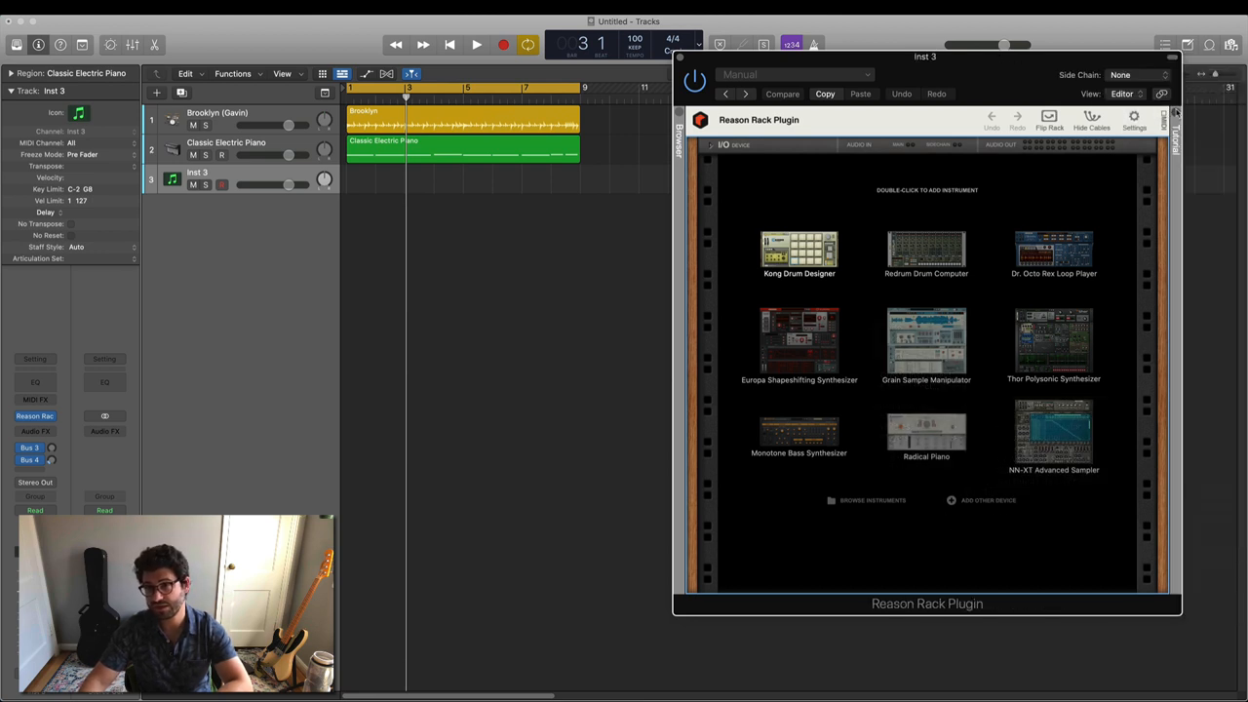
Review the Reason Rack Plugin Settings dialog and dismiss it with OK.
left_click(1134, 118)
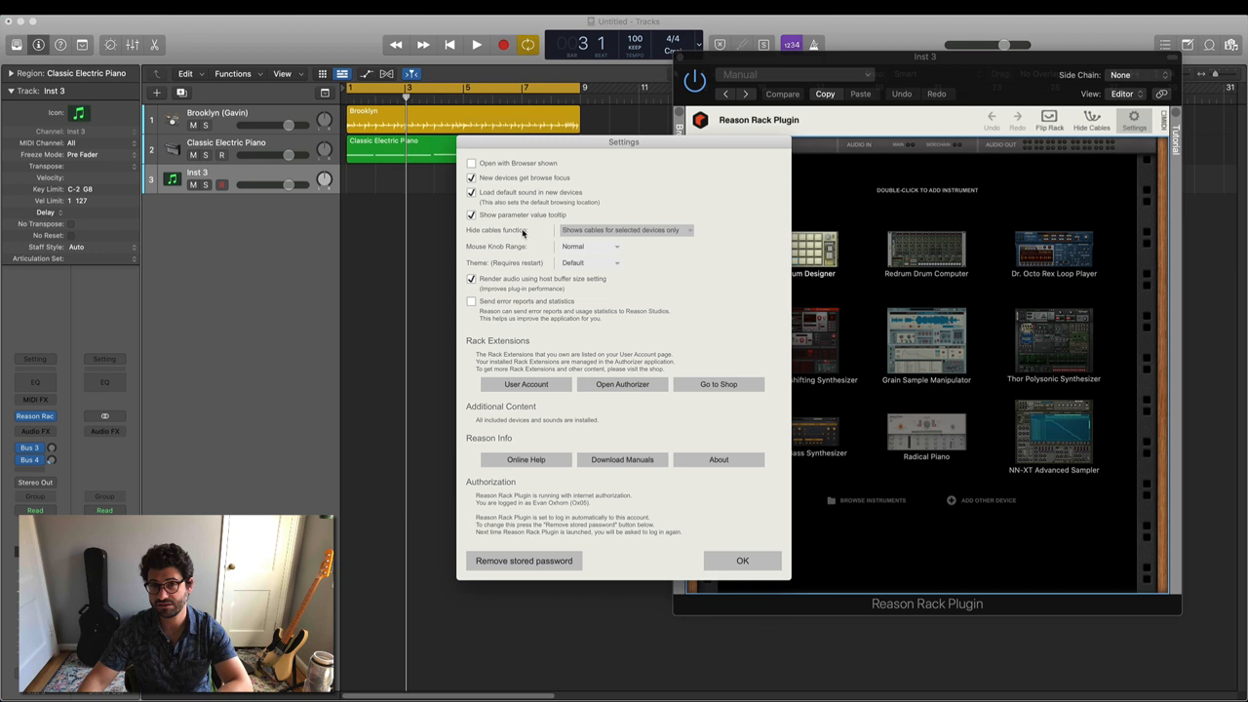
left_click(742, 561)
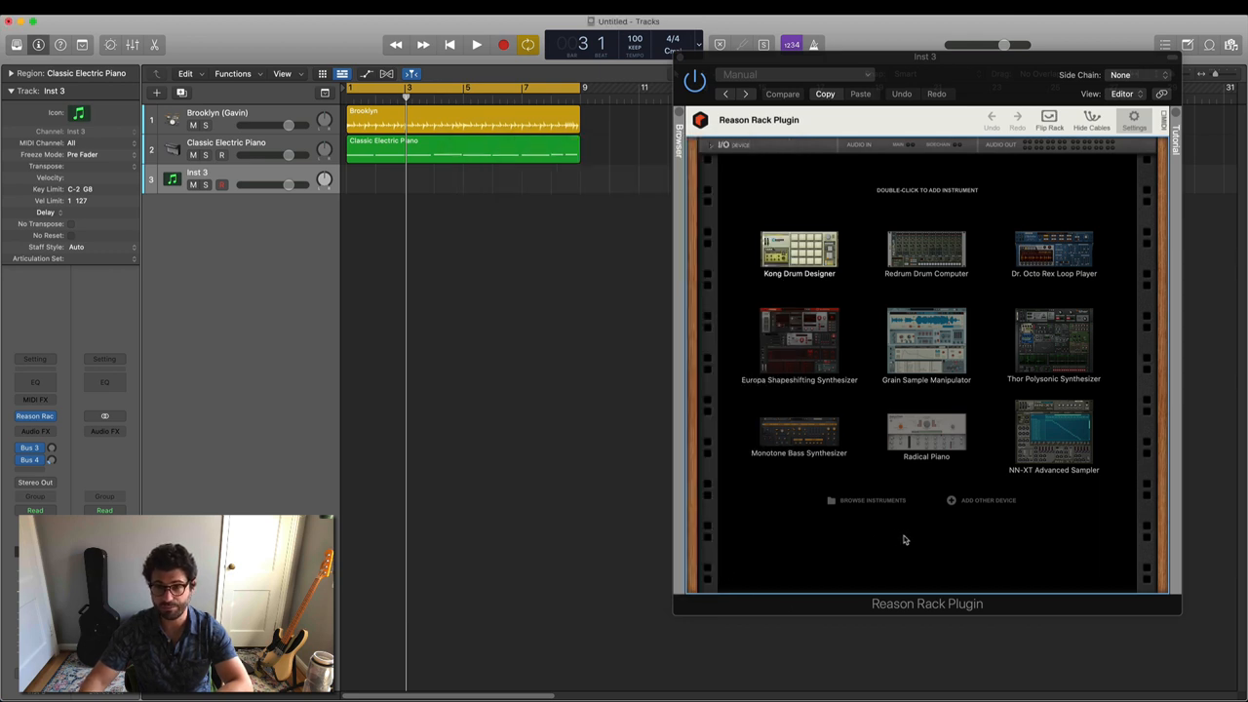
mouse_move(815, 342)
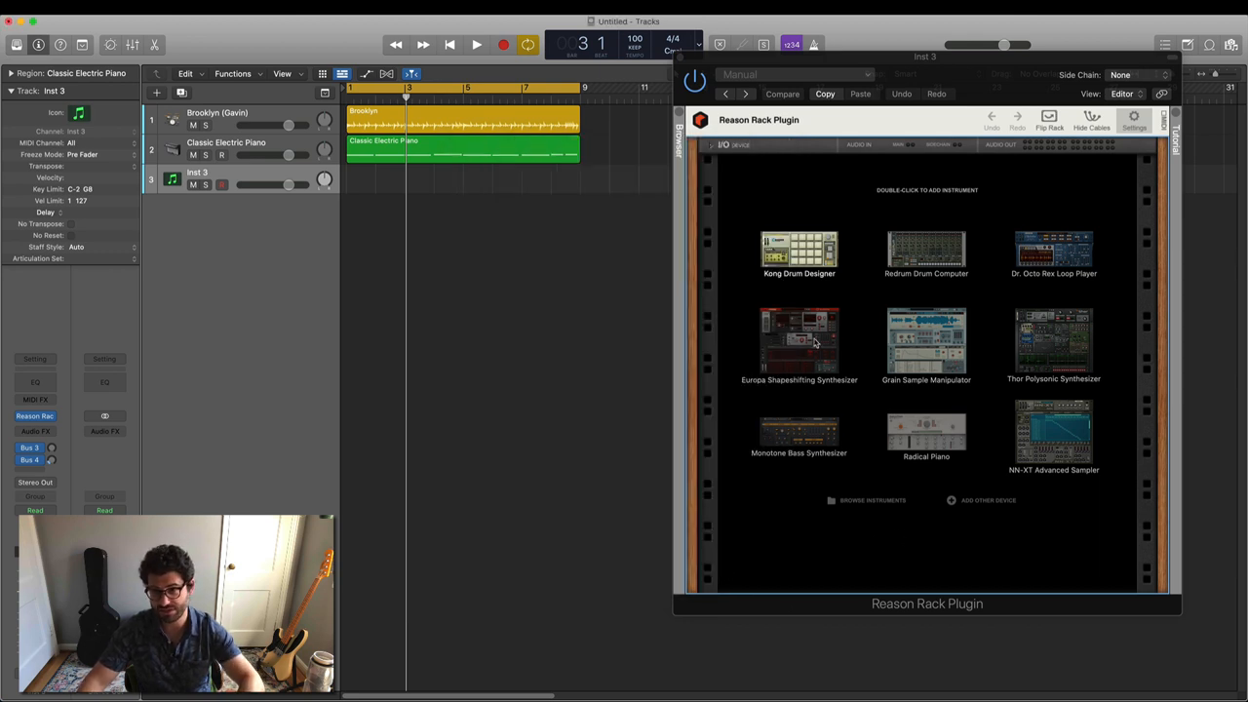
mouse_move(946, 397)
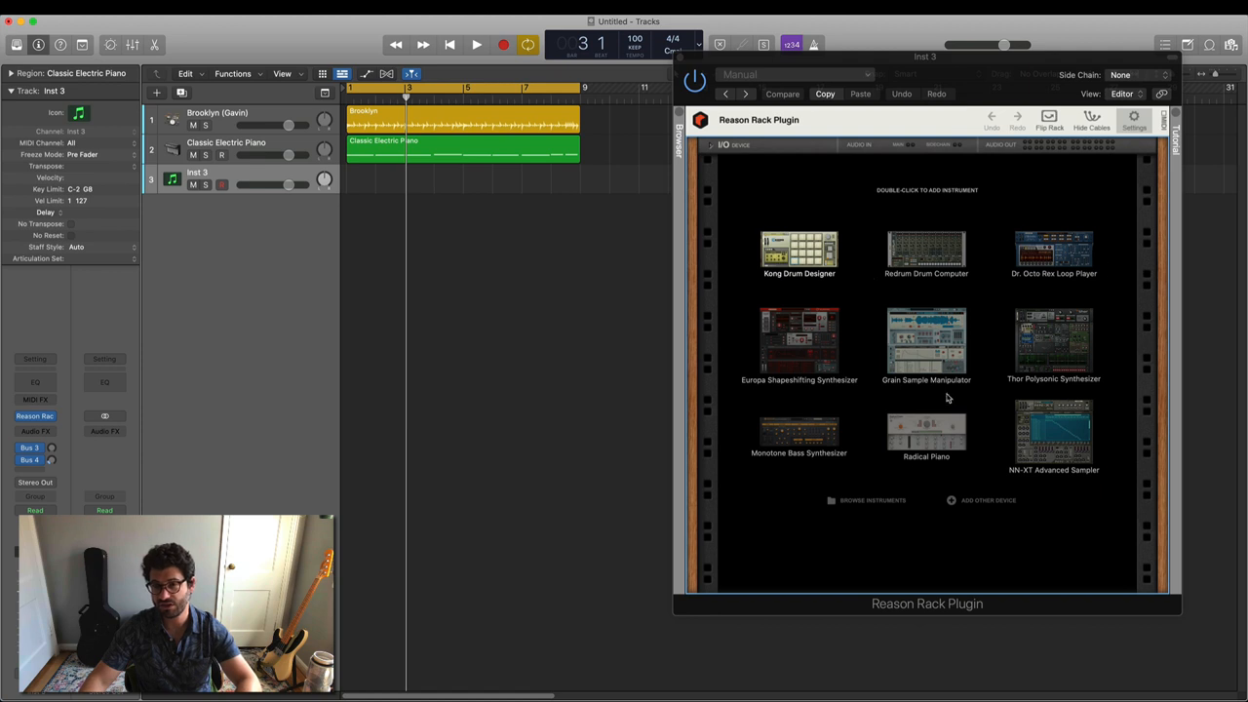
mouse_move(881, 347)
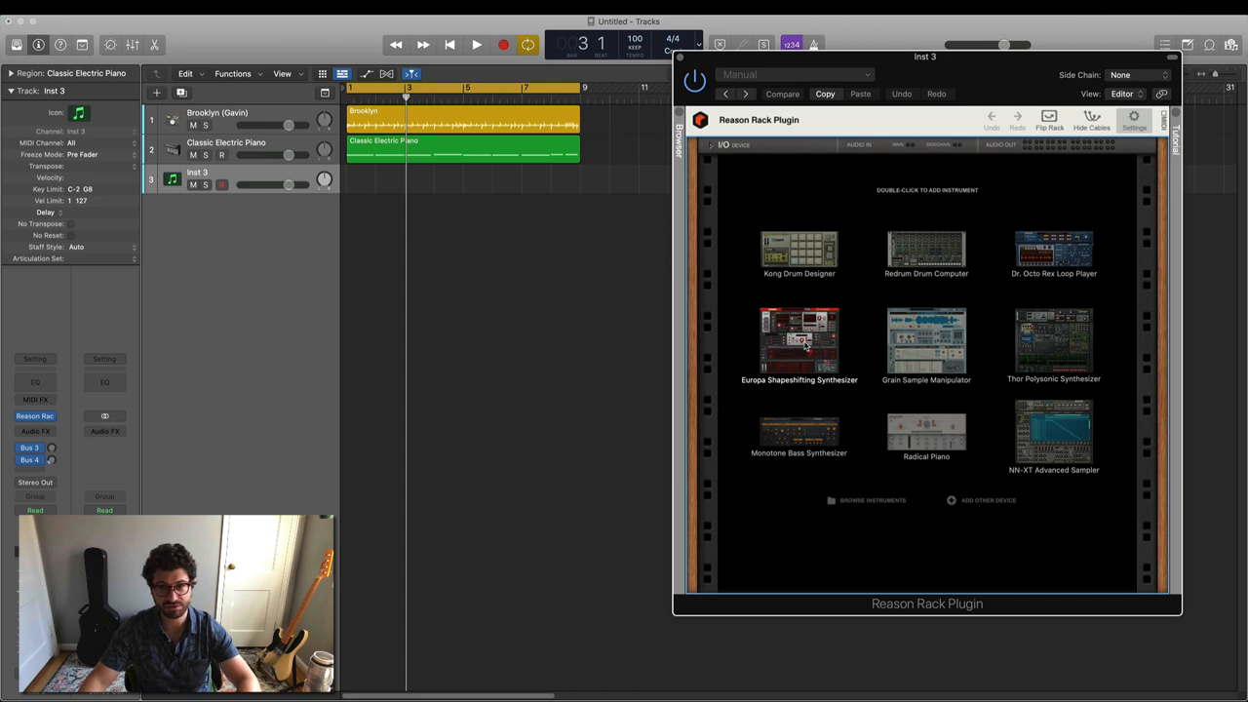
Add Europa to the rack and browse its Plucks folder for Breathy Pluck.
double_click(799, 338)
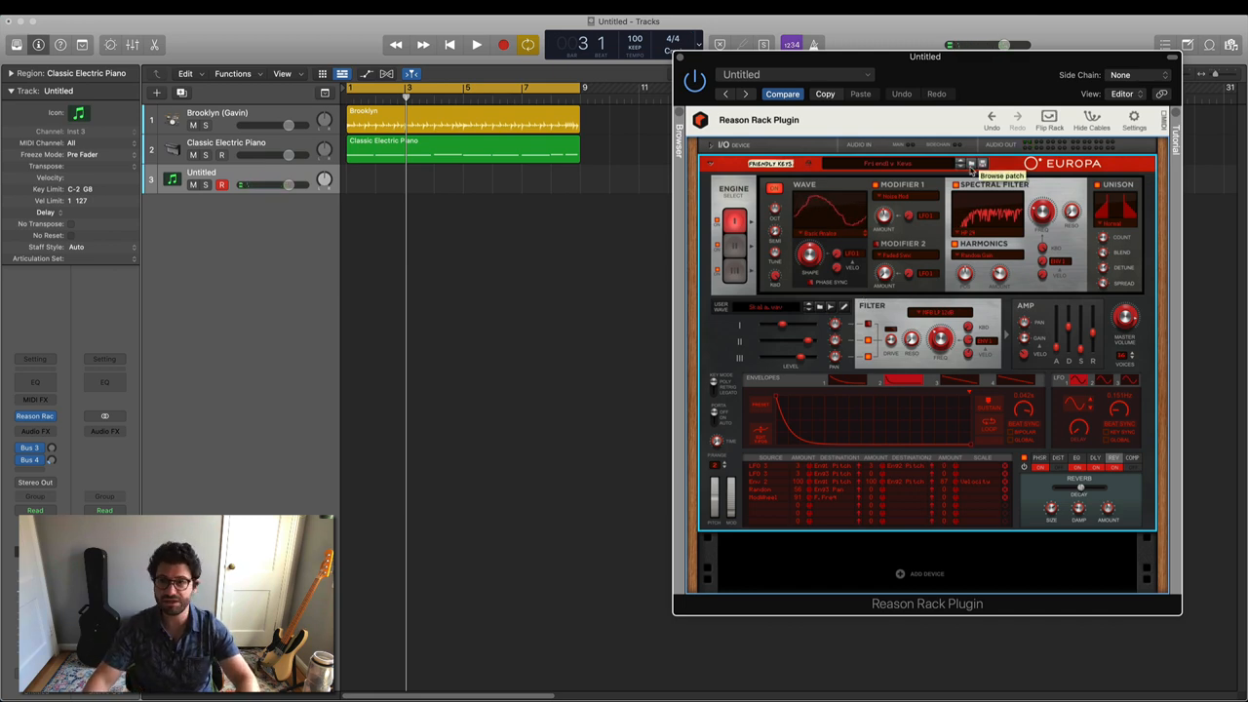
left_click(1001, 163)
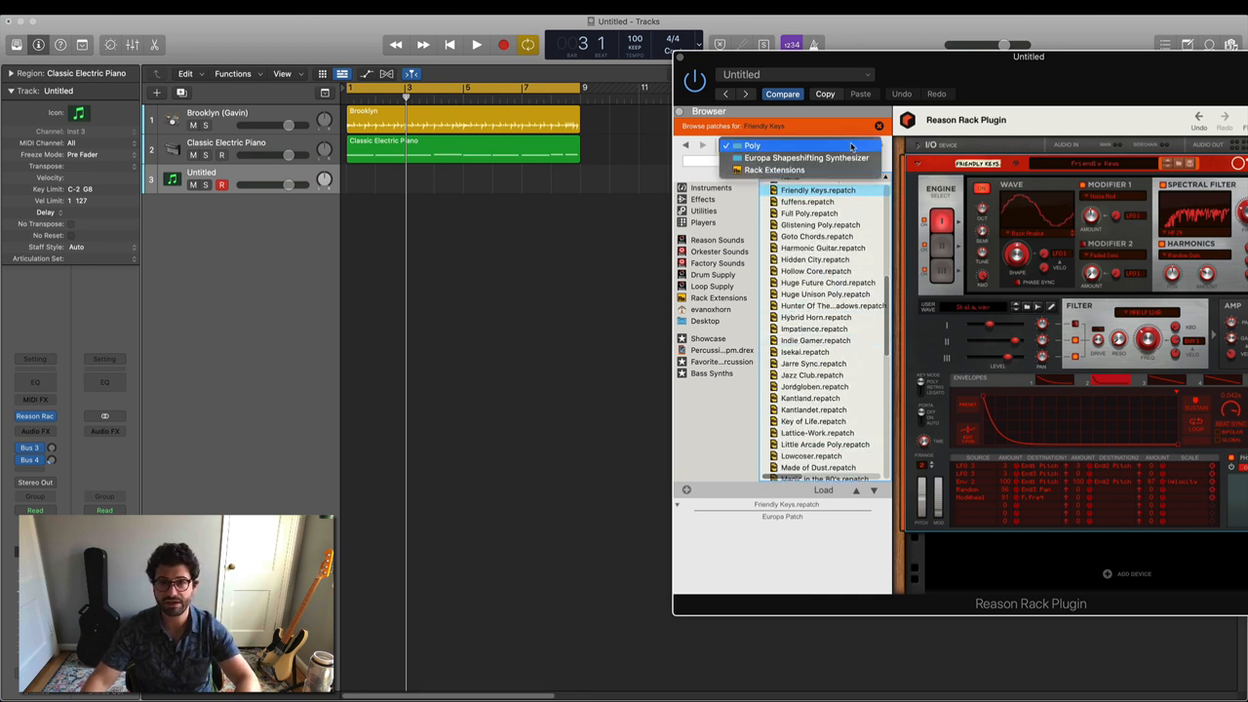
left_click(806, 157)
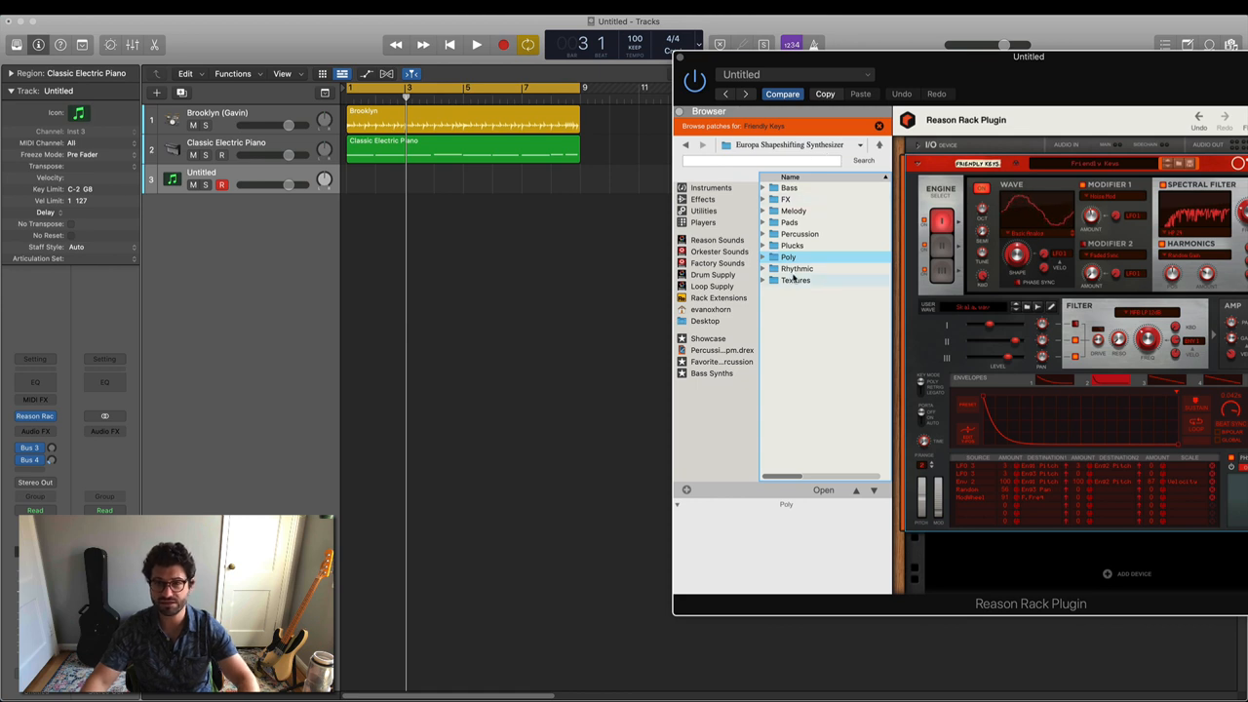
left_click(794, 245)
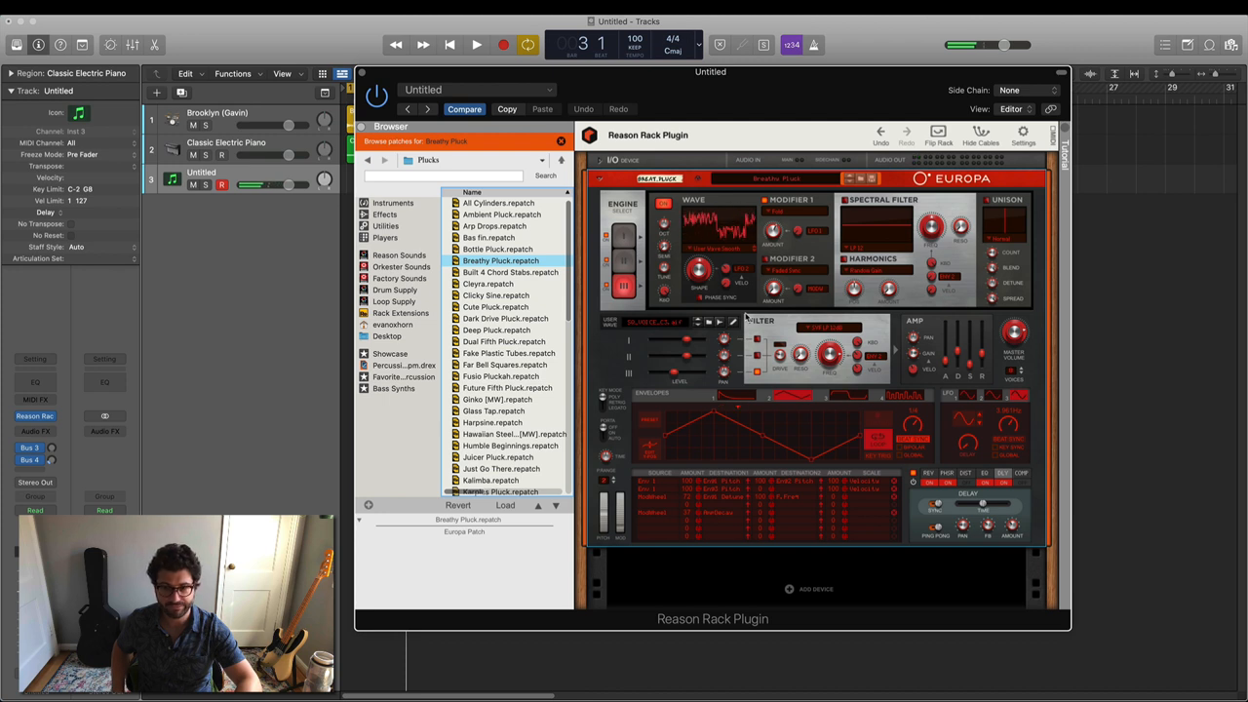
Audition the project, then load Far Bell Squares on Europa.
left_click(476, 43)
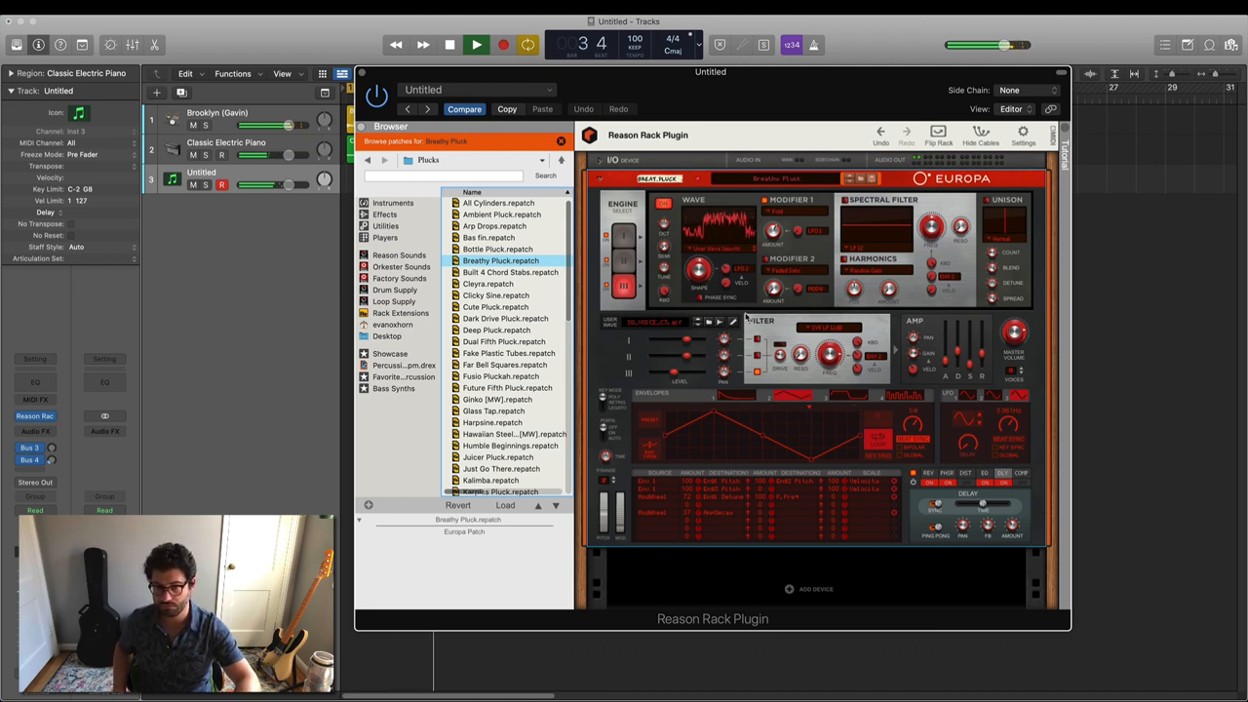
left_click(476, 45)
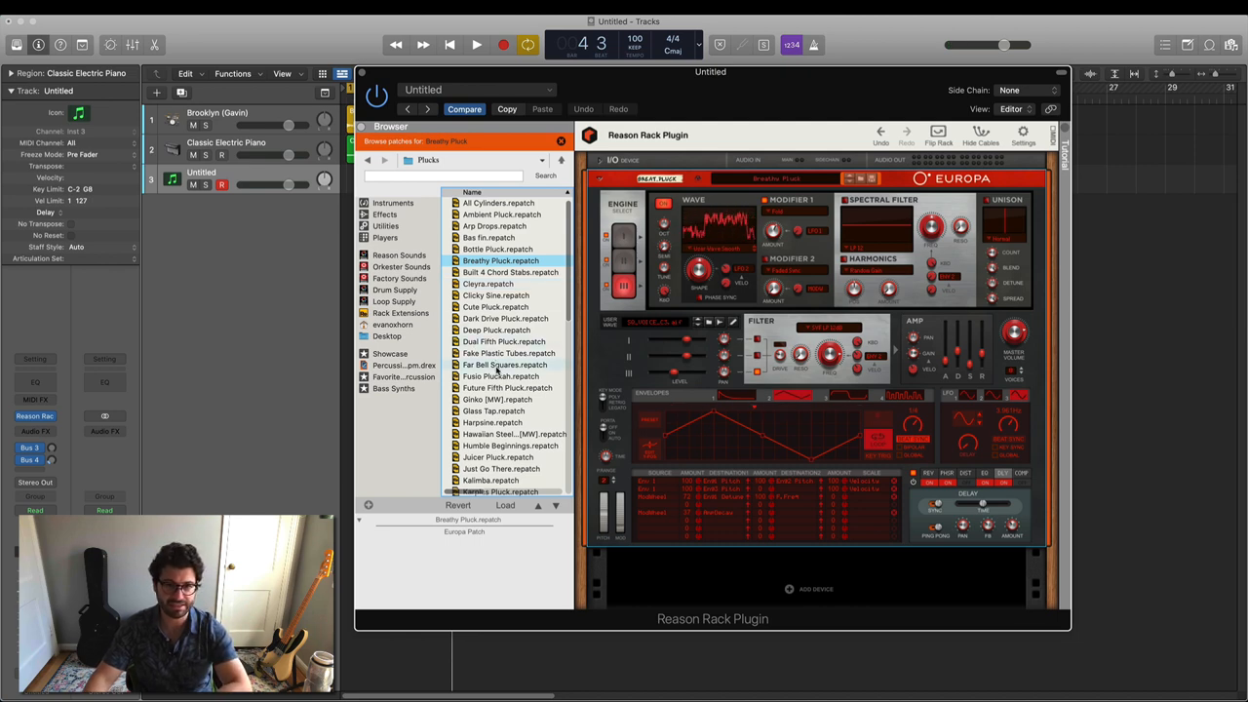
left_click(504, 364)
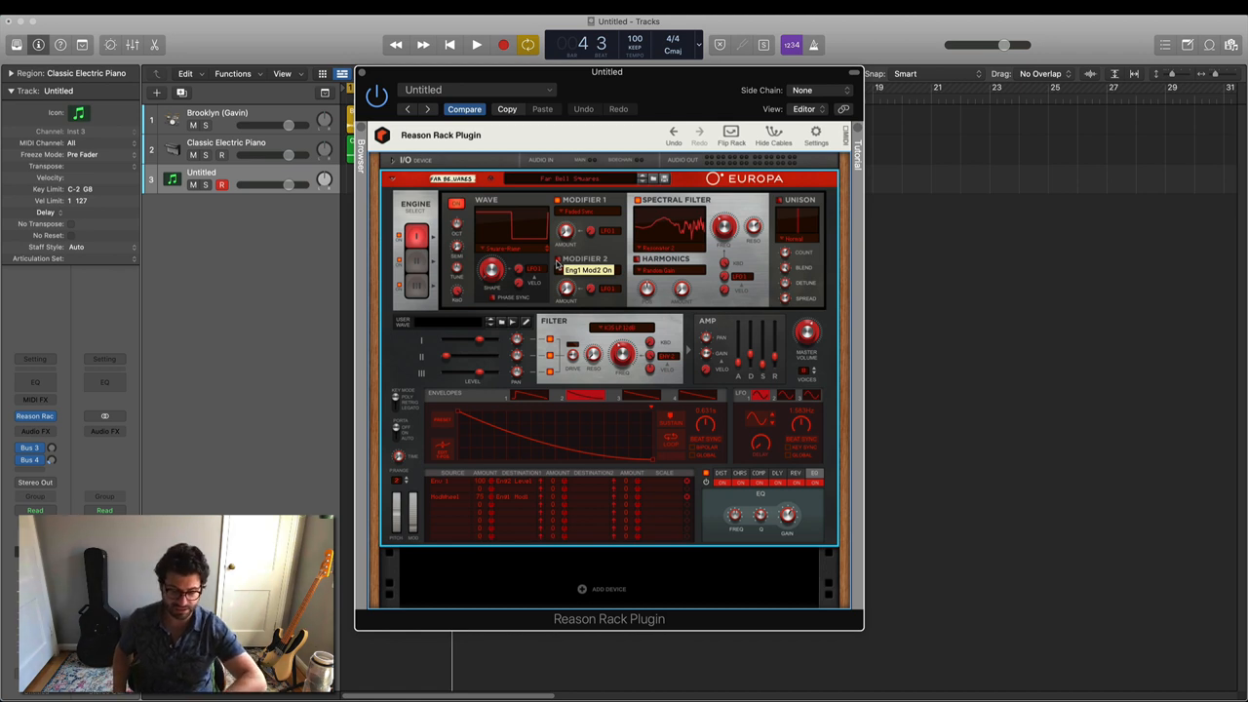
Record a 17-note MIDI part on the Europa track.
left_click(476, 44)
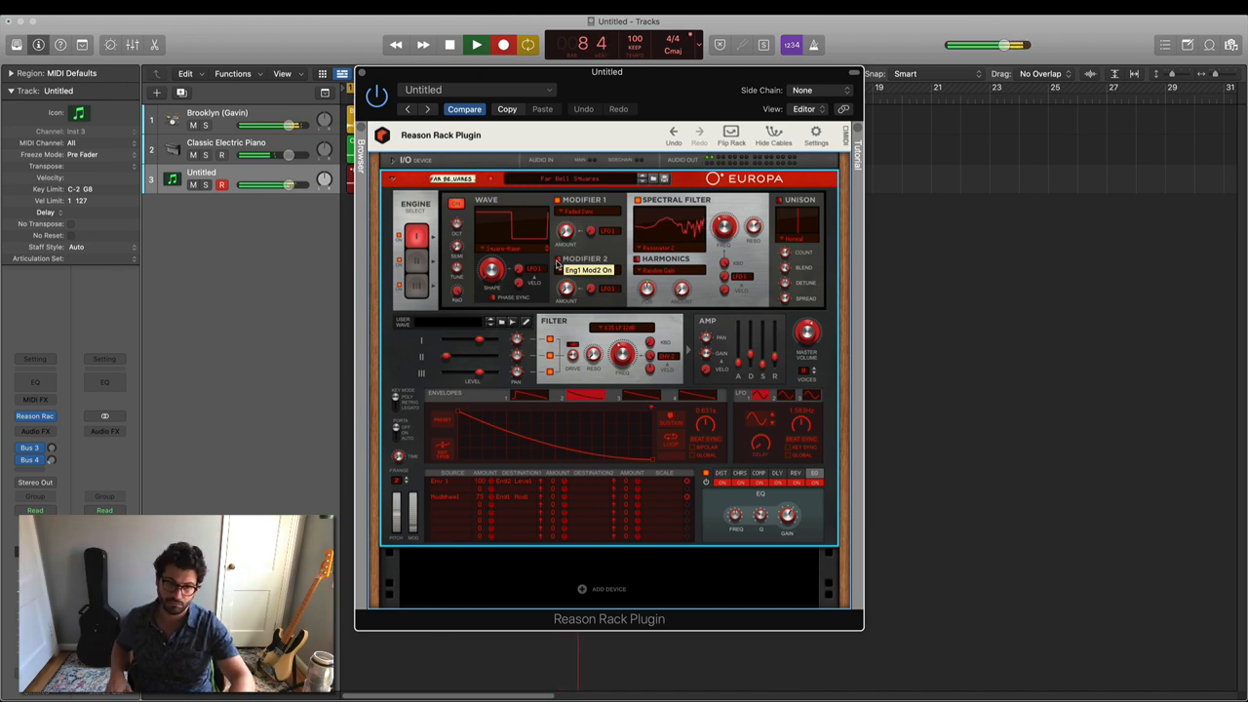
left_click(449, 45)
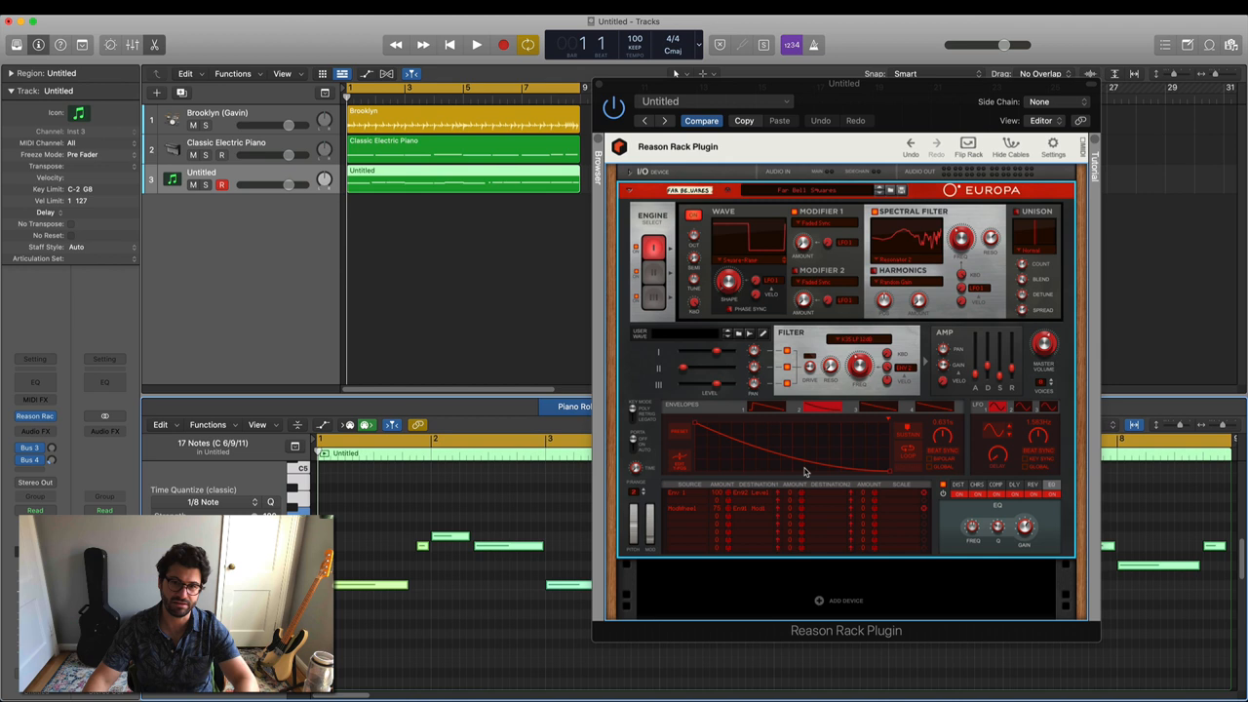
Play back the recorded part while adjusting Europa's Reverb Amount knob.
left_click(476, 45)
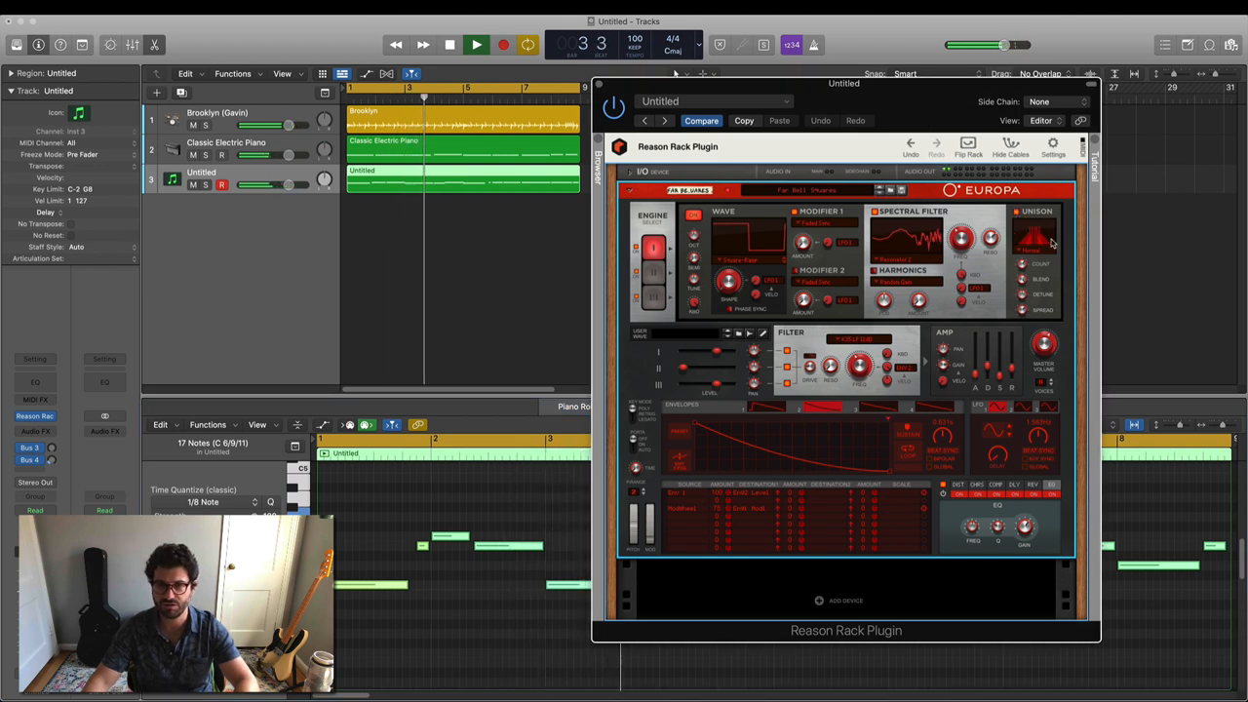
left_click_drag(858, 366, 858, 351)
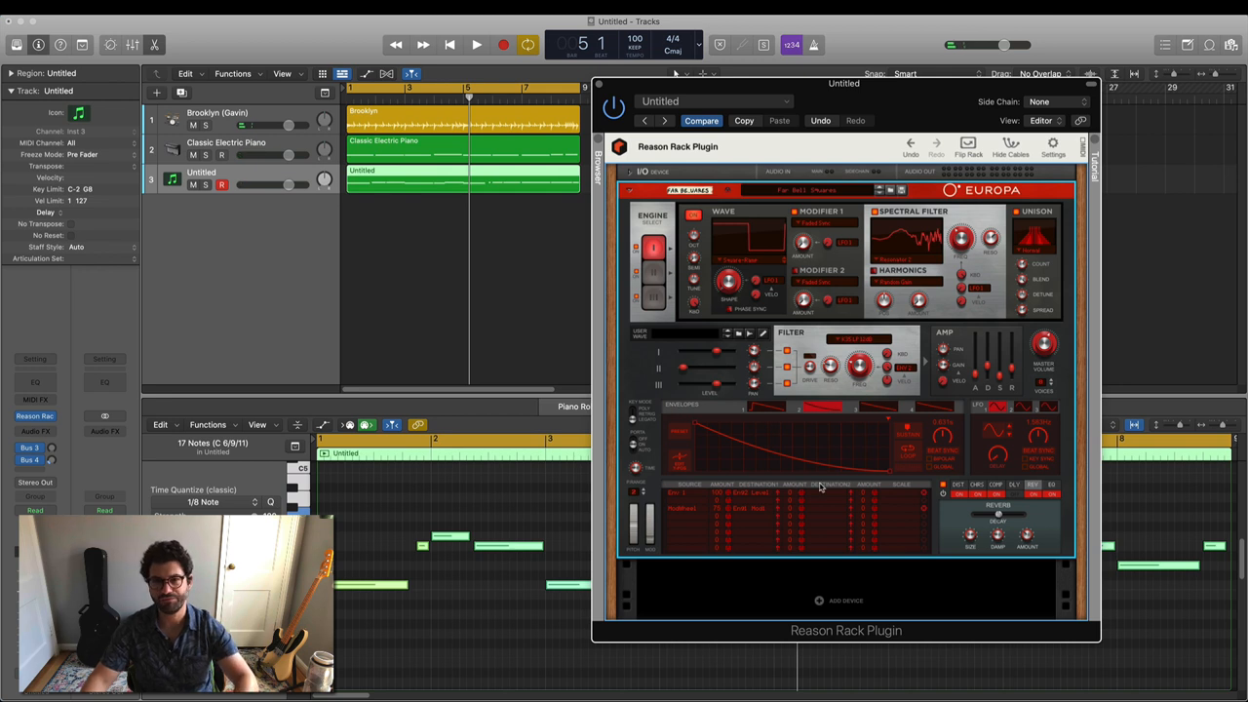
mouse_move(1202, 240)
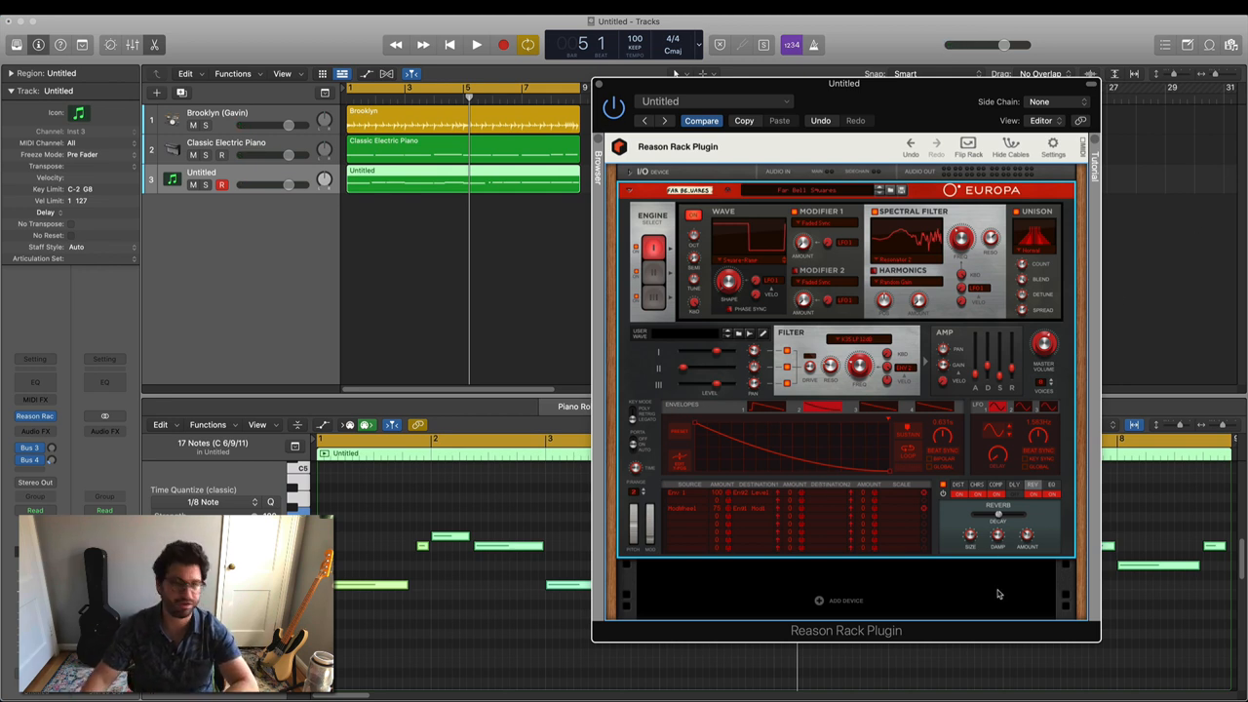
Open the context menu in the empty rack area below Europa.
right_click(809, 580)
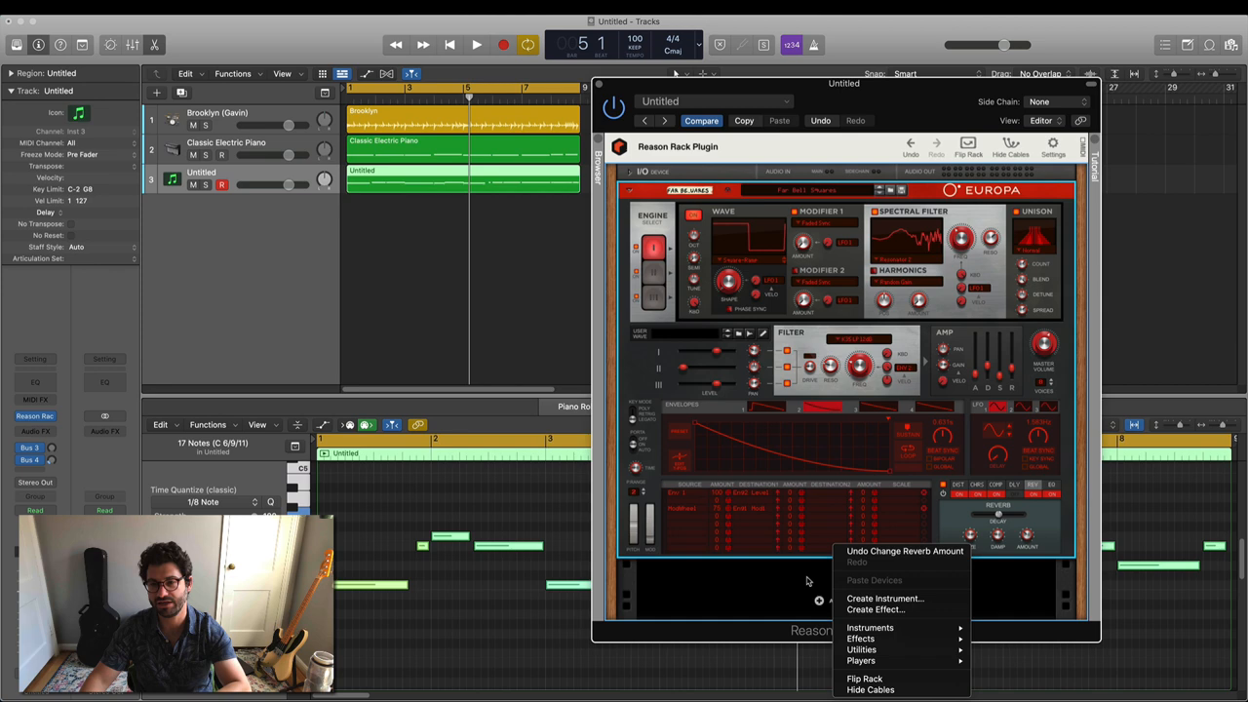
mouse_move(861, 639)
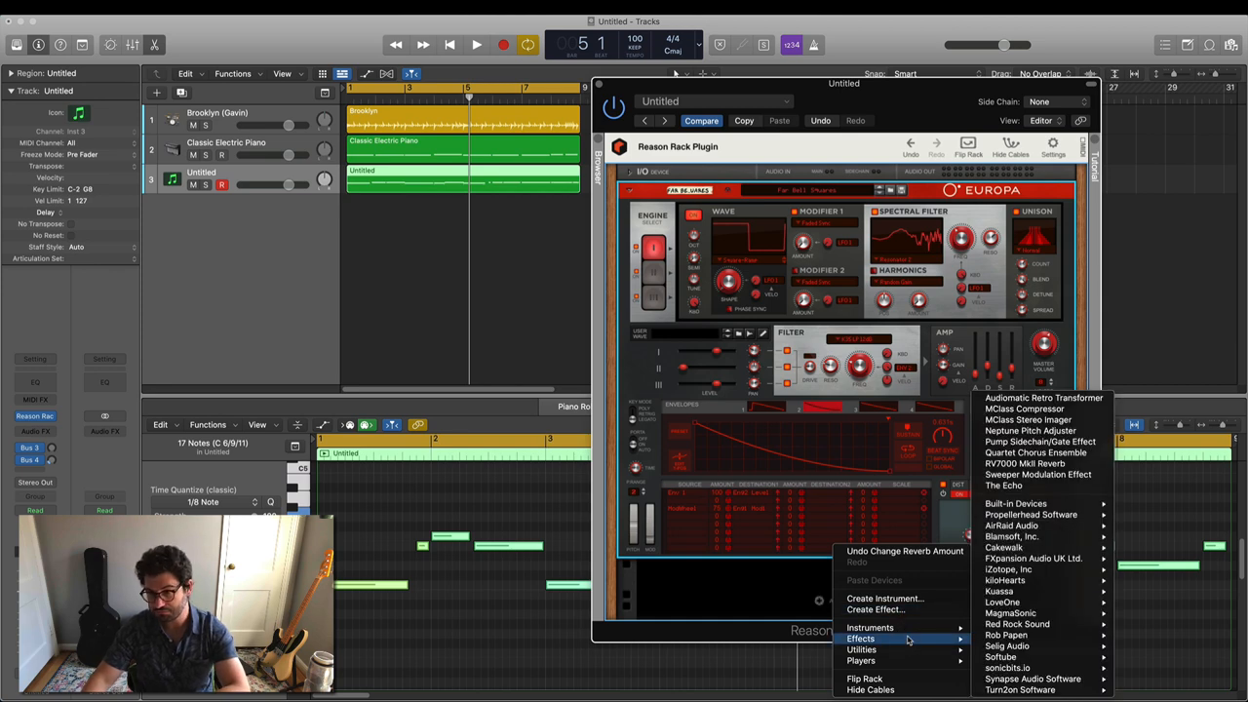
mouse_move(1039, 486)
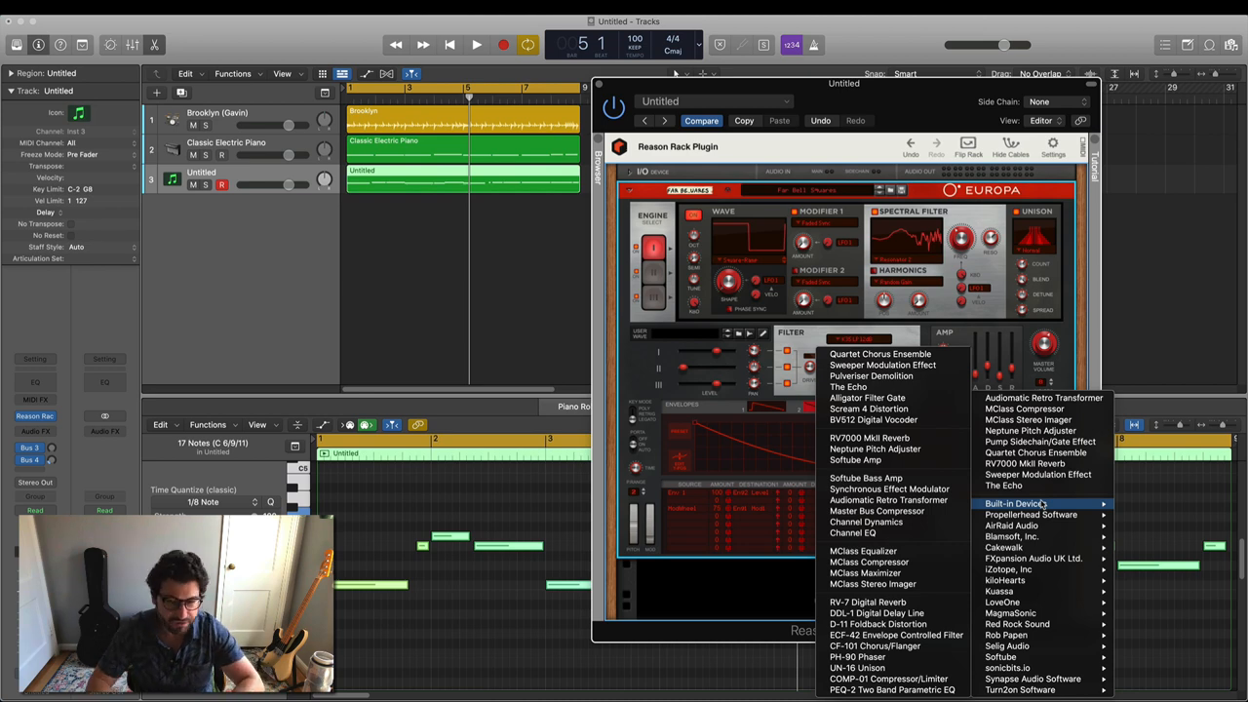
mouse_move(1031, 514)
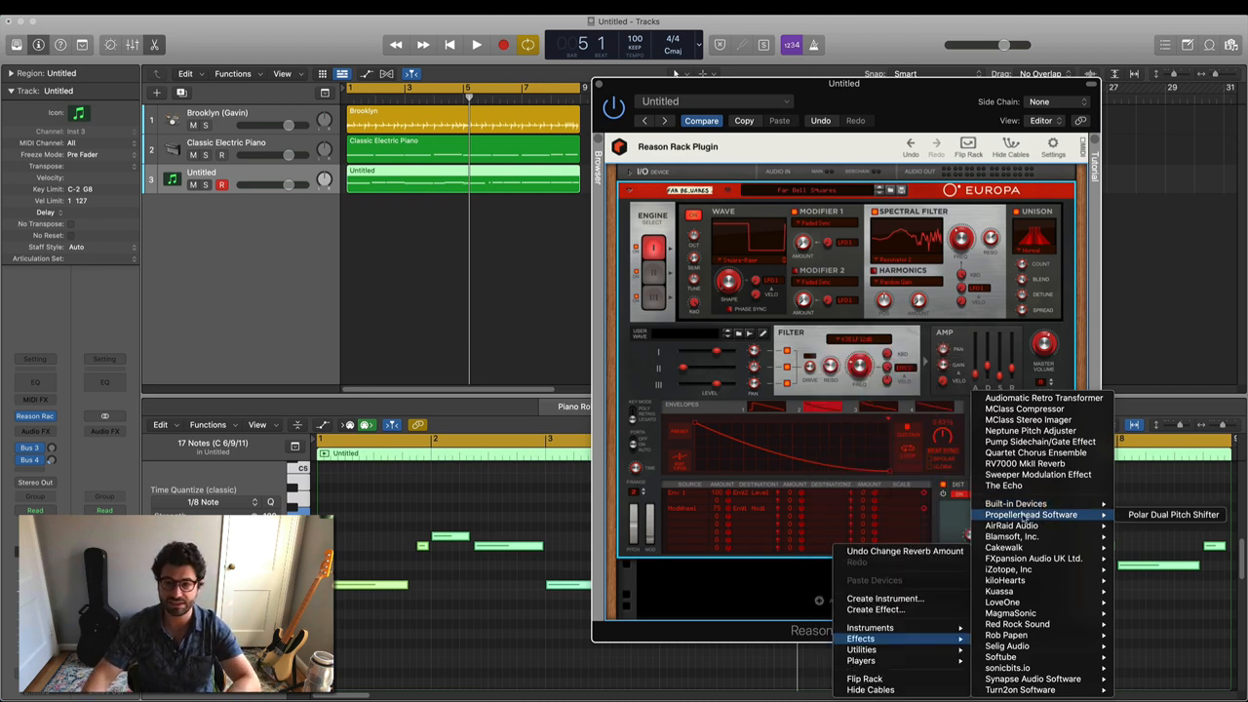
mouse_move(1017, 624)
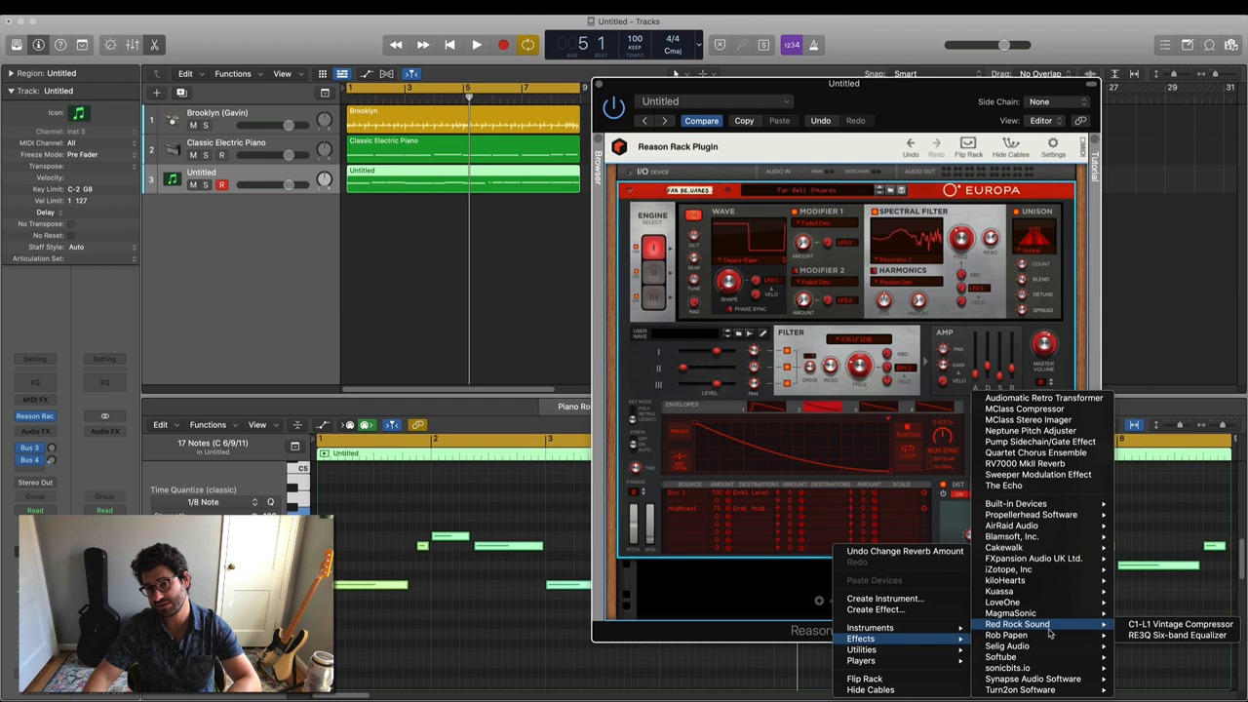
mouse_move(1030, 430)
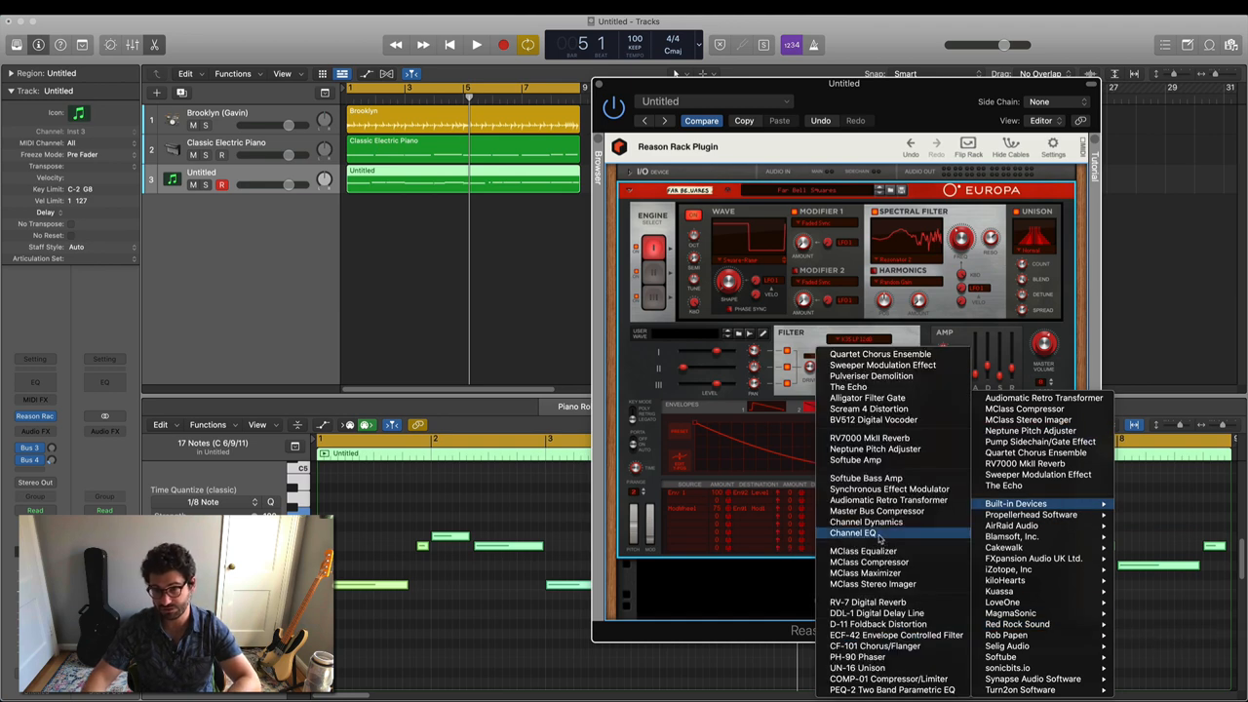
mouse_move(868, 409)
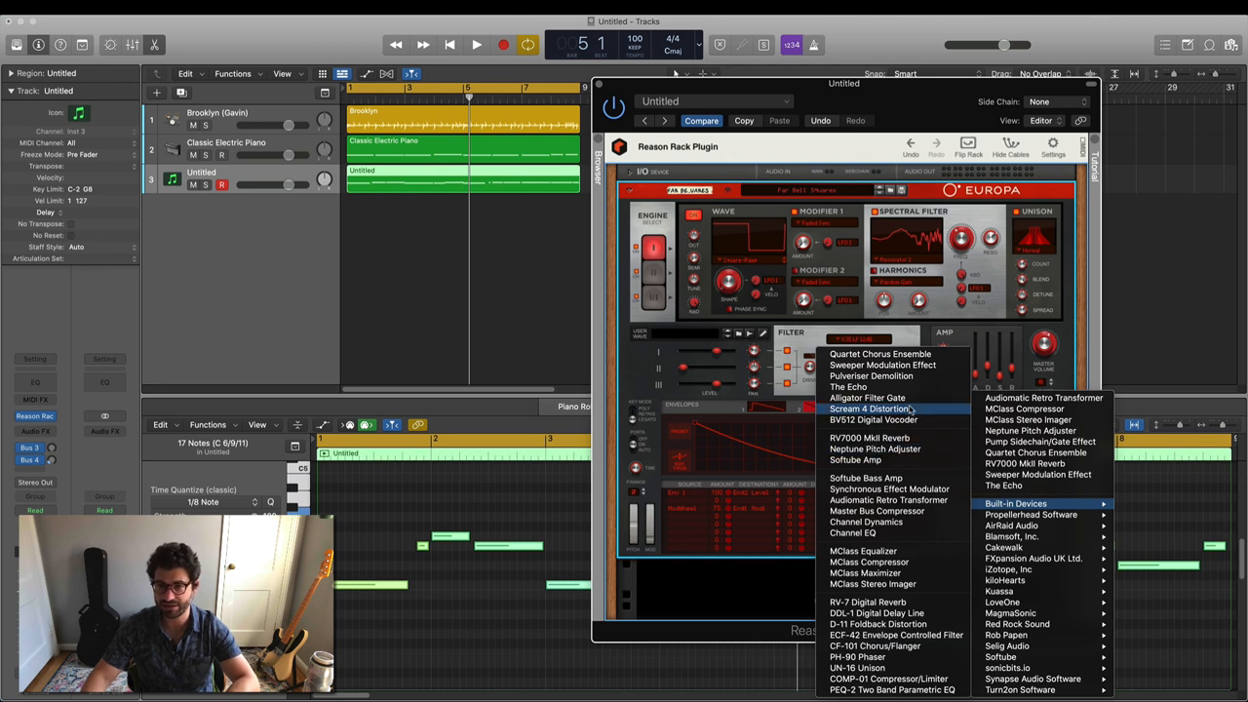
mouse_move(888, 489)
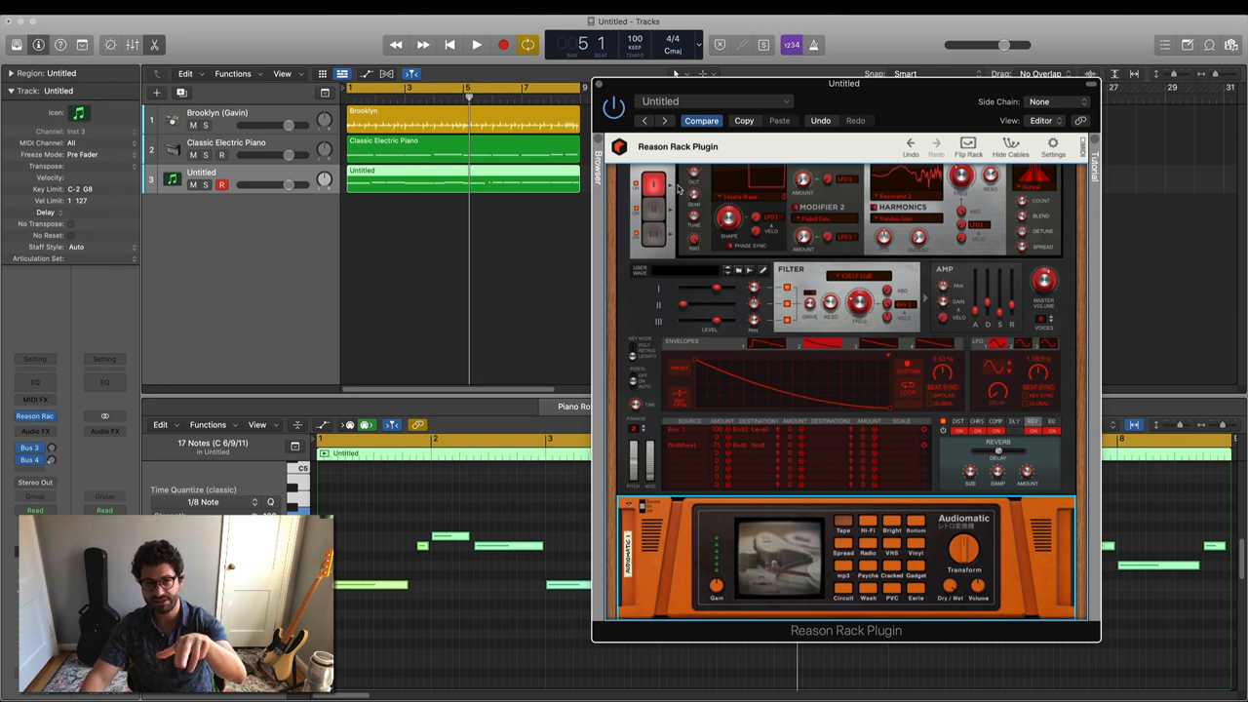
mouse_move(449, 192)
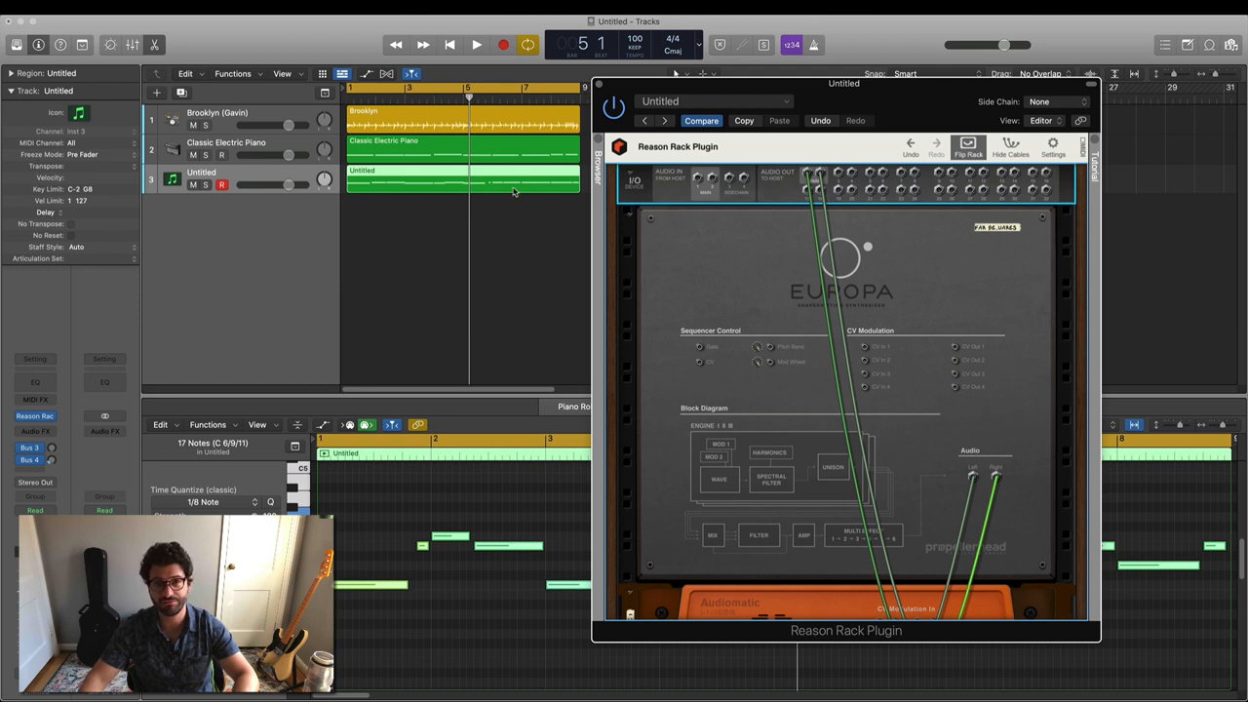
mouse_move(704, 290)
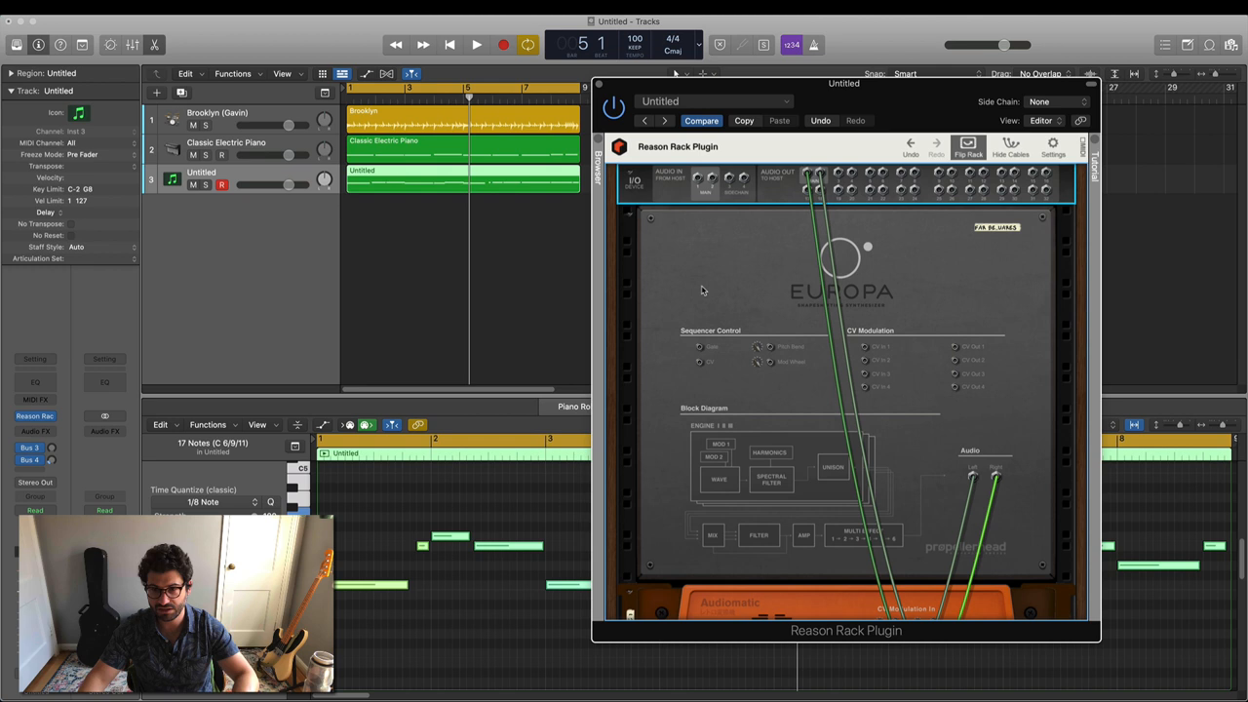
scroll("down", 3)
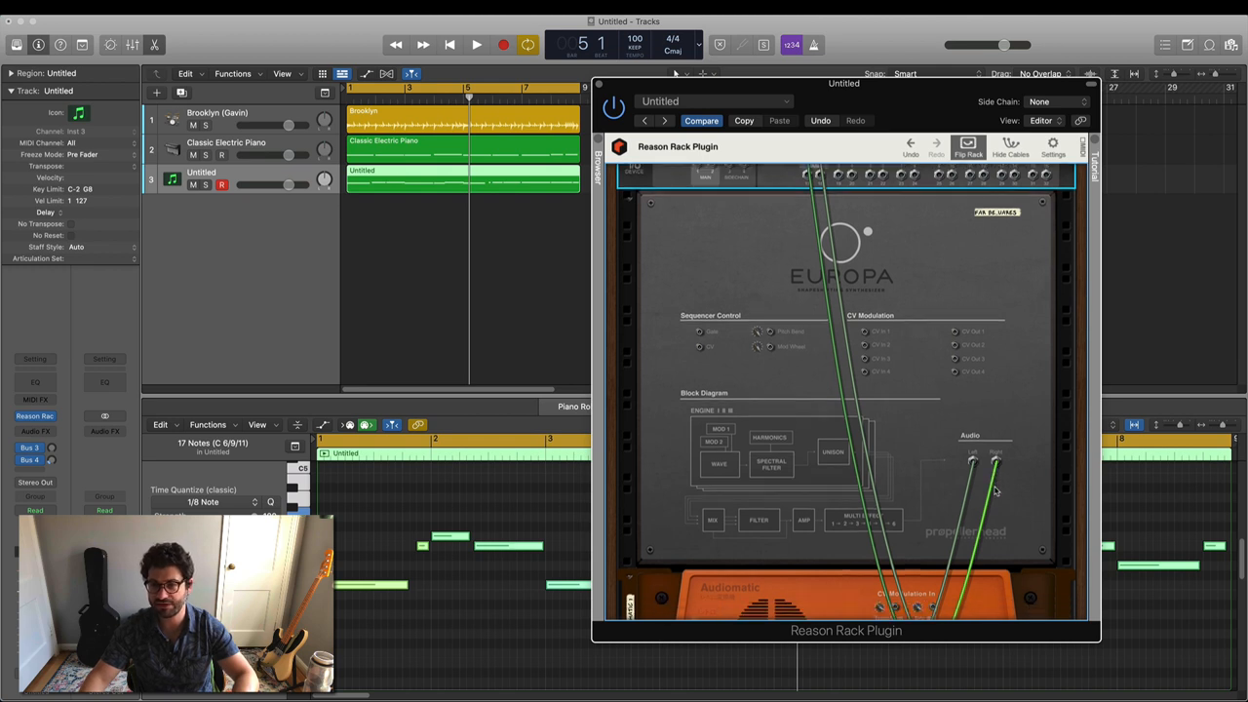
scroll("down", 3)
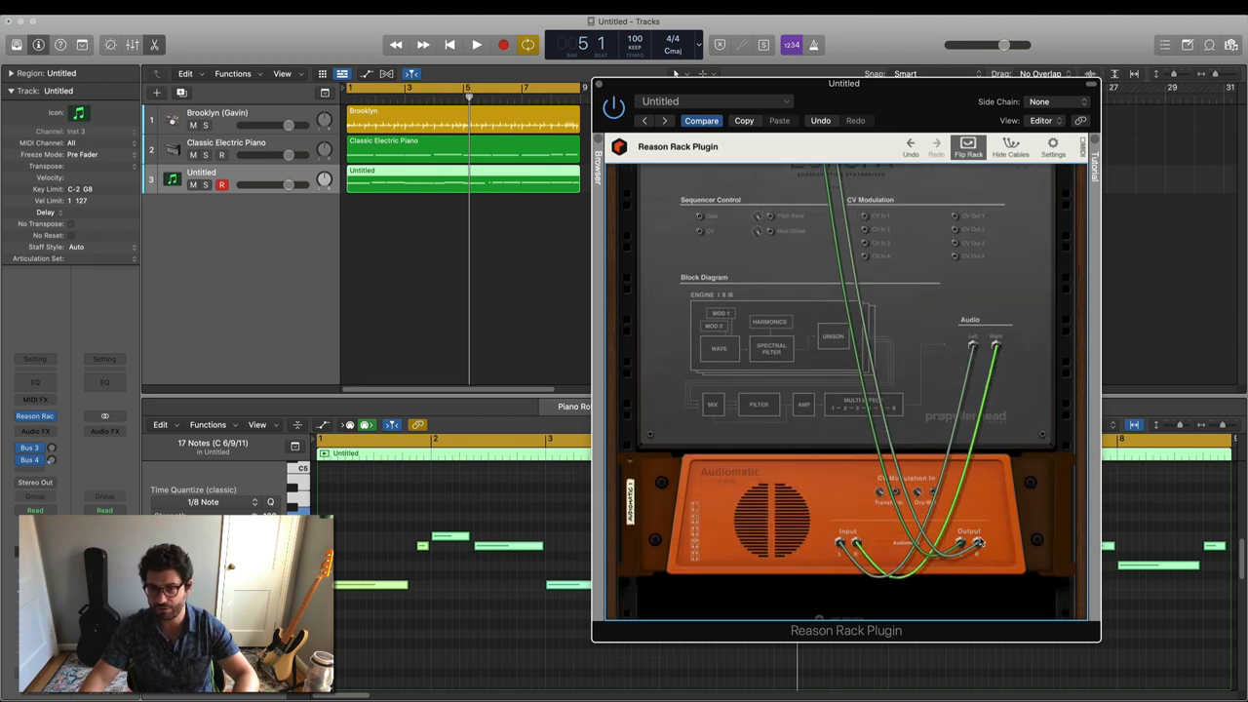
scroll("down", 3)
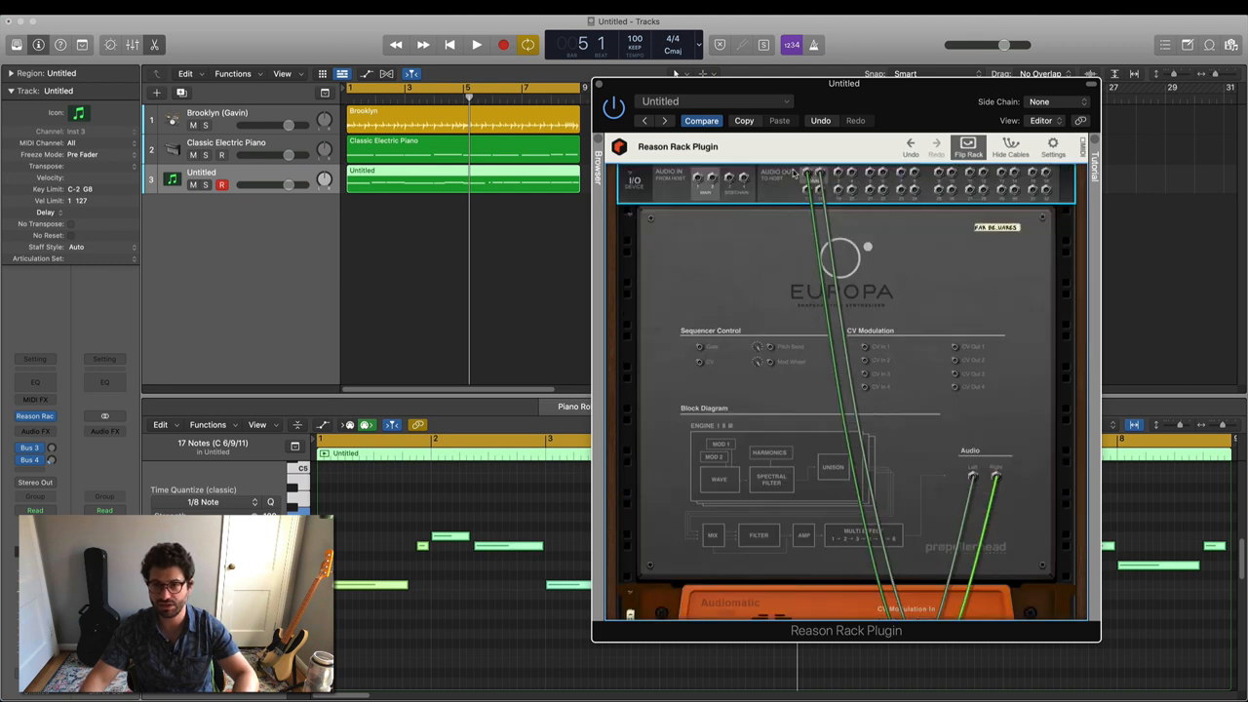
mouse_move(532, 191)
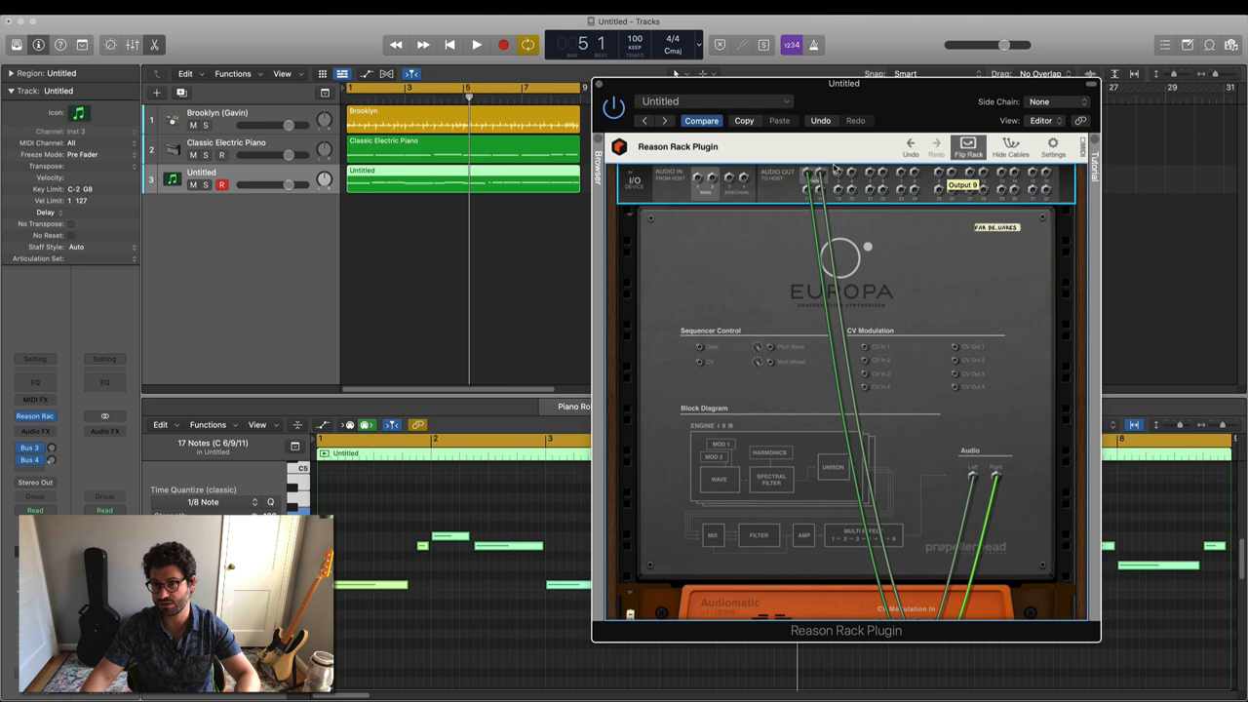
scroll("down", 3)
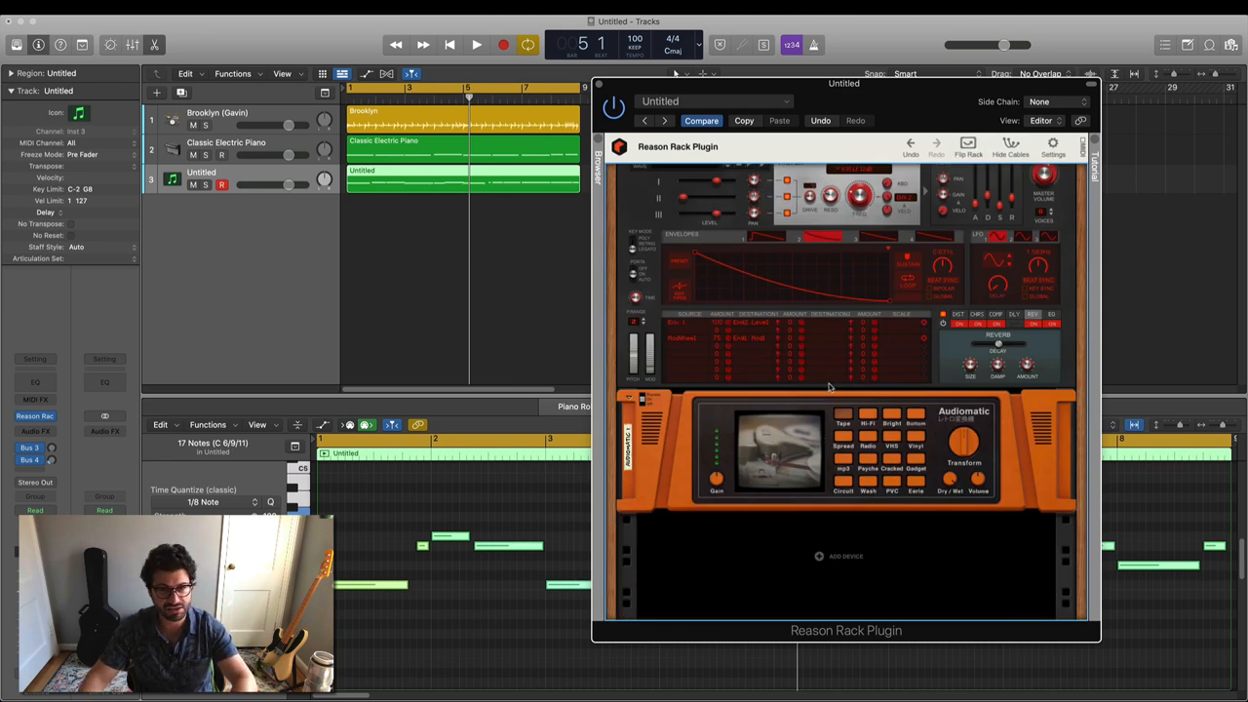
Start playback and raise Audiomatic's Transform amount to about 27%.
left_click(476, 44)
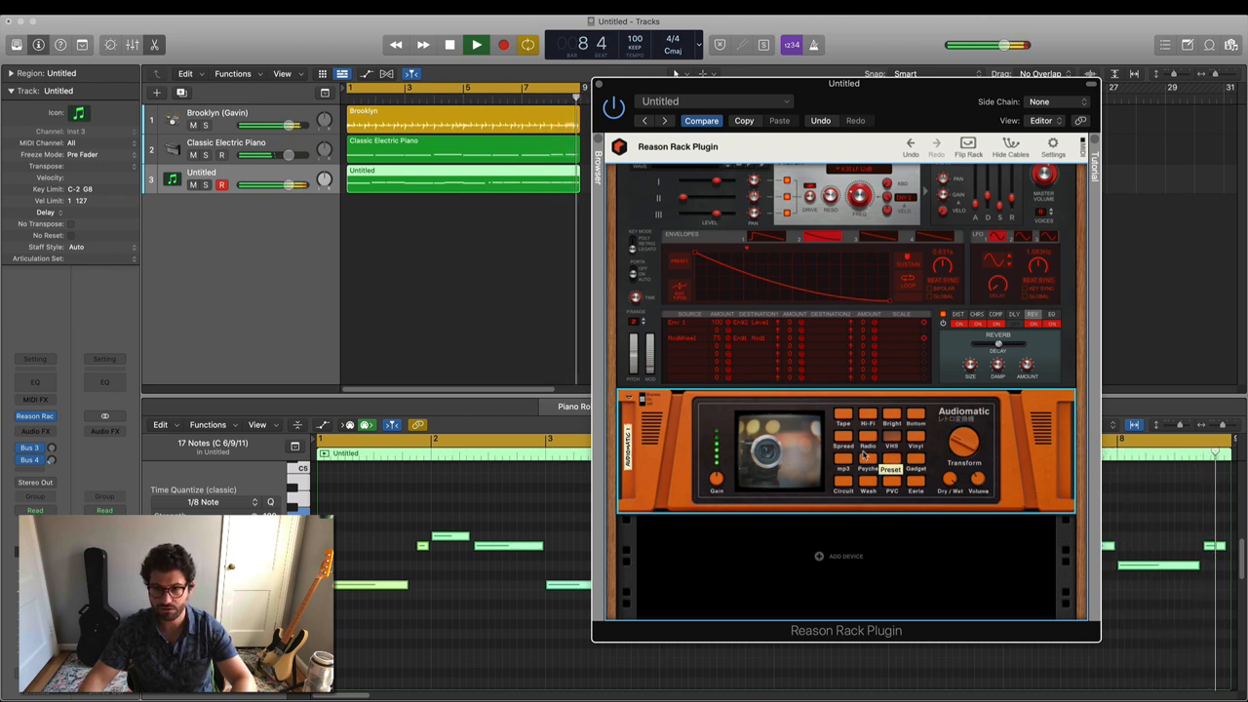
left_click_drag(969, 444, 969, 439)
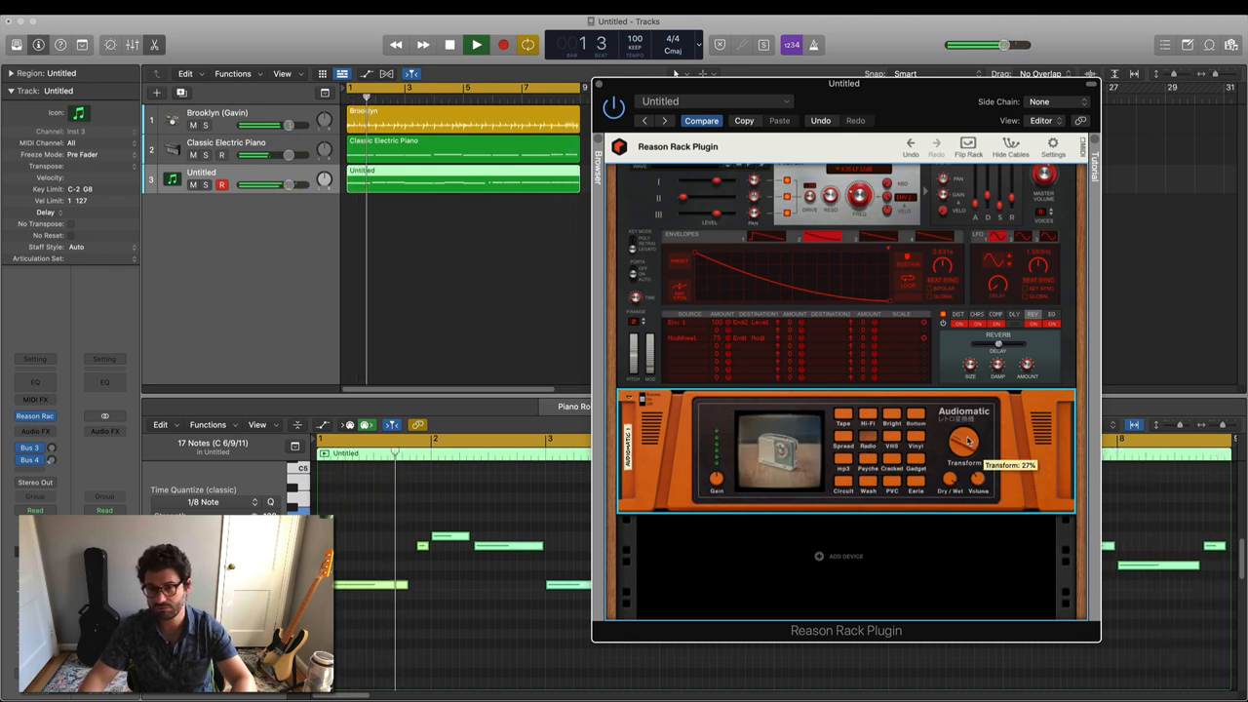
left_click_drag(966, 441, 965, 420)
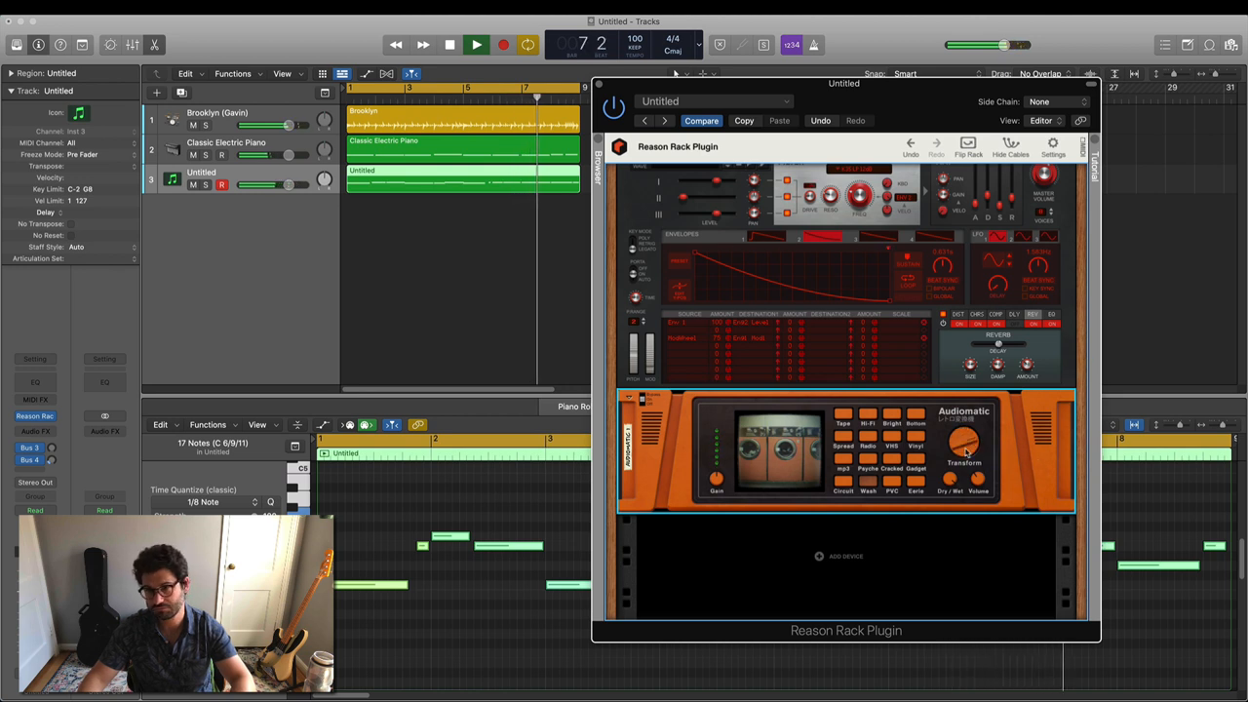
left_click_drag(964, 444, 964, 439)
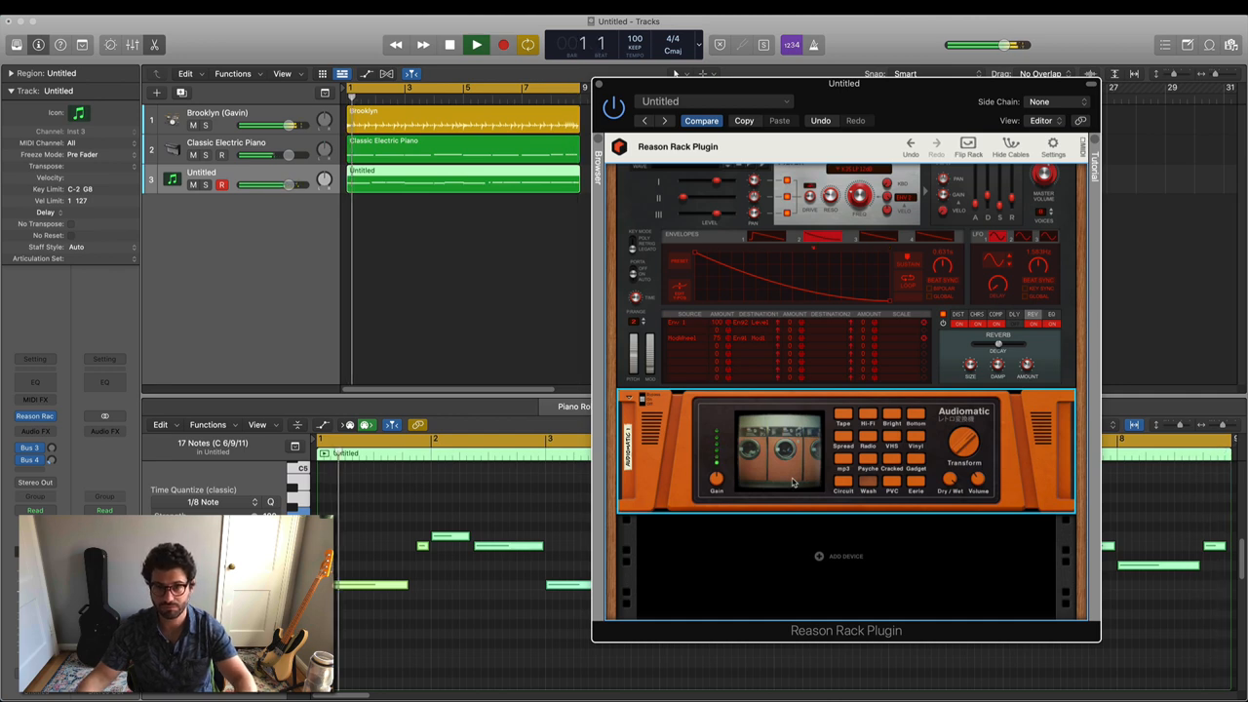
Insert an RV7000 MkII Reverb from the rack's Effects menu.
right_click(847, 556)
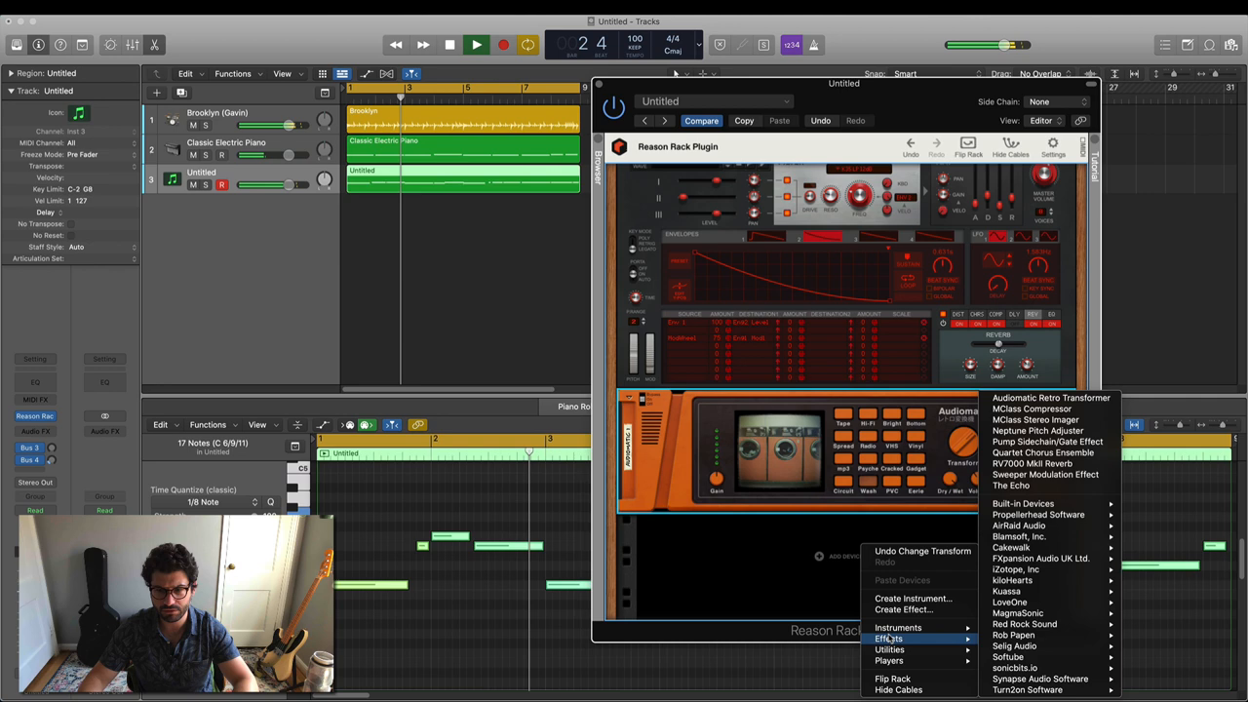
mouse_move(1020, 526)
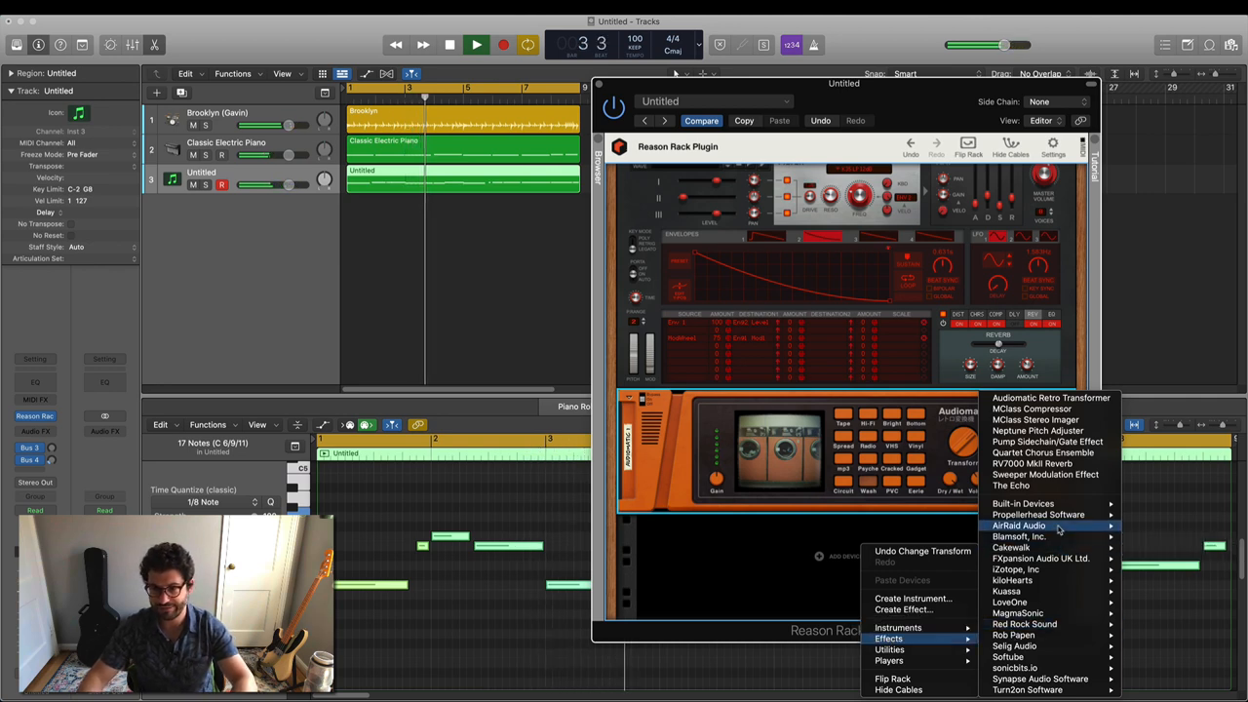
mouse_move(1039, 514)
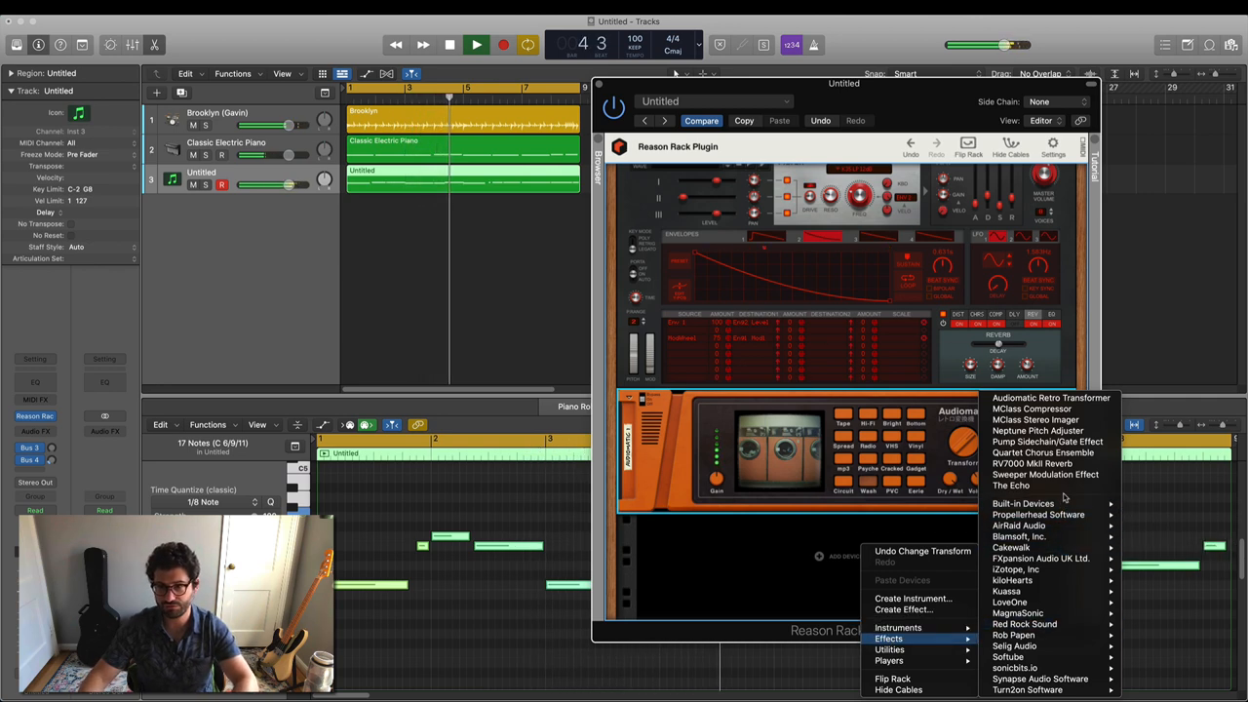
mouse_move(1066, 463)
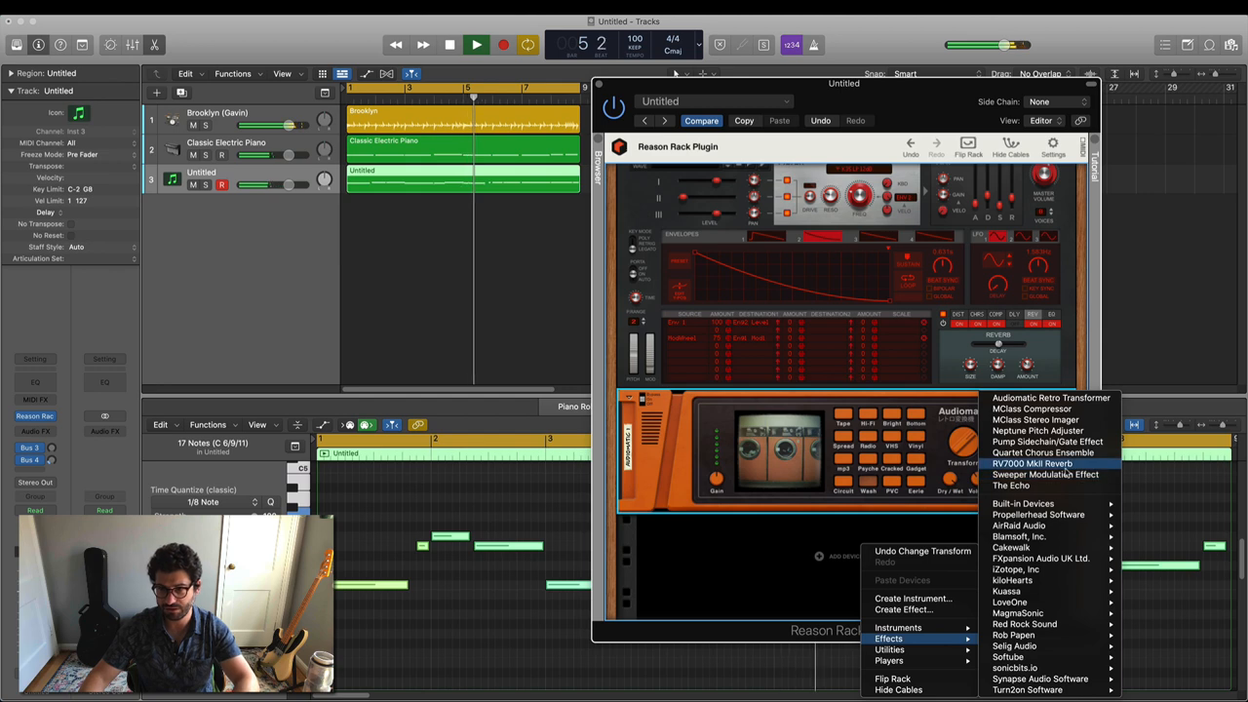
left_click(1032, 463)
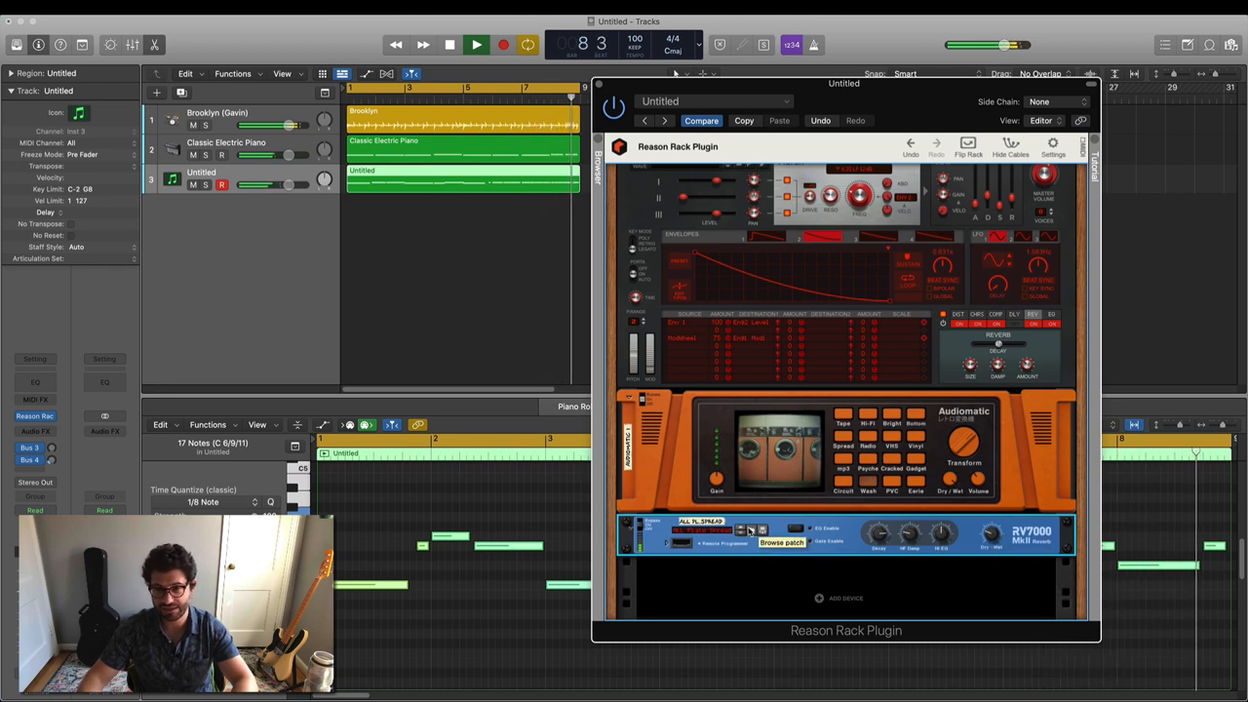
Browse the RV7000's reverb patches, then stop playback.
left_click(780, 542)
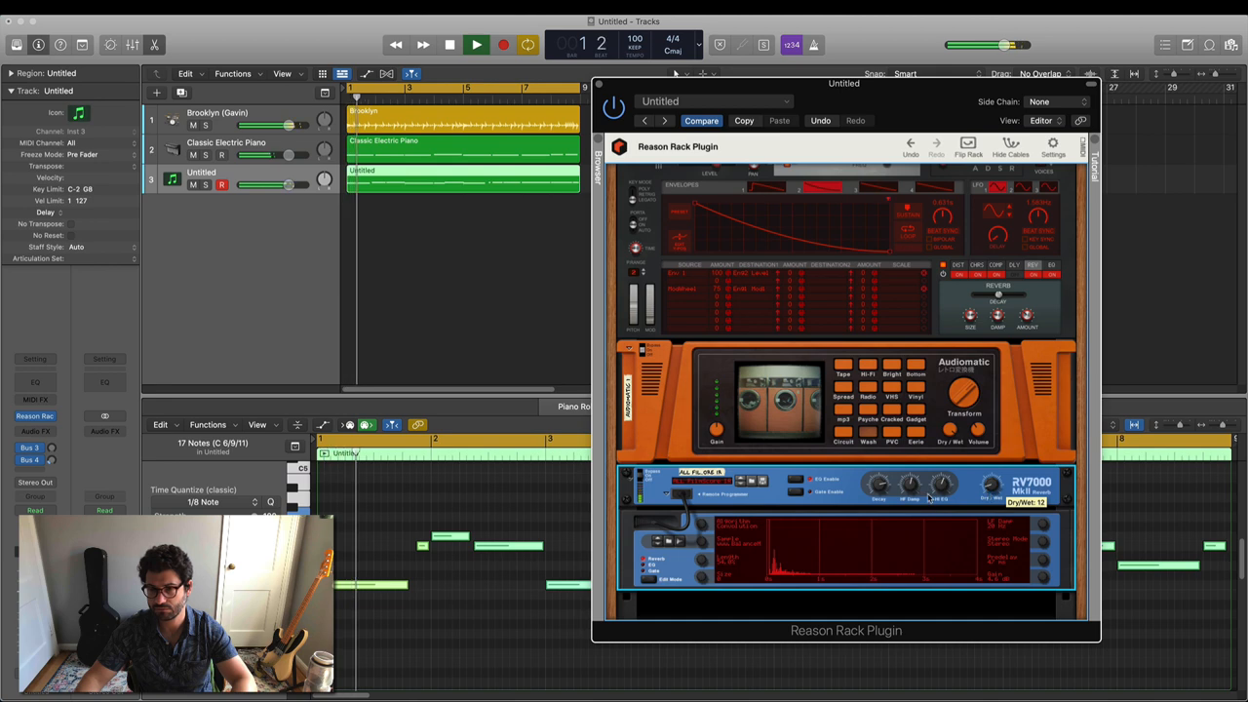
left_click(450, 45)
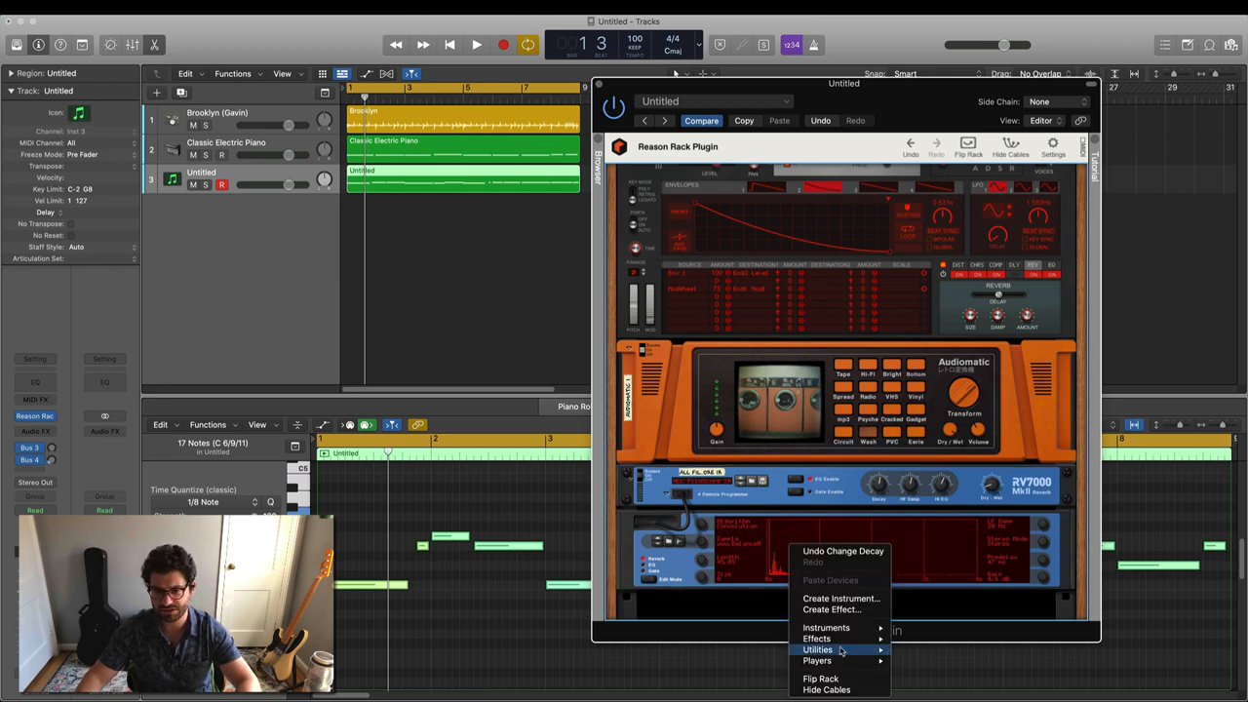
mouse_move(817, 639)
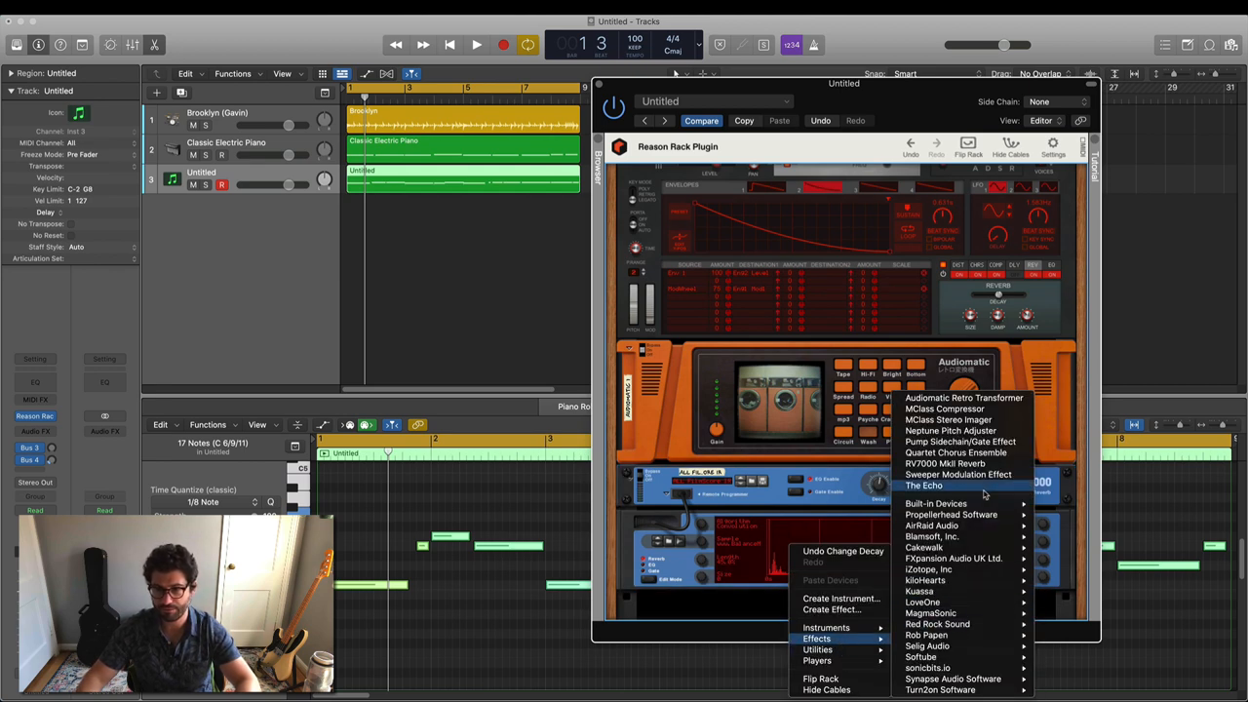
mouse_move(958, 475)
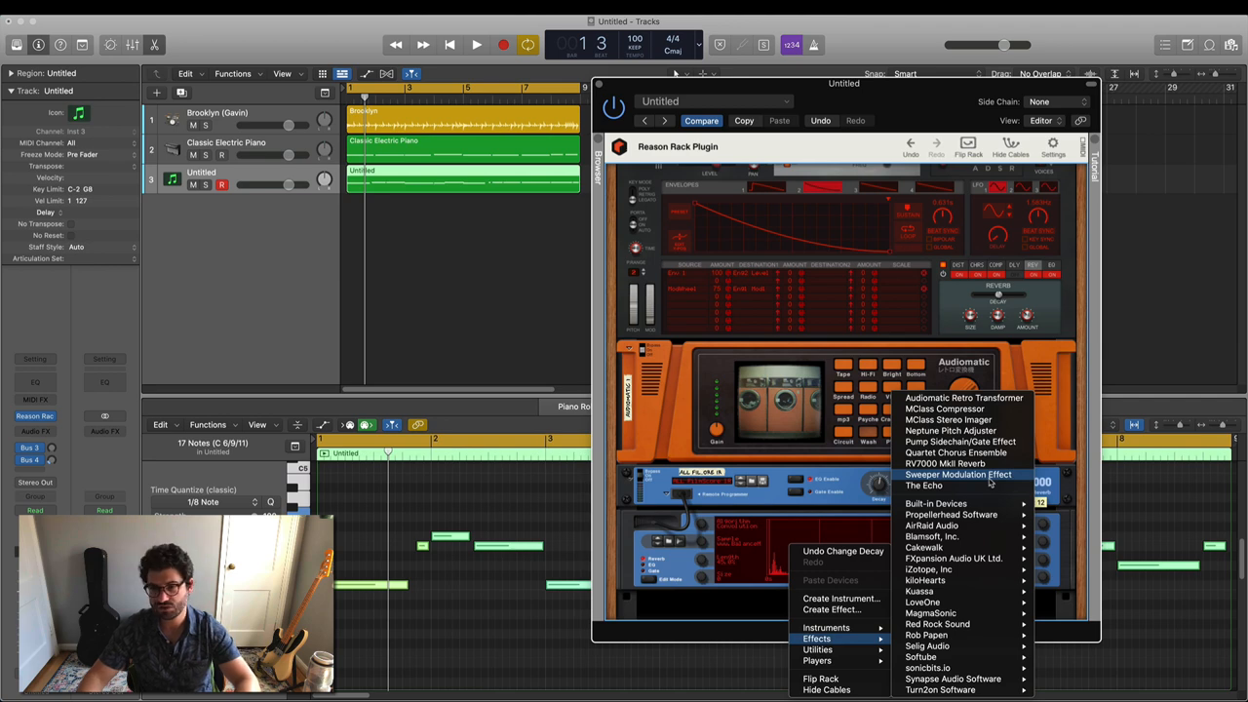
Add a Quartet Chorus Ensemble beneath the RV7000 and open its patch browser.
left_click(941, 463)
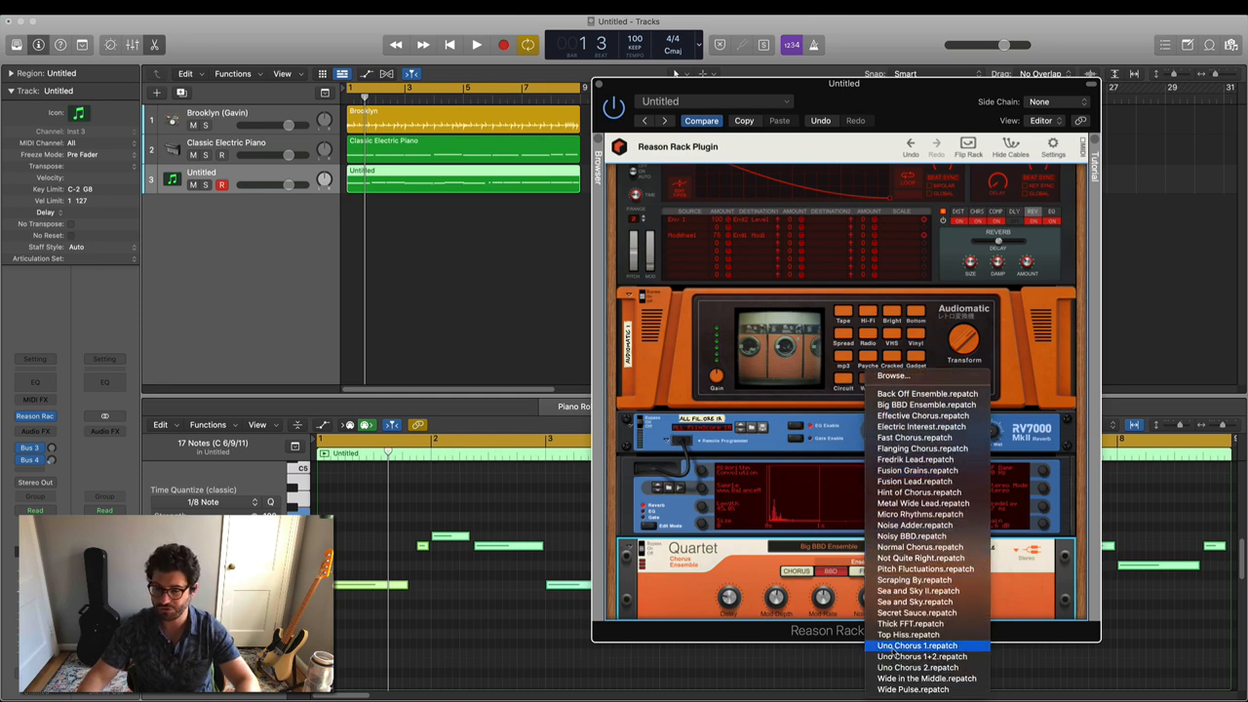
Load Uno Chorus 1.repatch into the Quartet Chorus and flip the rack to show cabling.
left_click(916, 646)
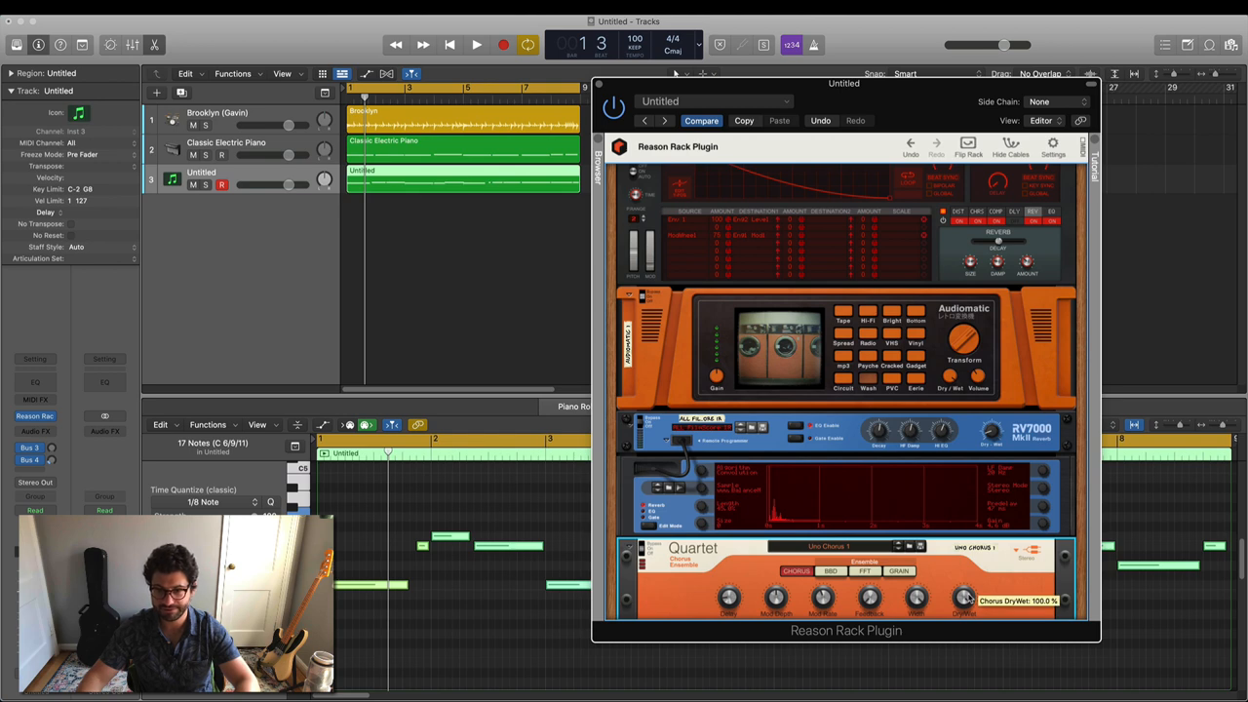
left_click(476, 44)
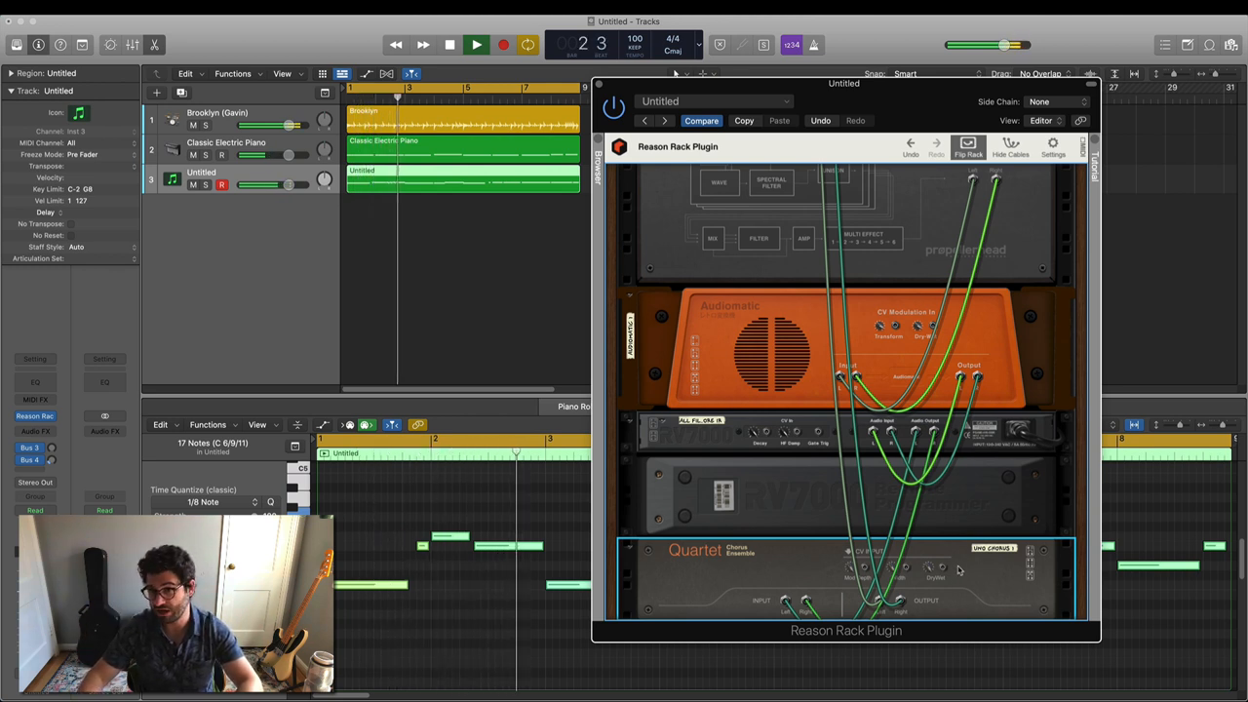
Flip the rack to view rear cabling: Quartet under Europa, ahead of Audiomatic and RV7000.
left_click(450, 45)
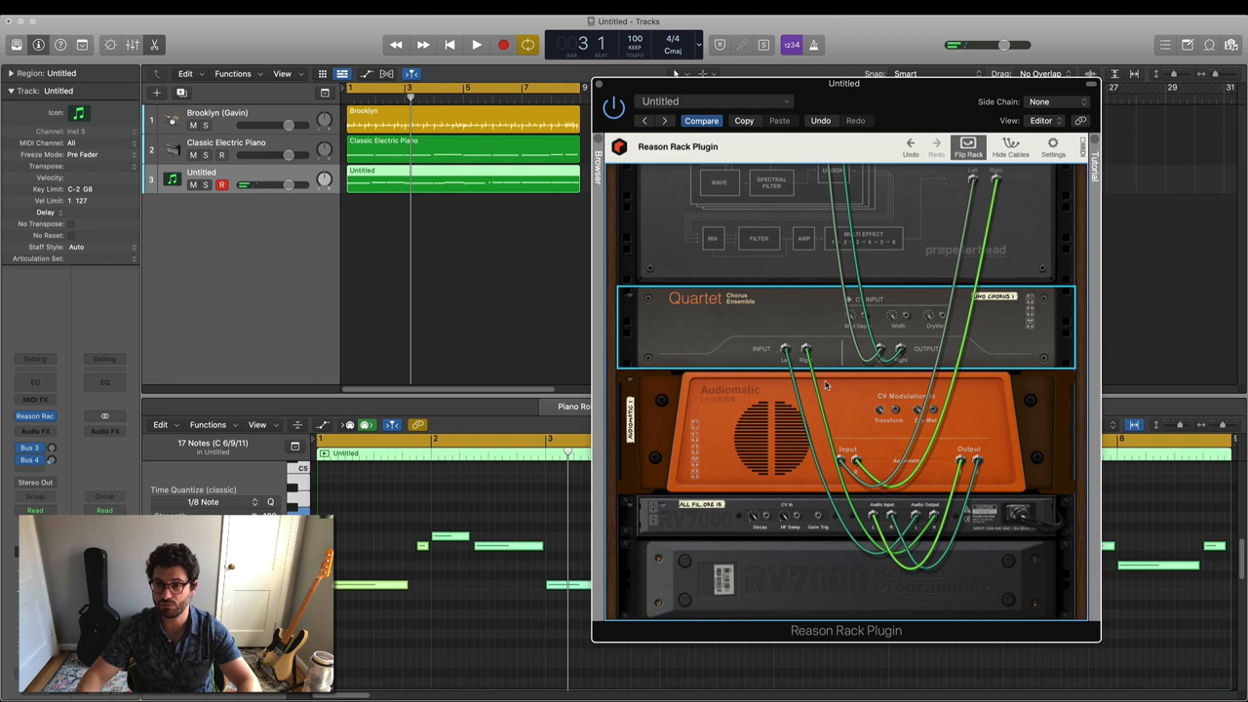
mouse_move(934, 399)
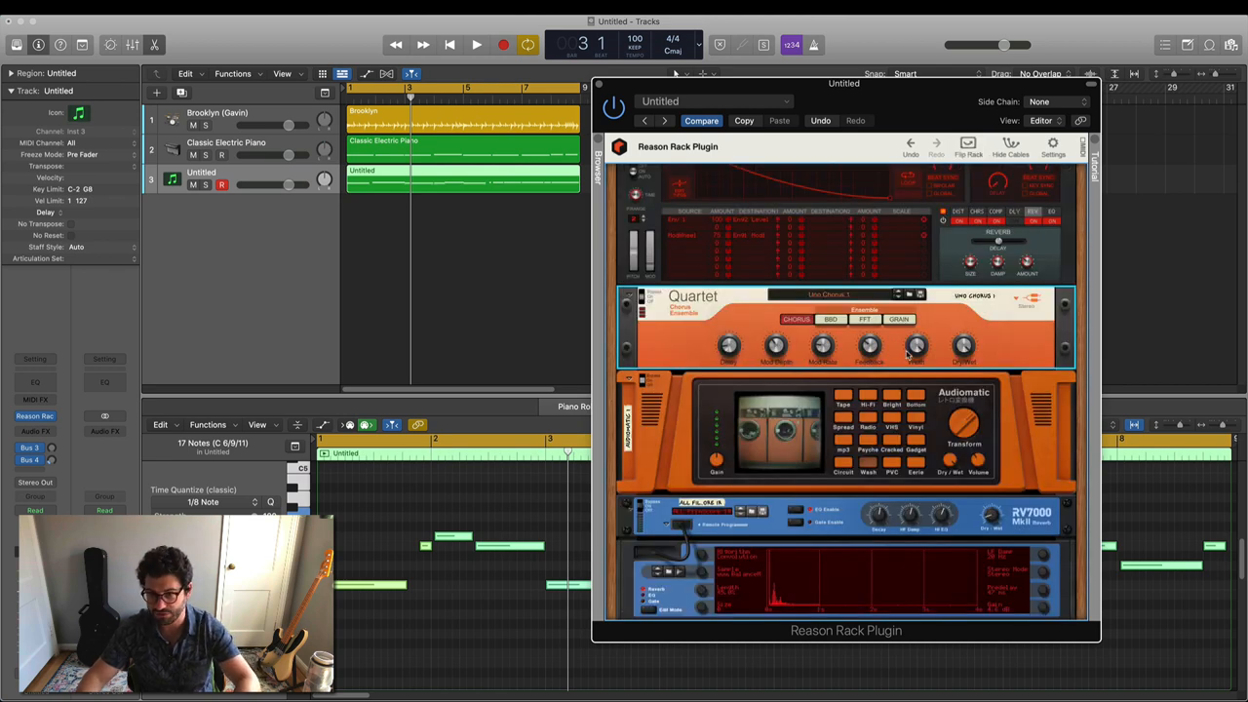
left_click(476, 45)
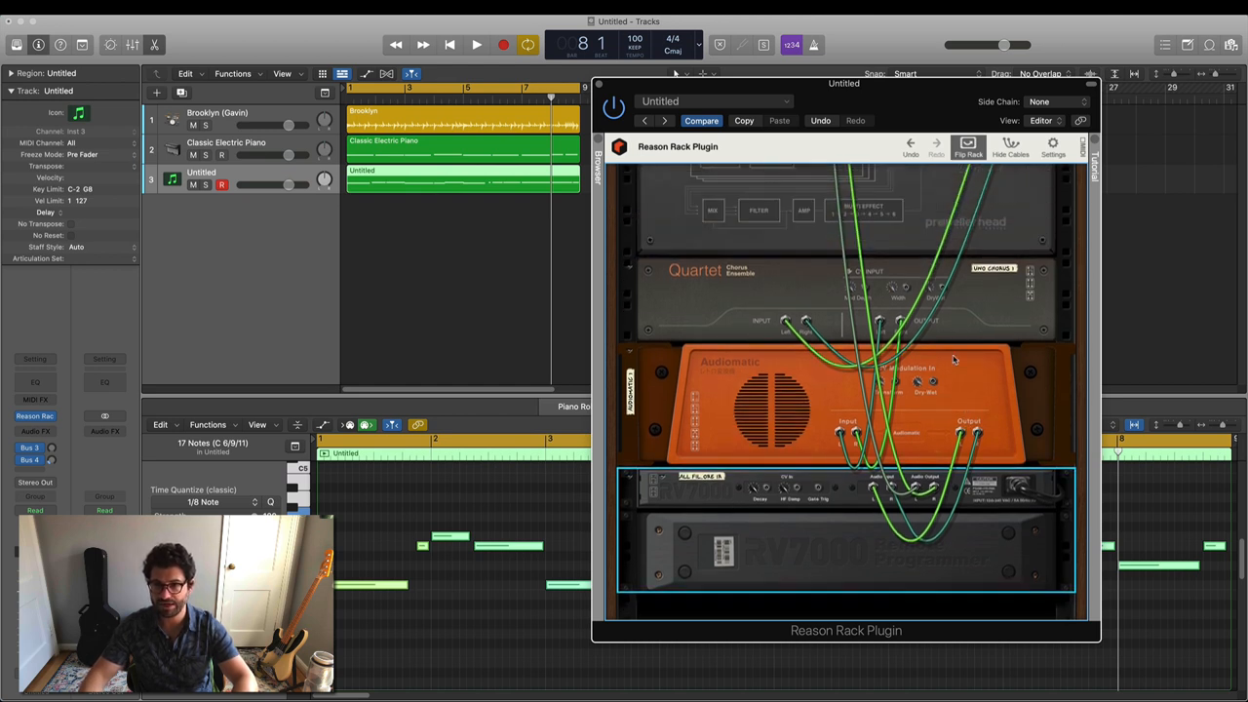
mouse_move(916, 381)
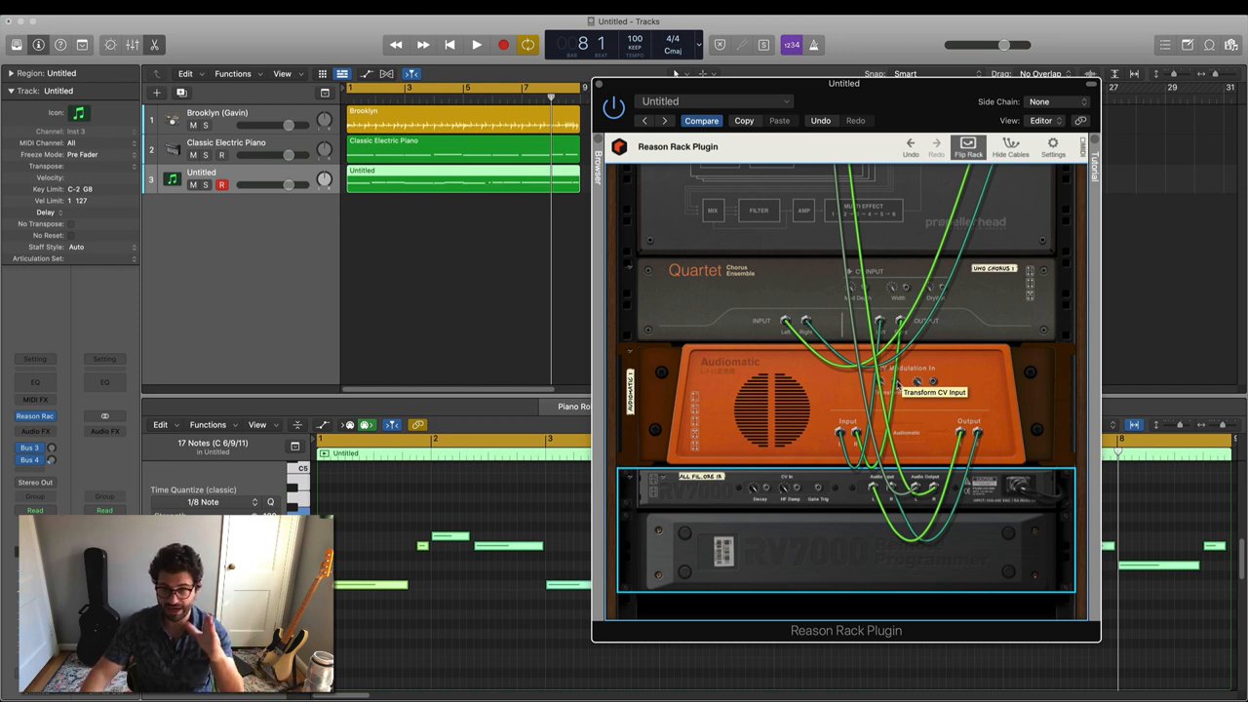
Unplug Europa's CV Out 1, flip to the front, and open Instruments below RV7000.
scroll("down", 3)
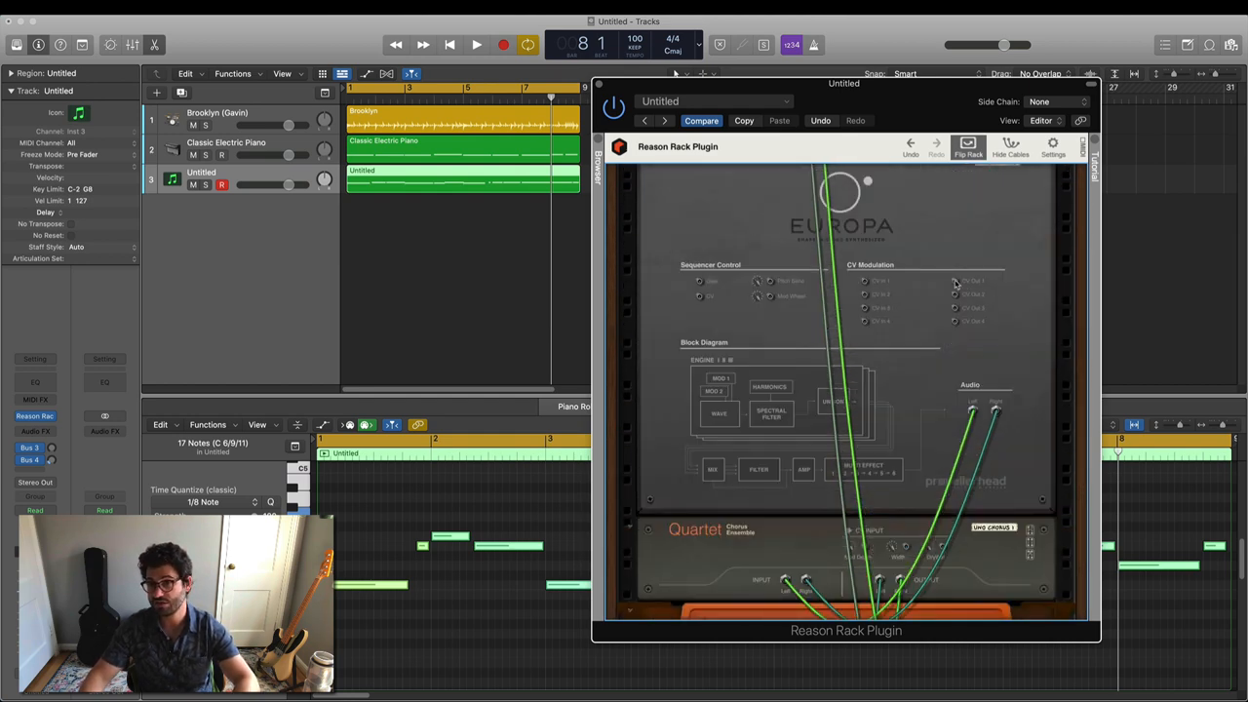
mouse_move(955, 281)
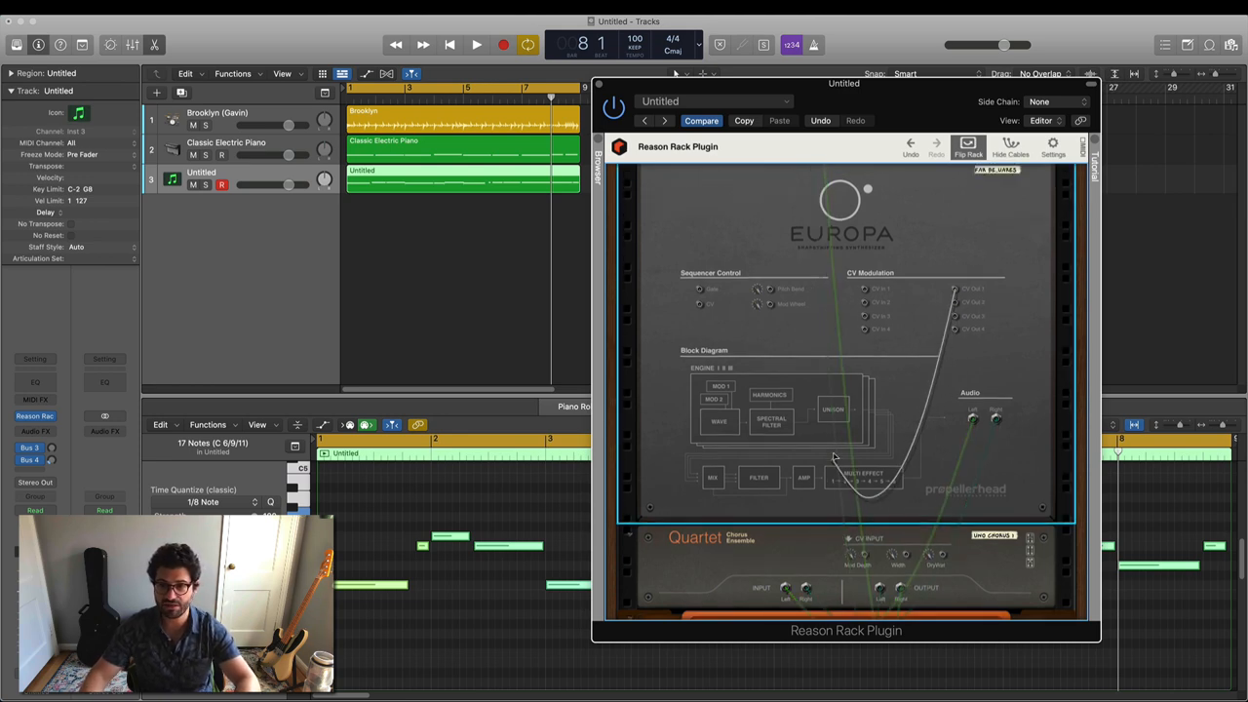
scroll("down", 3)
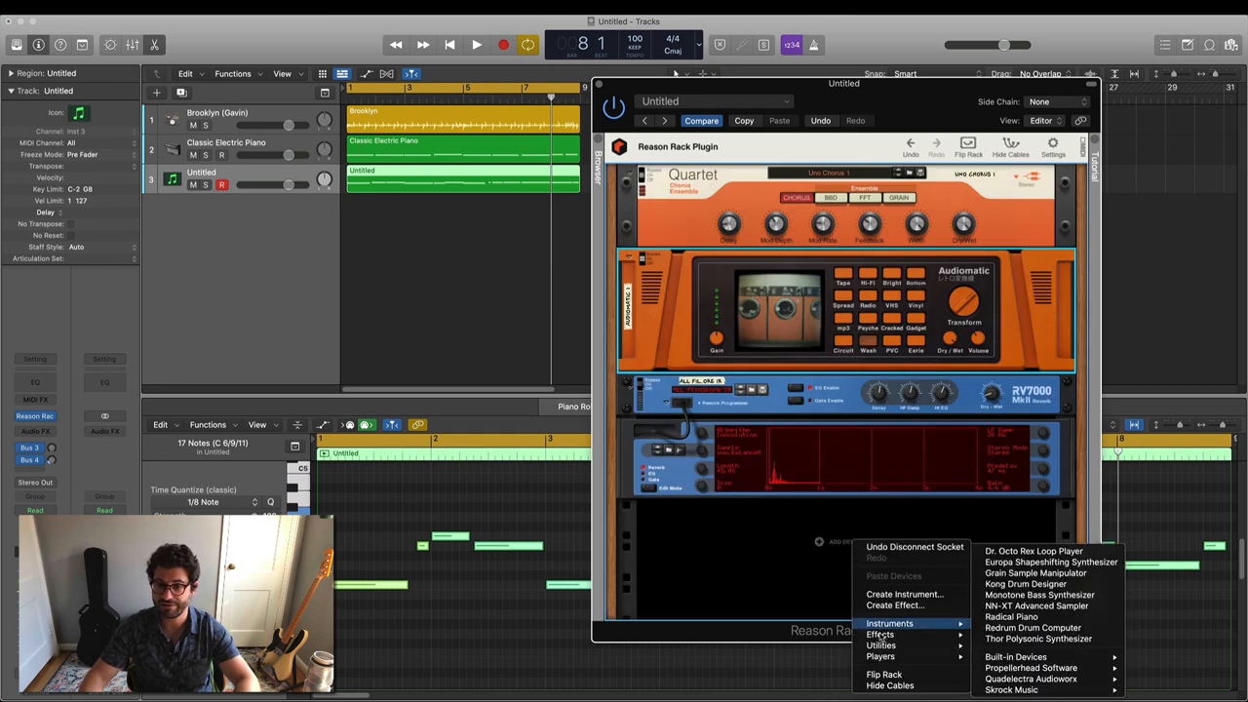
mouse_move(880, 645)
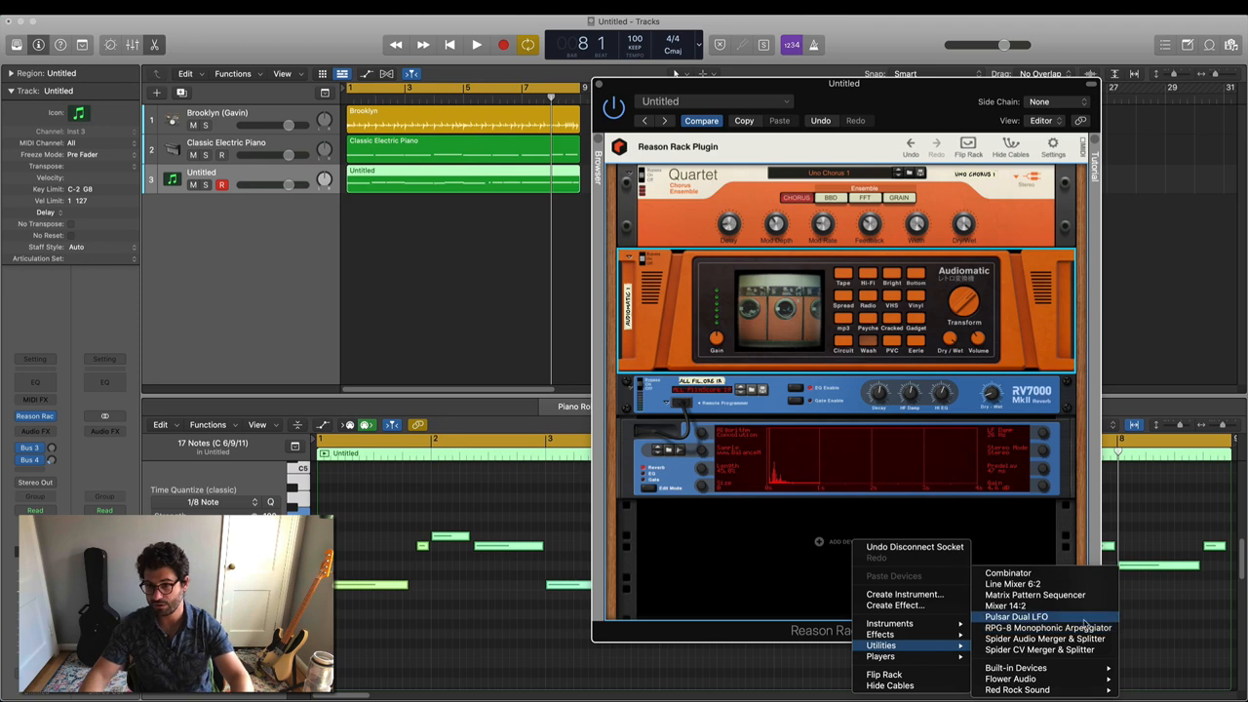
Place a Pulsar Dual LFO from the Utilities menu below the RV7000 reverb.
left_click(1017, 616)
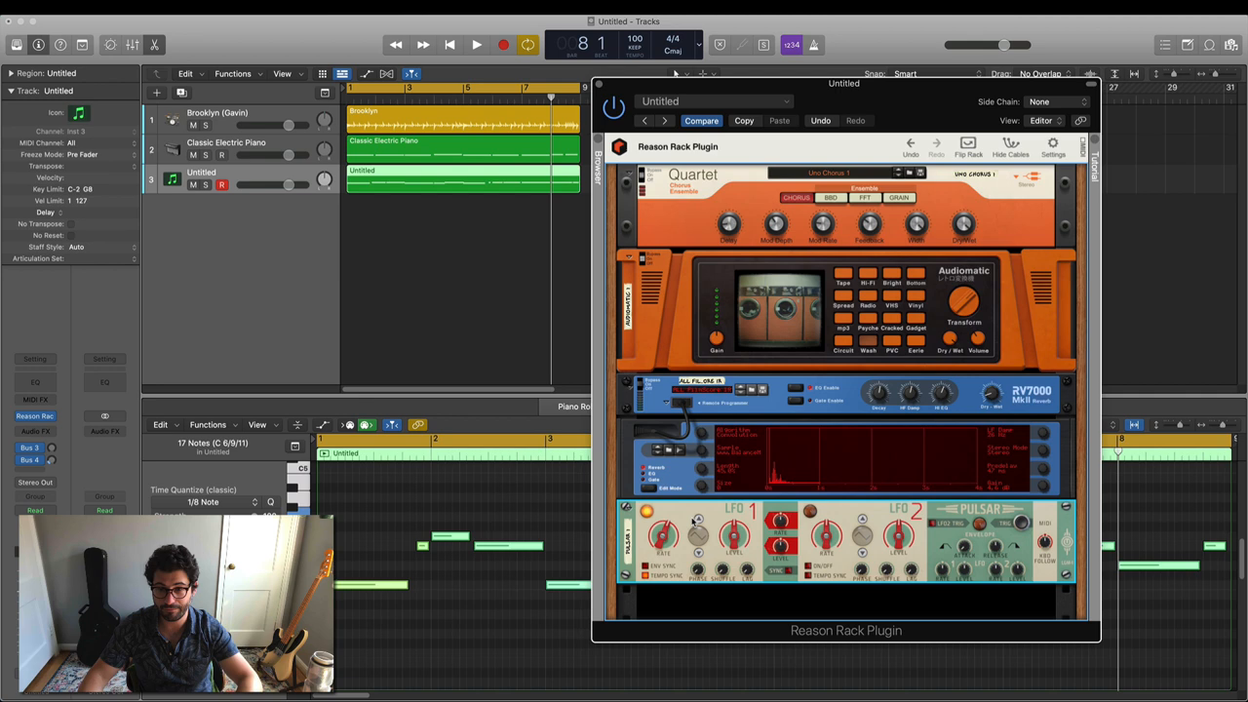
mouse_move(699, 554)
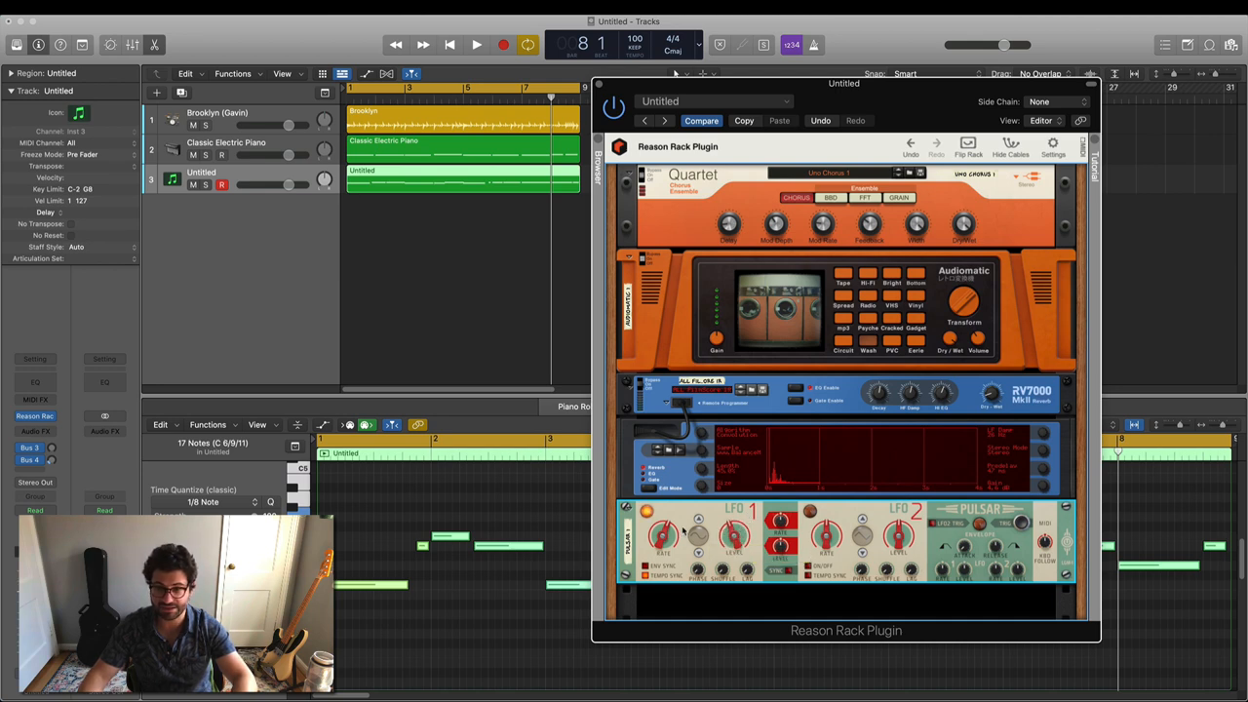
left_click(967, 144)
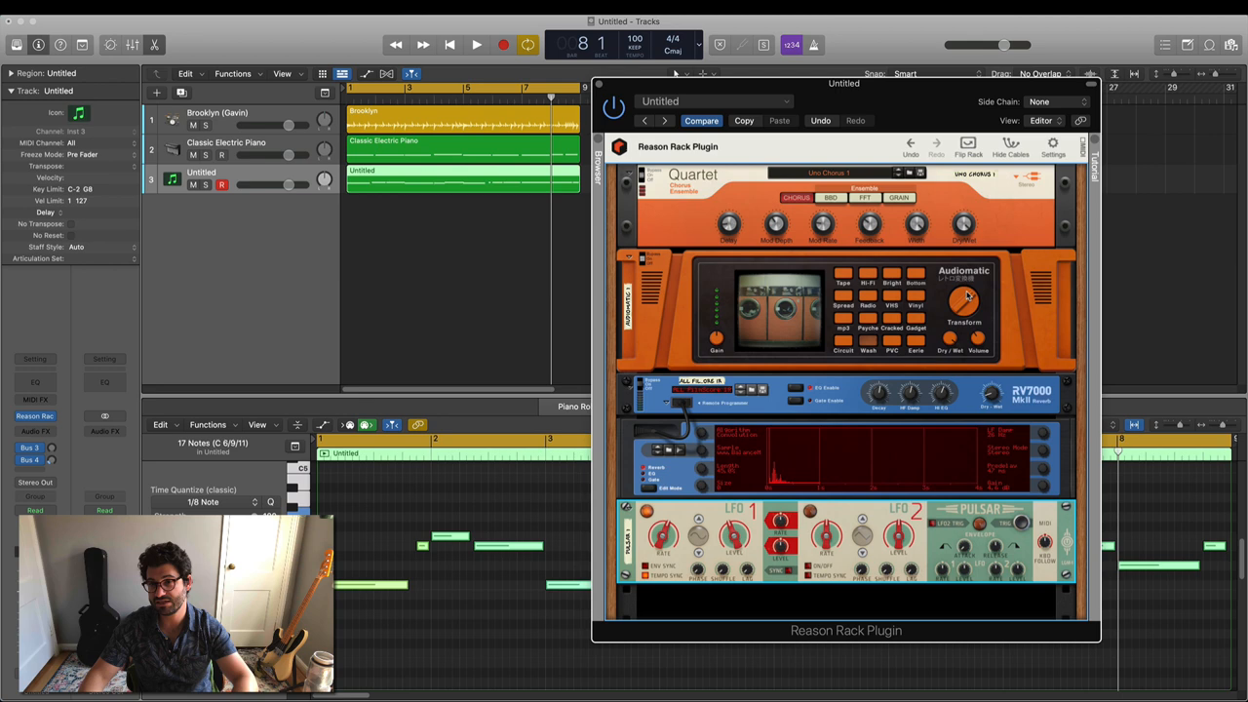
During playback, sweep Audiomatic's Transform down to 20% and back up to 75%.
left_click(967, 147)
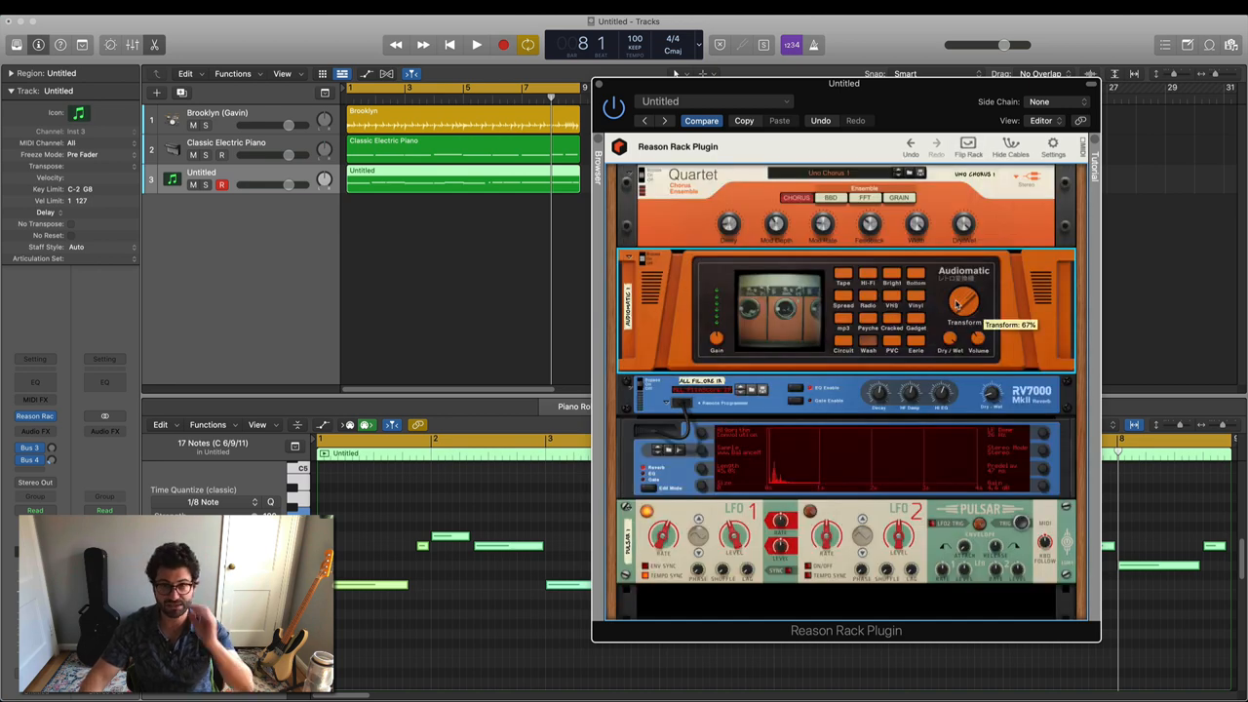
left_click(475, 44)
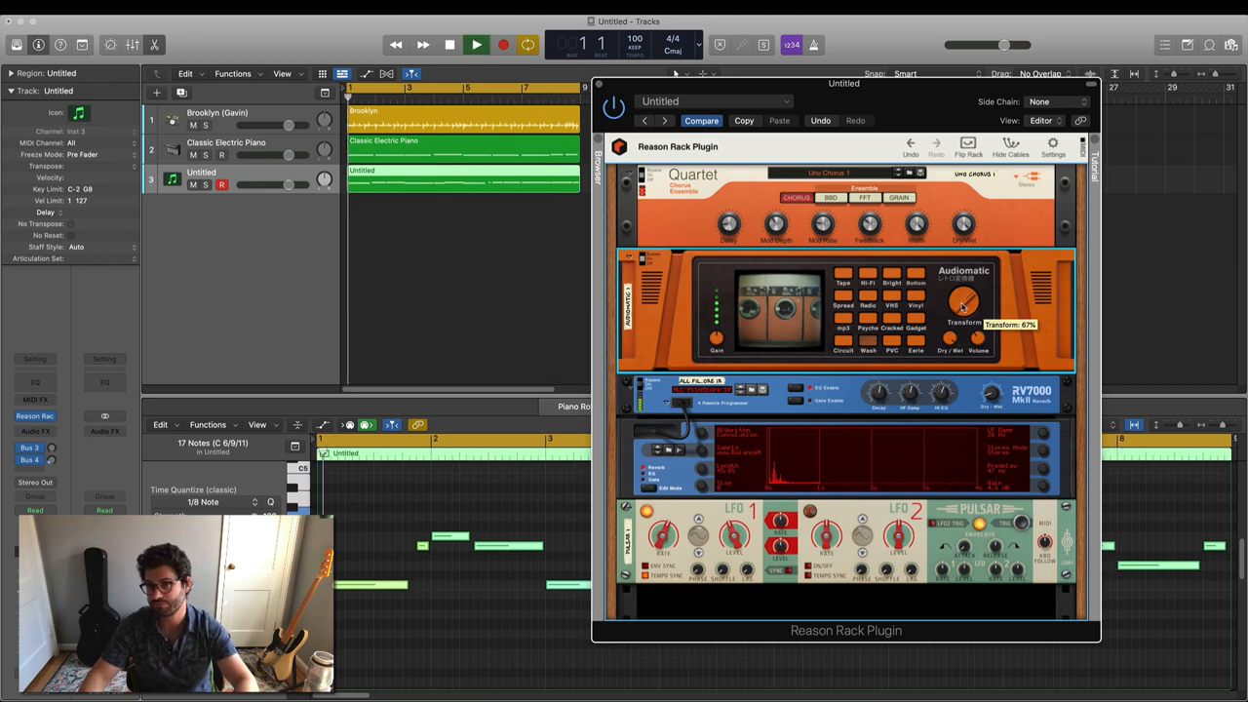
left_click_drag(966, 302, 961, 317)
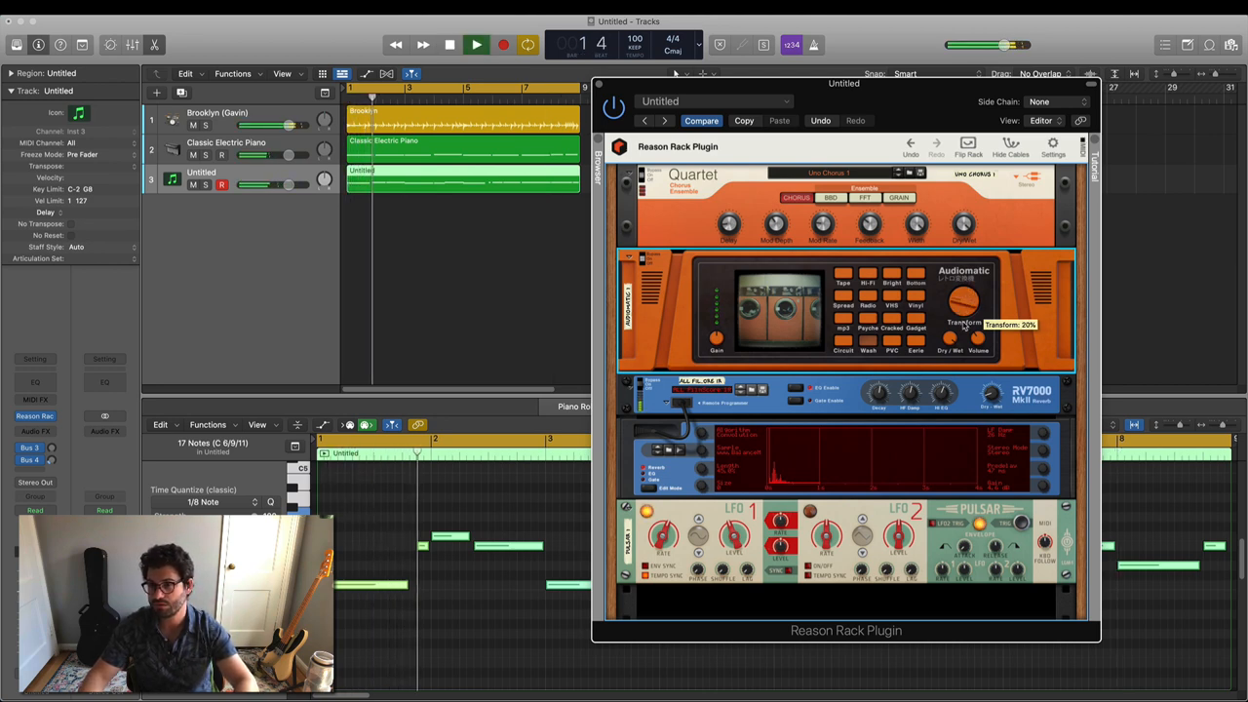
left_click_drag(964, 307, 968, 292)
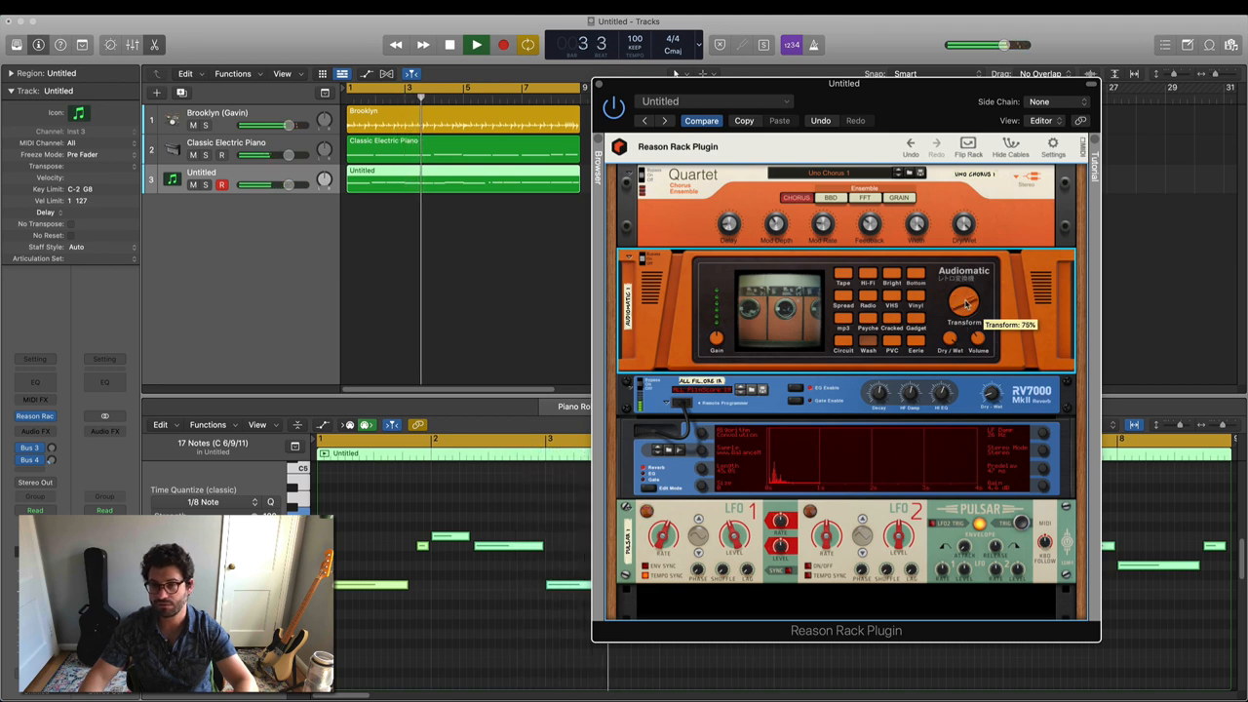
left_click(968, 144)
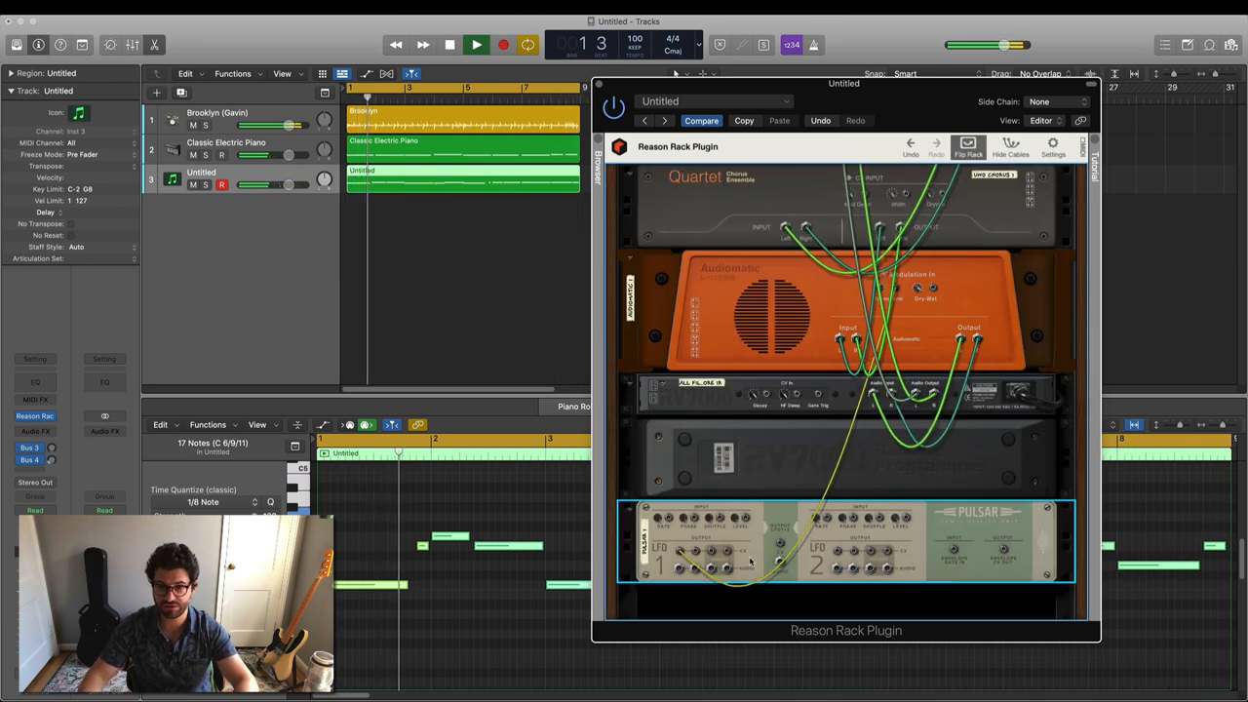
Cable Pulsar's LFO 1 output into the RV7000's CV In jack.
left_click(476, 45)
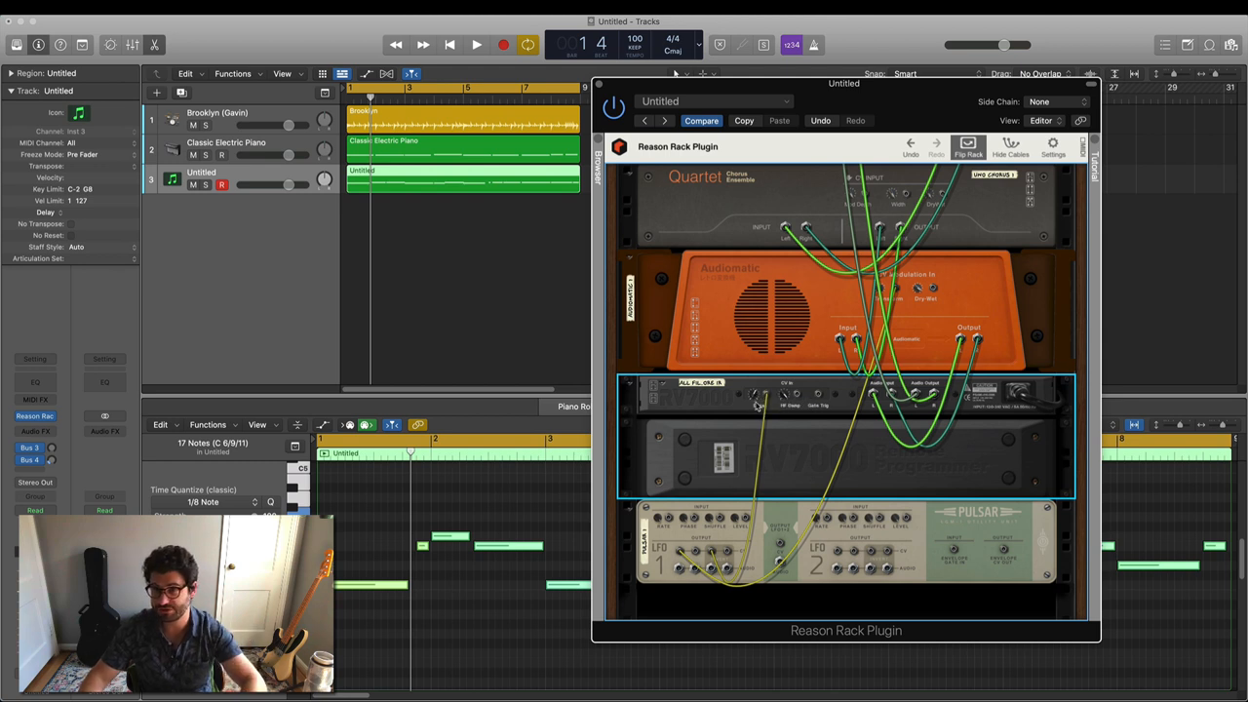
left_click(476, 45)
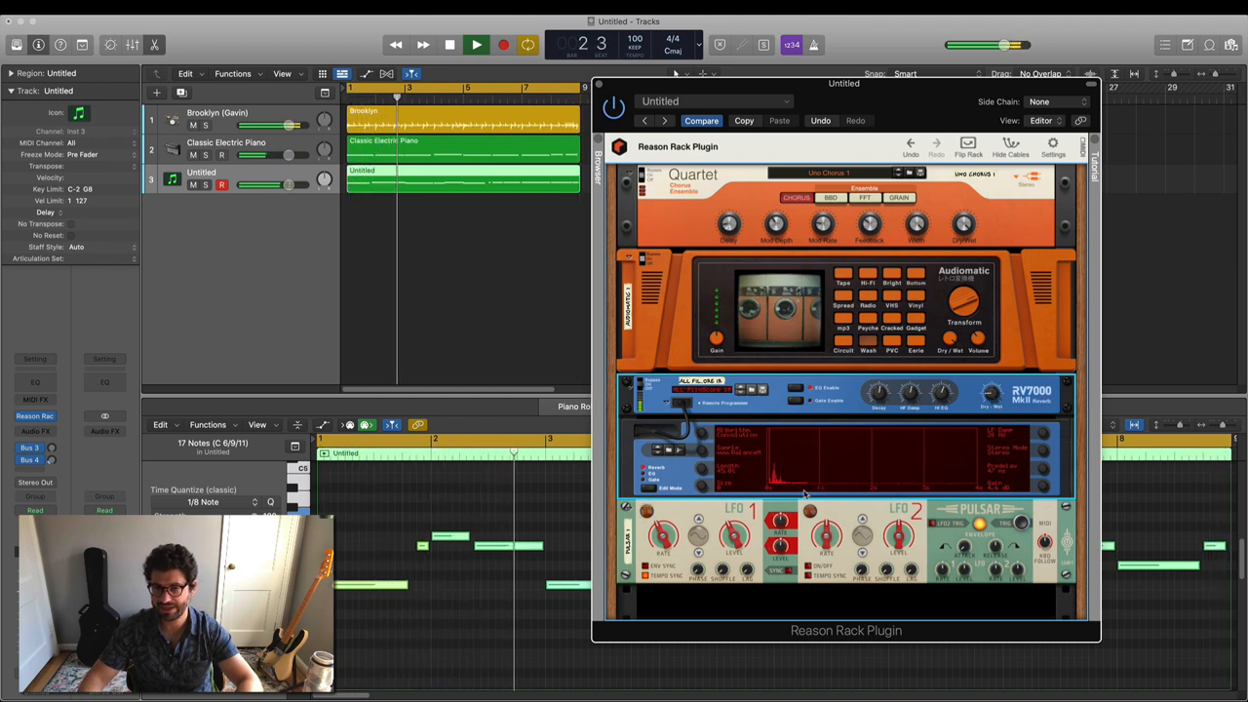
left_click(968, 143)
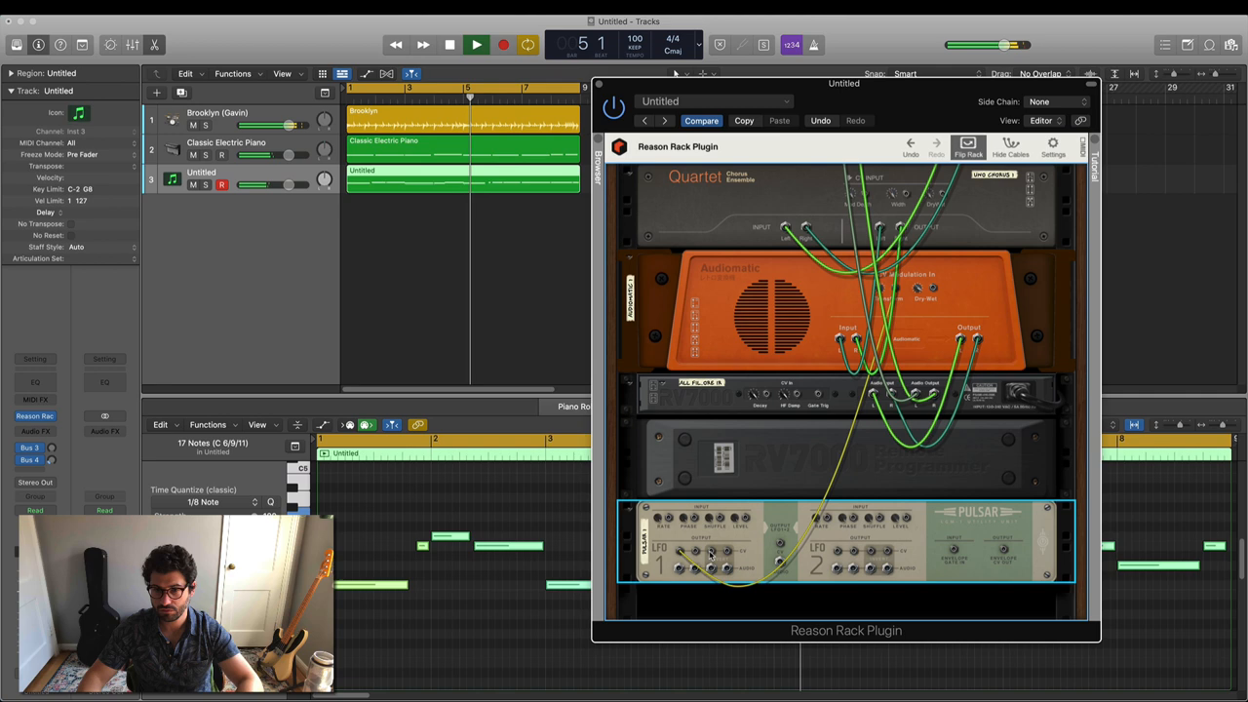
On the rear, plug the Pulsar LFO cable into Europa's CV In 1.
scroll("down", 3)
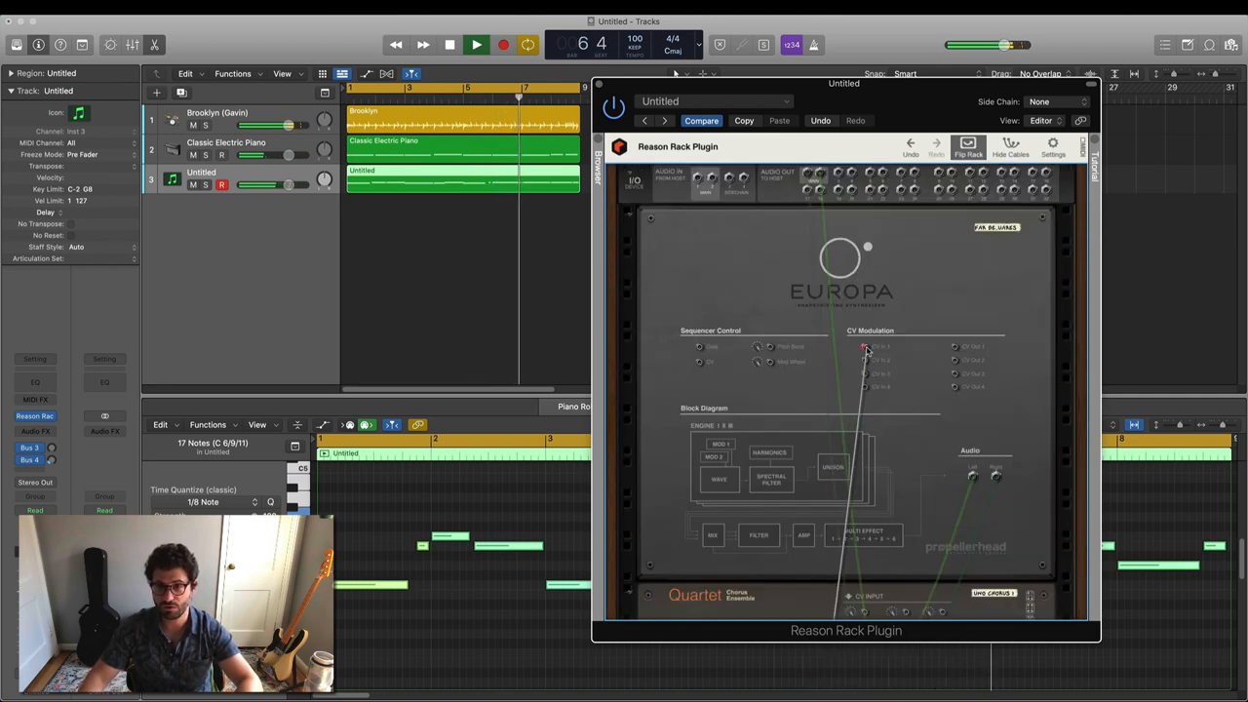
left_click(969, 146)
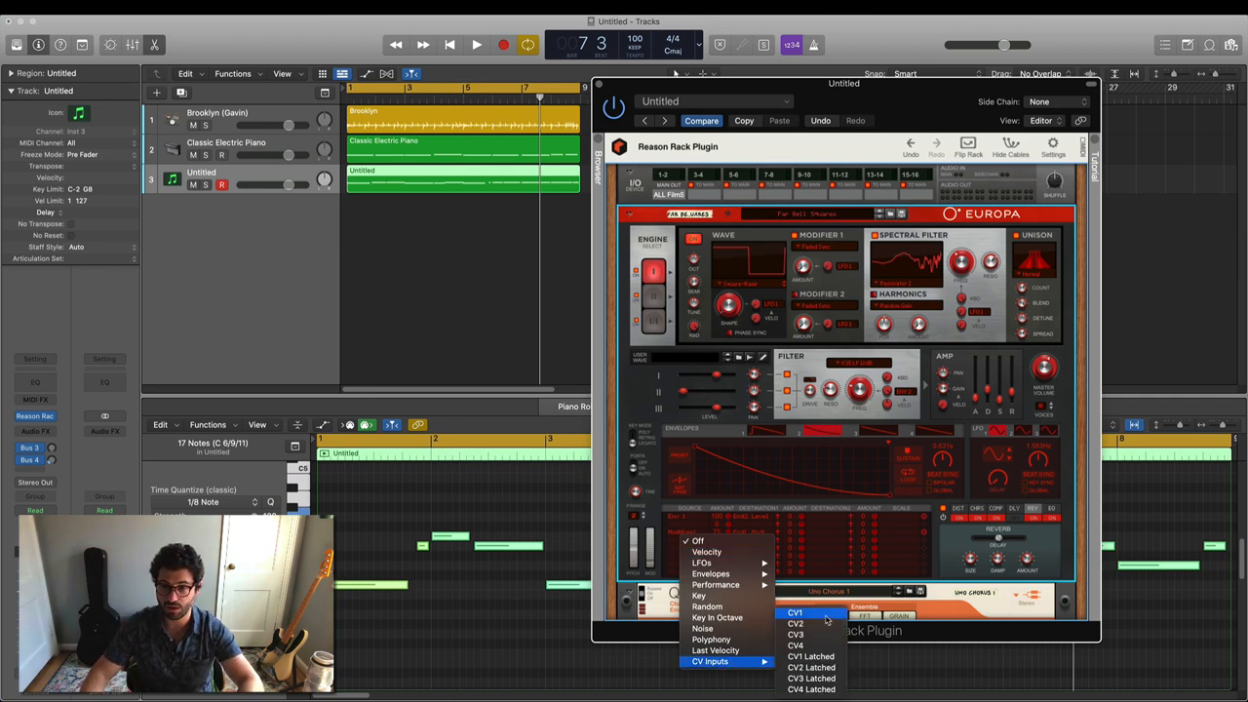
In Europa's mod matrix, route CV Inputs > CV1 to filter frequency and set its amount.
left_click(796, 613)
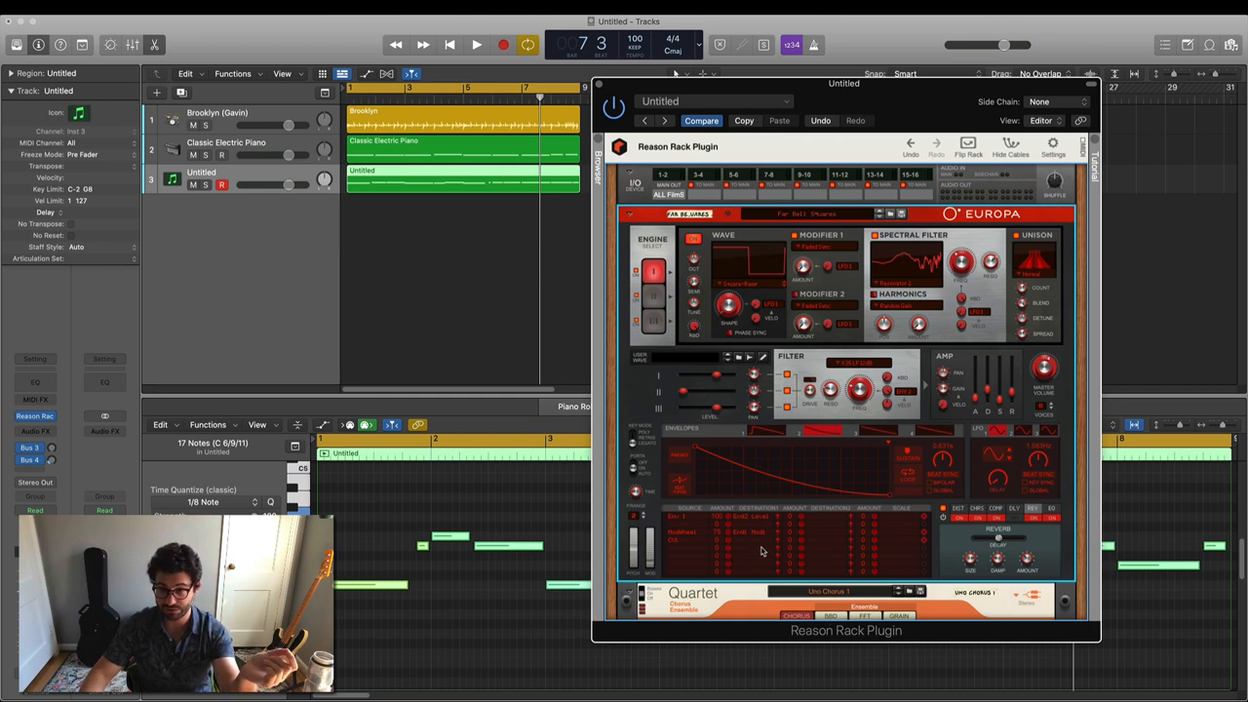
left_click(761, 546)
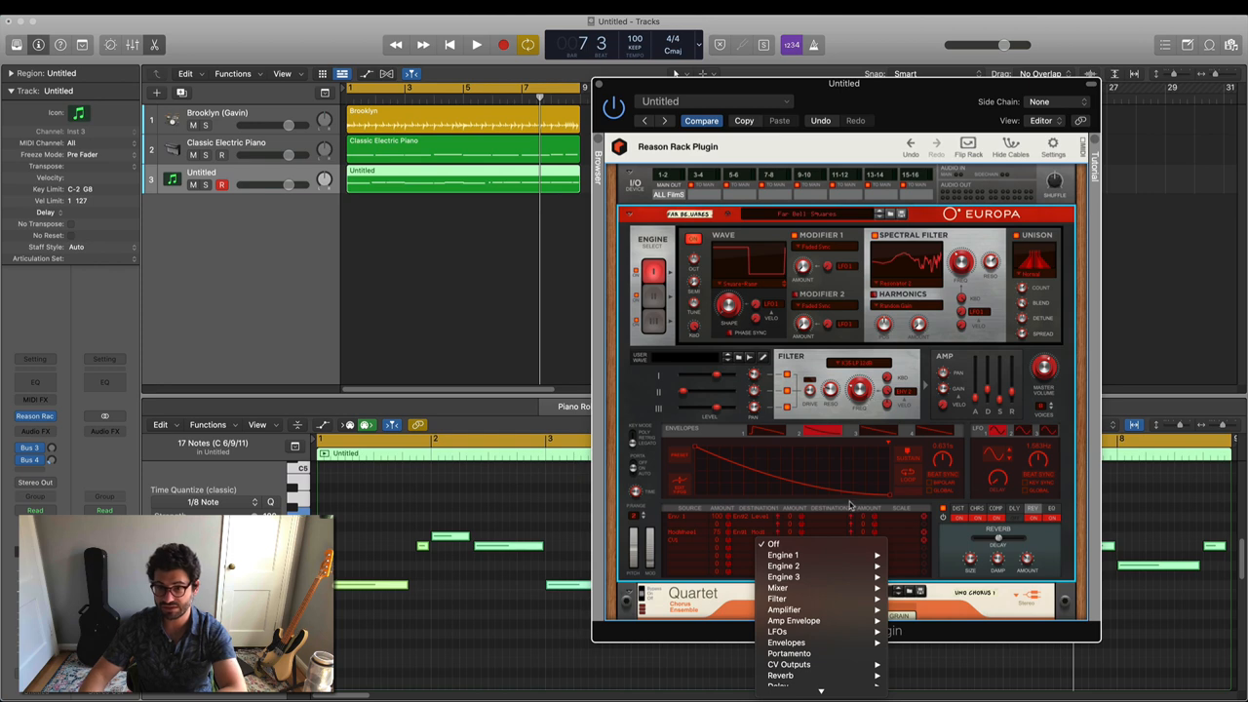
mouse_move(777, 598)
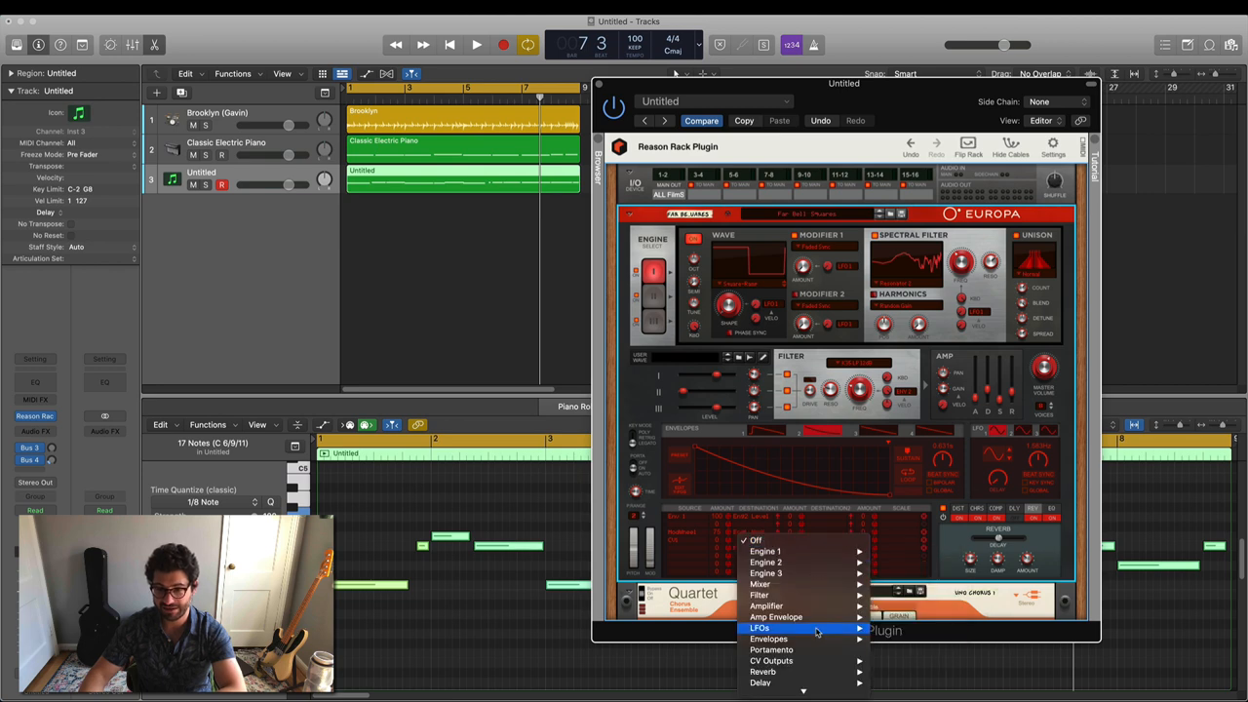
mouse_move(759, 595)
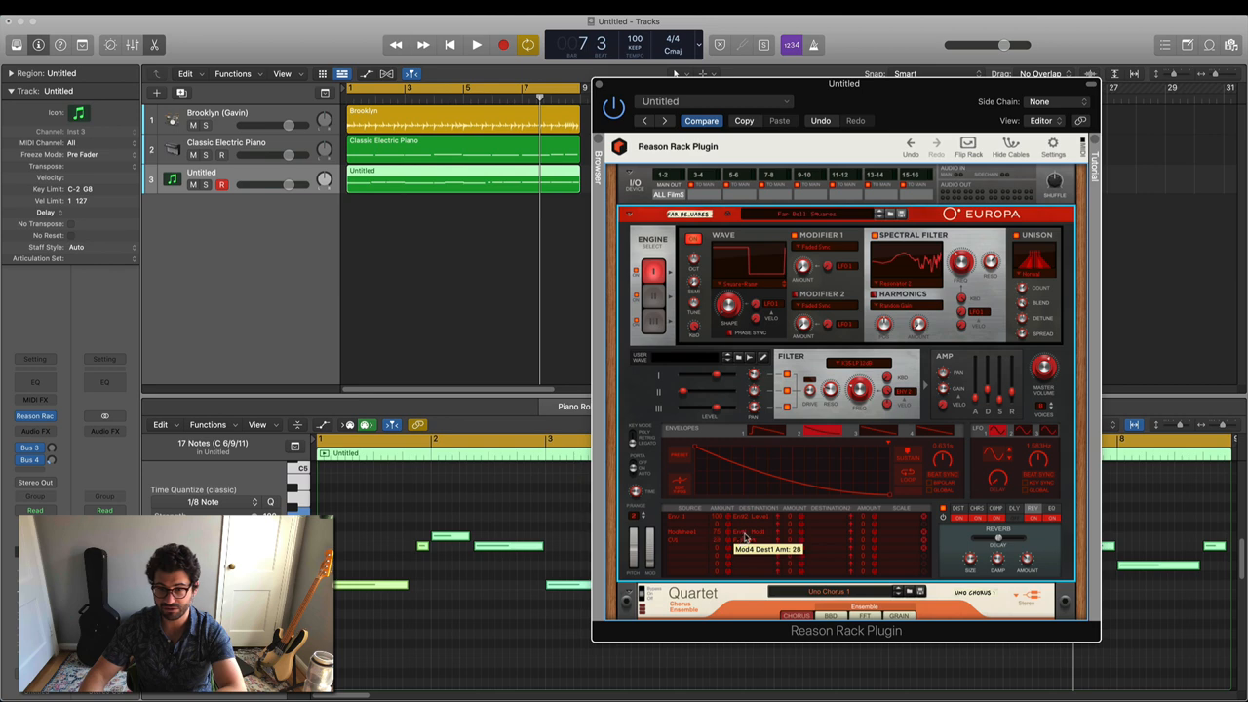
left_click(476, 44)
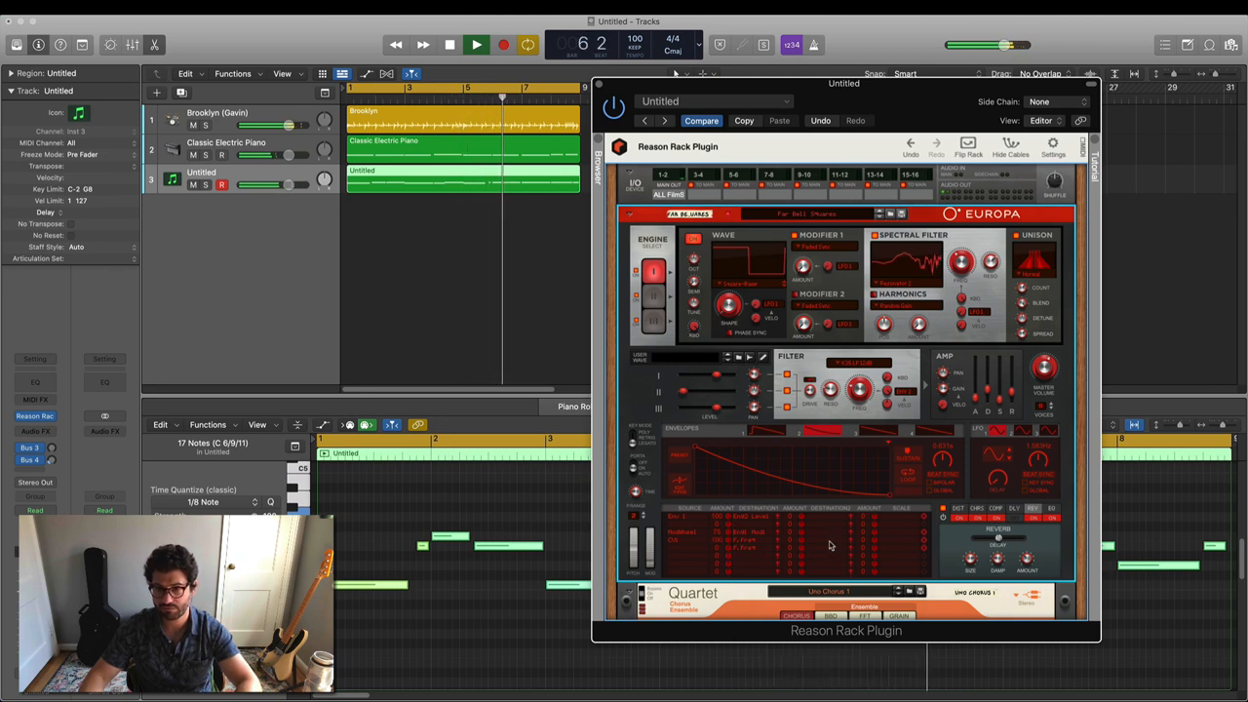
Pick MFB LP 24dB from Europa's filter type list, replacing K35 LP 12dB.
left_click(829, 532)
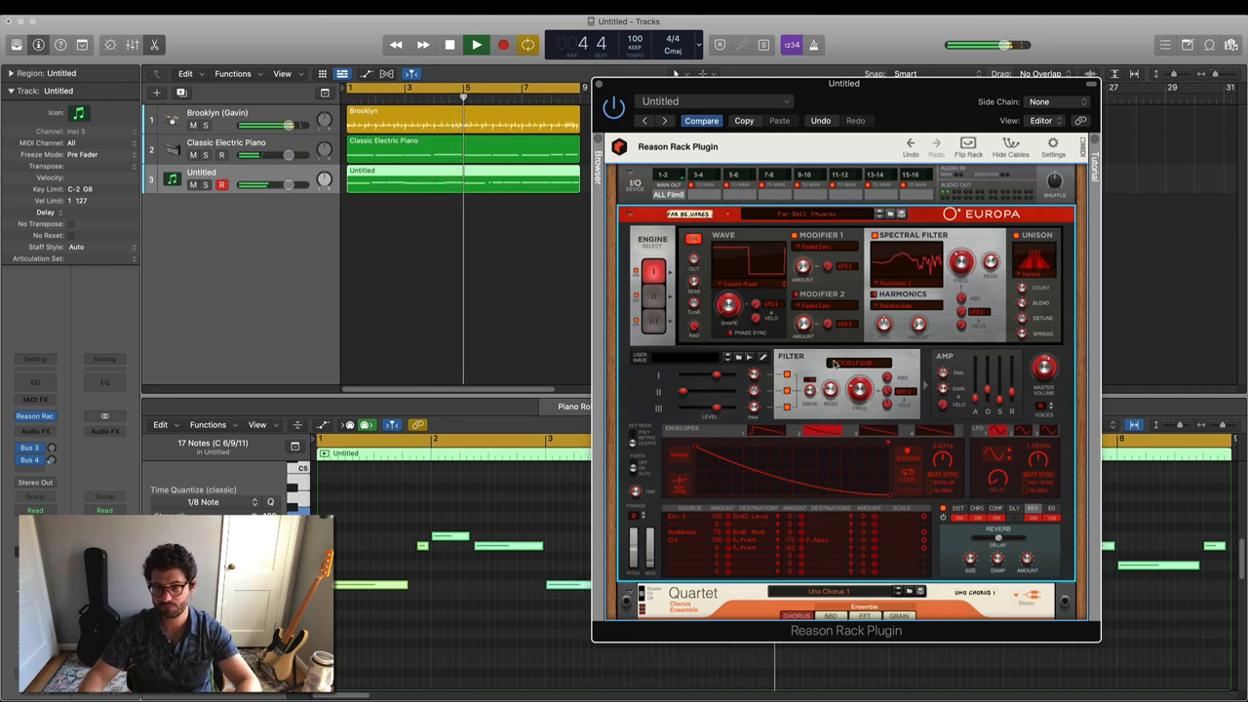
left_click(844, 365)
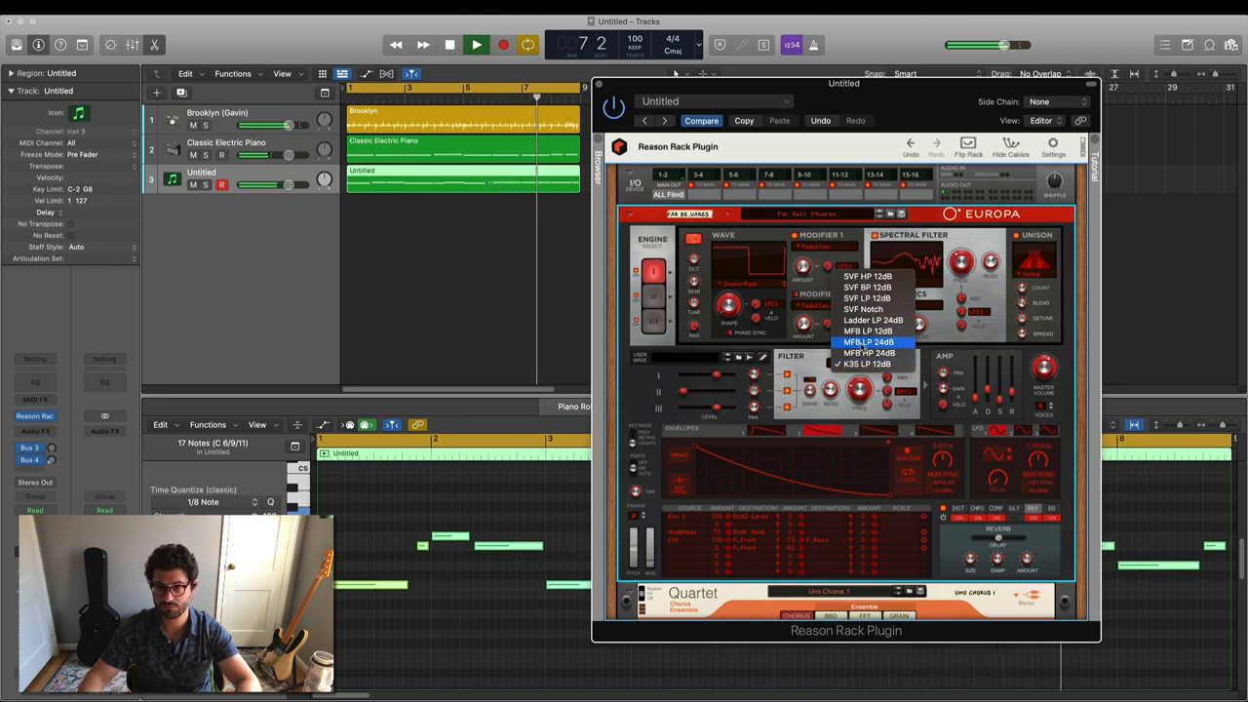
left_click(867, 363)
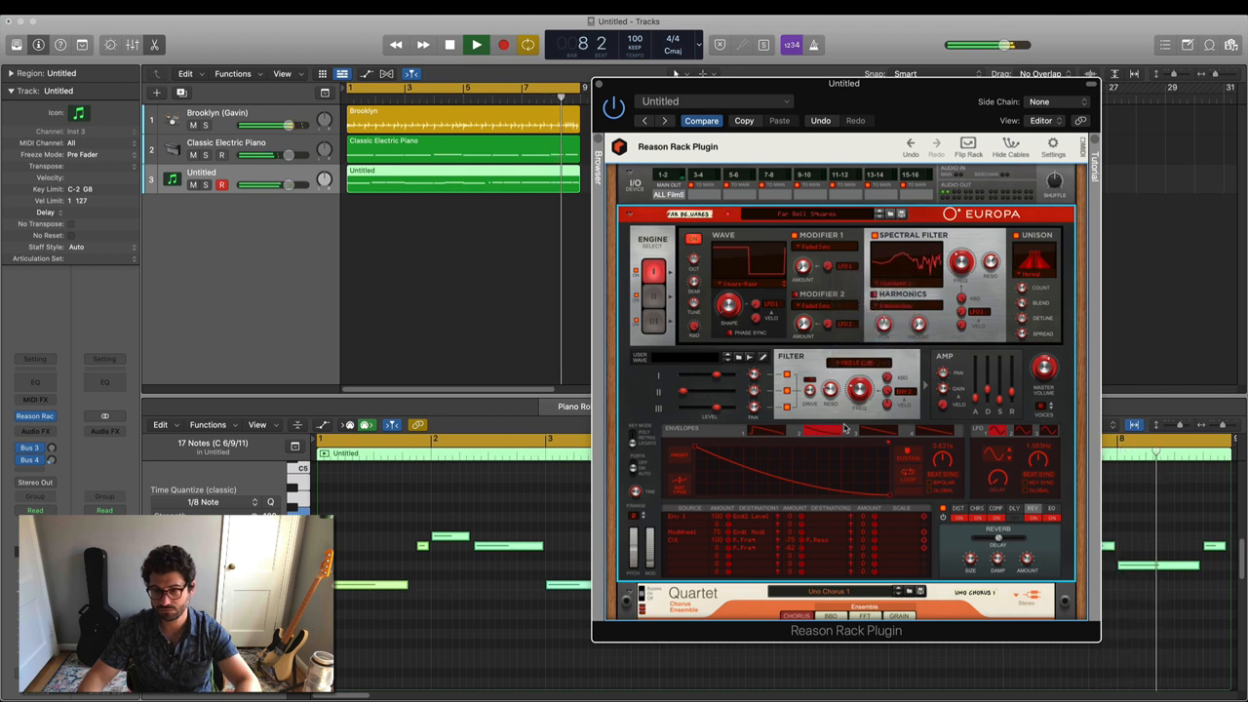